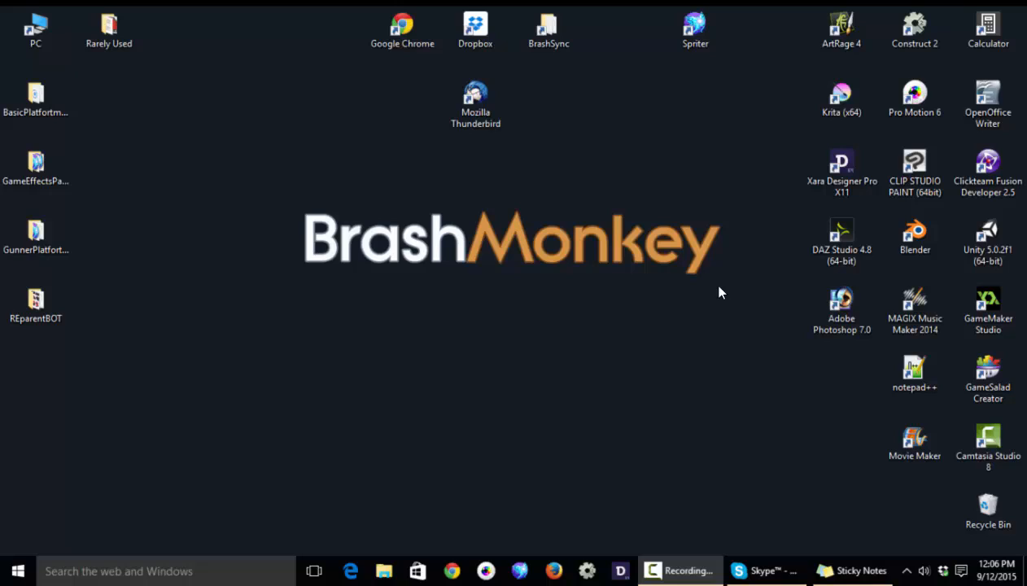
mouse_move(659, 299)
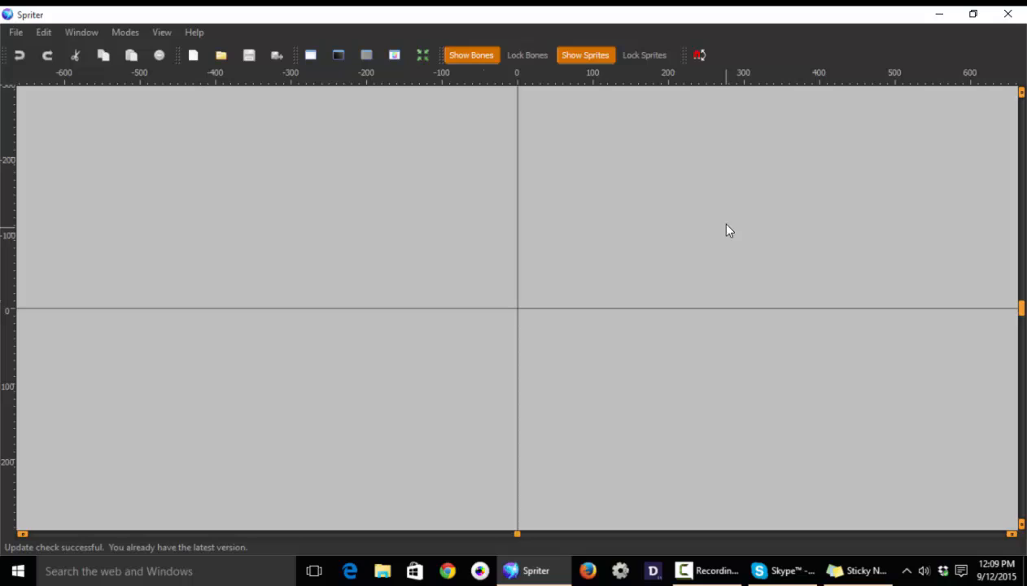
mouse_move(331, 290)
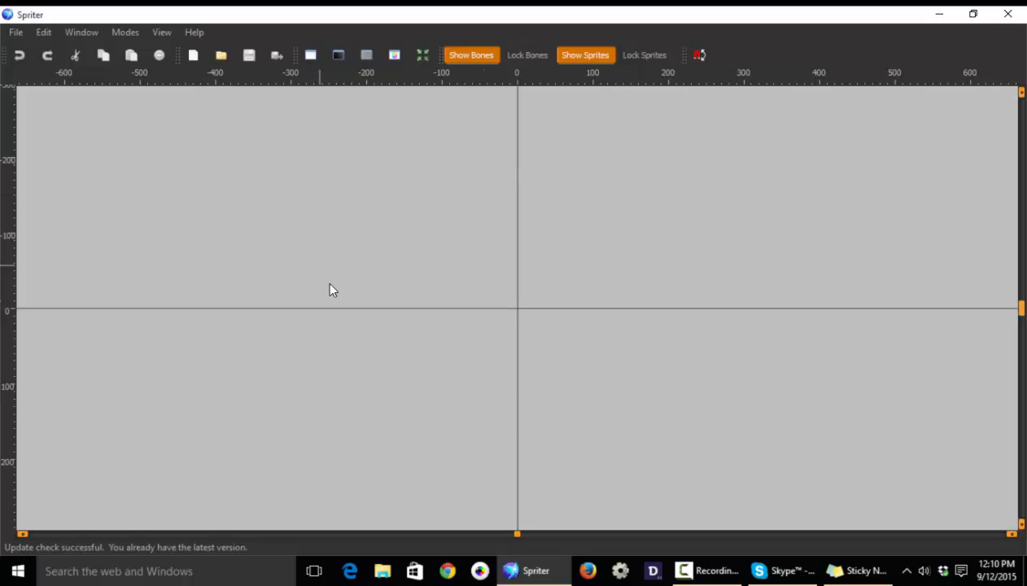
mouse_move(421, 247)
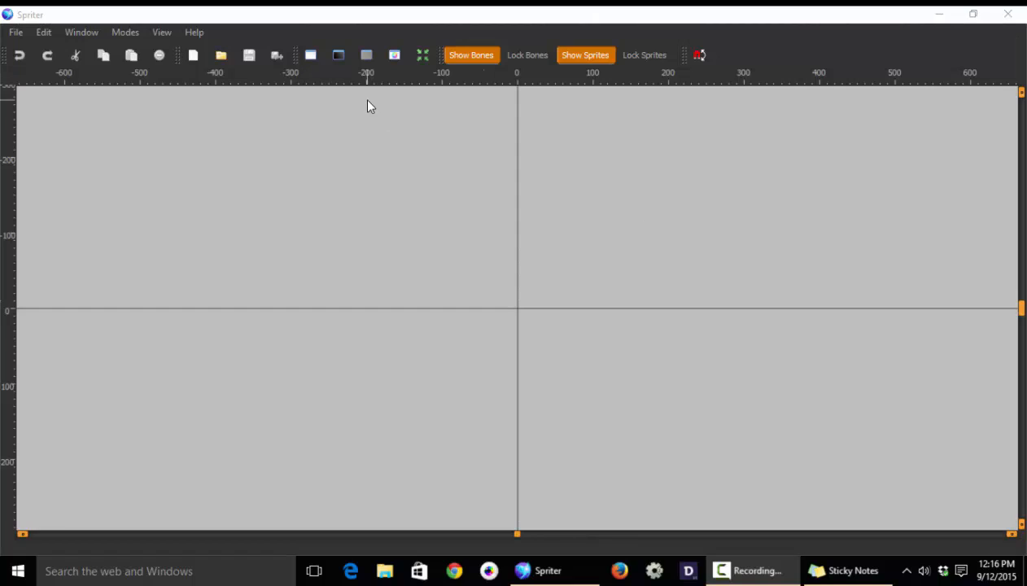
mouse_move(382, 112)
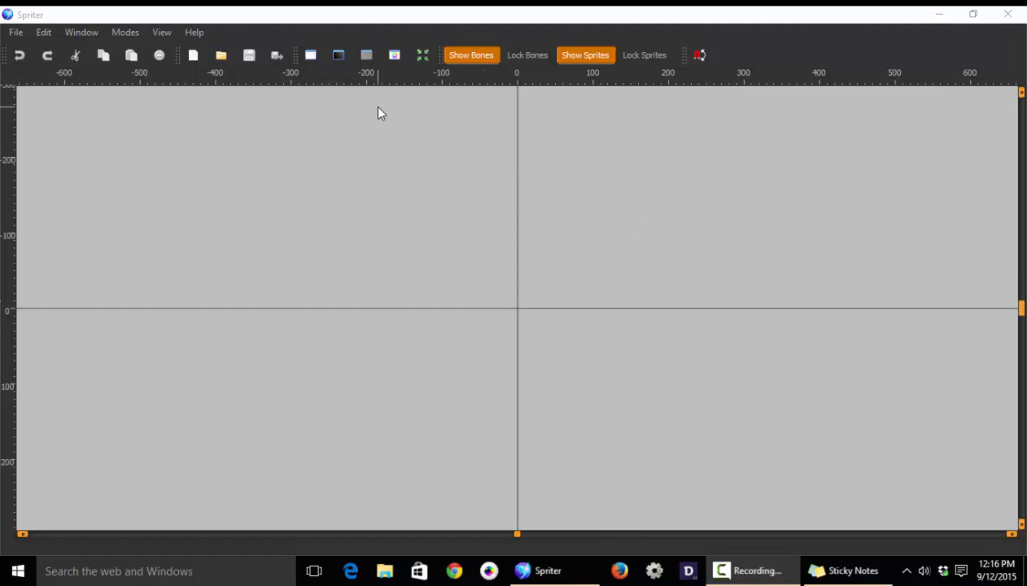
mouse_move(194, 31)
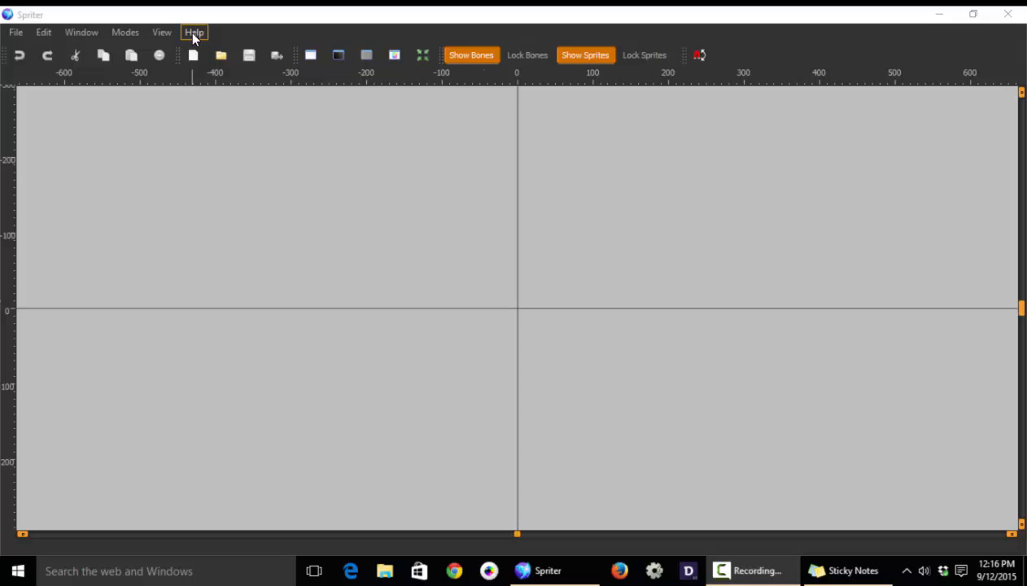
click(195, 32)
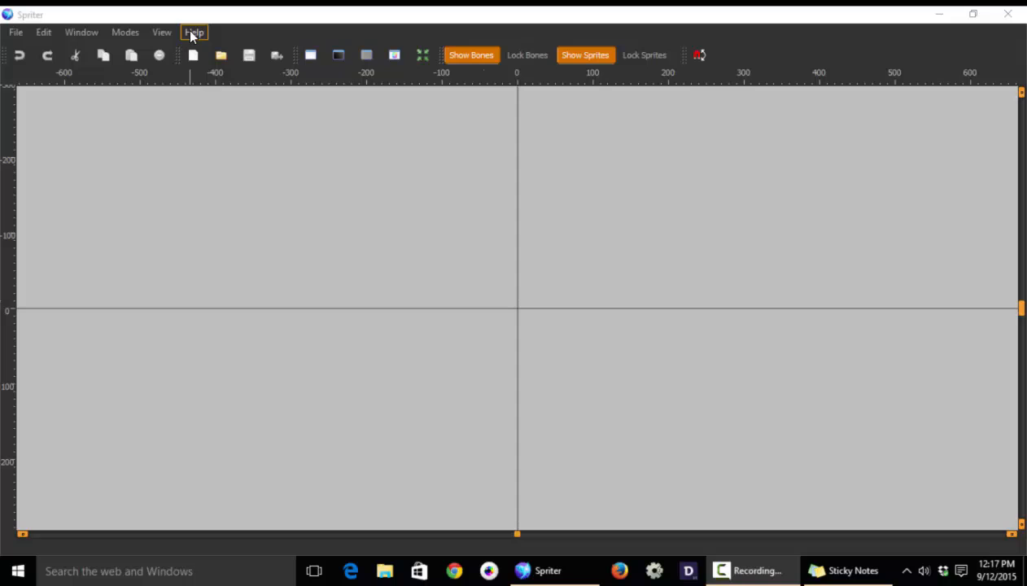
click(194, 31)
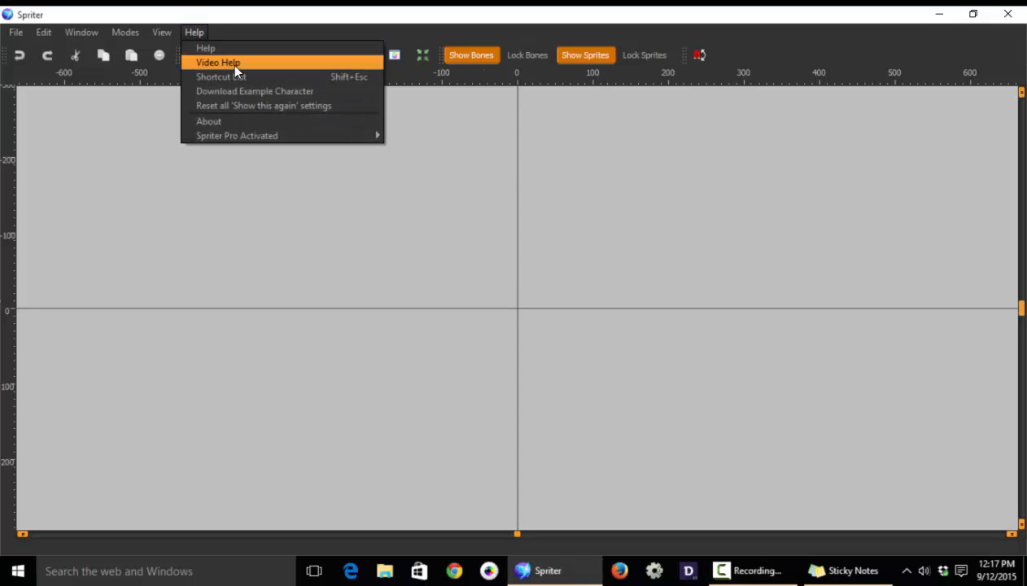
click(218, 63)
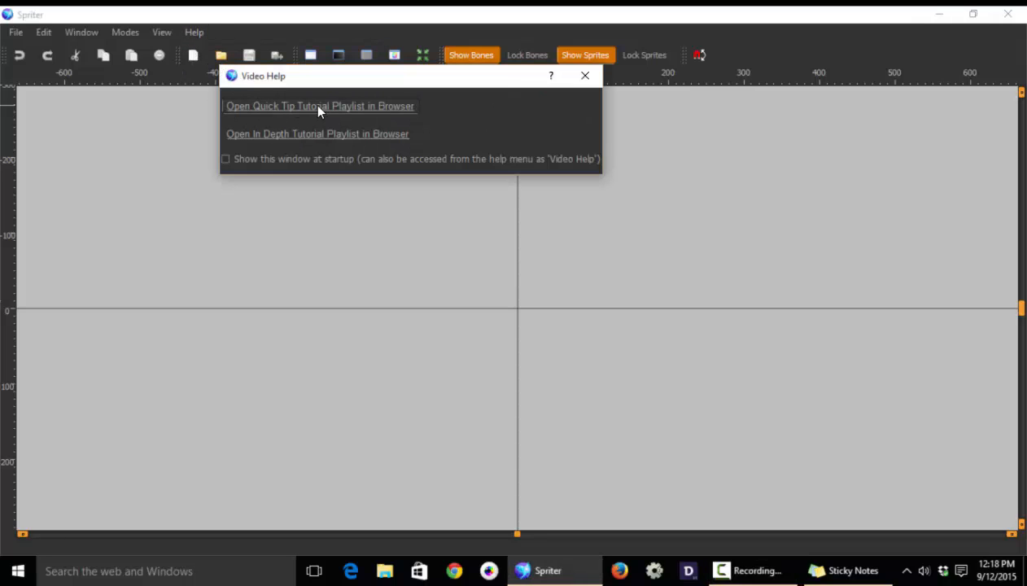
mouse_move(311, 114)
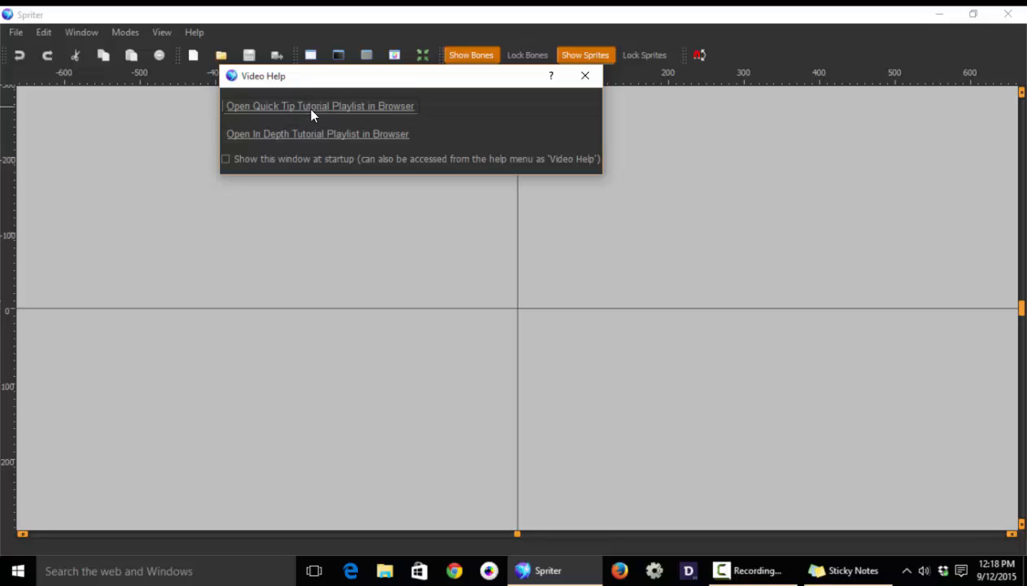
mouse_move(330, 107)
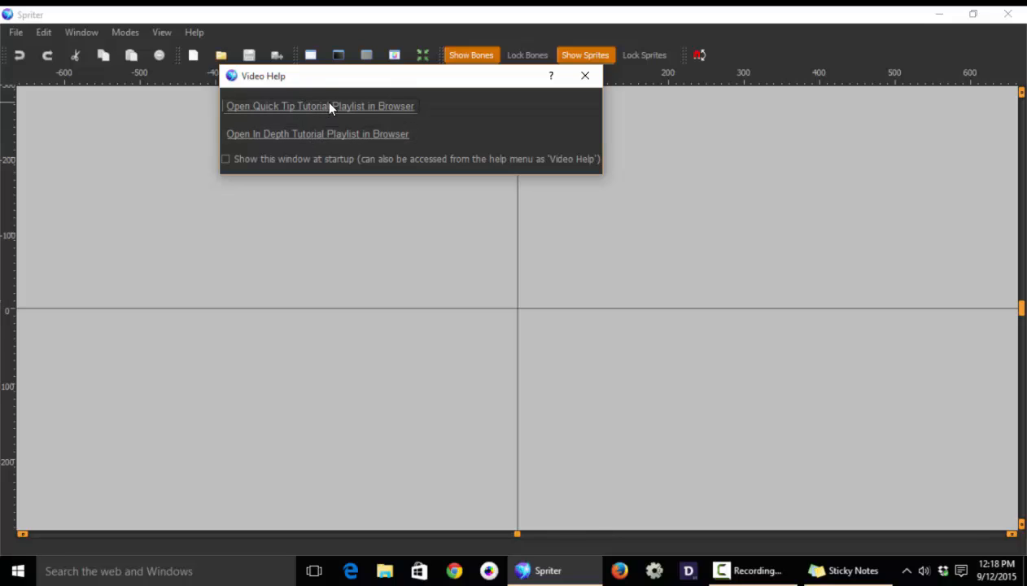
click(585, 75)
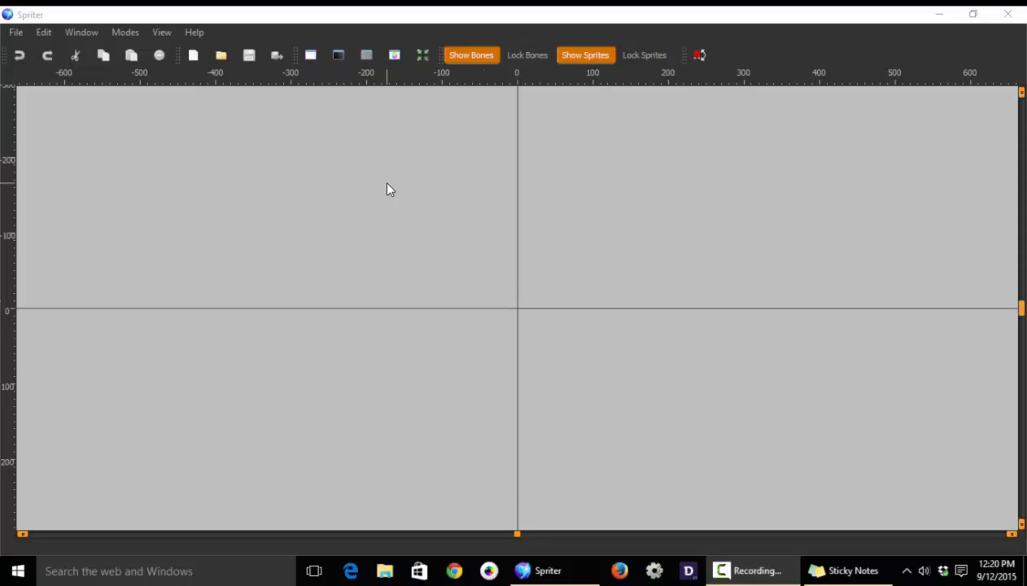
mouse_move(719, 320)
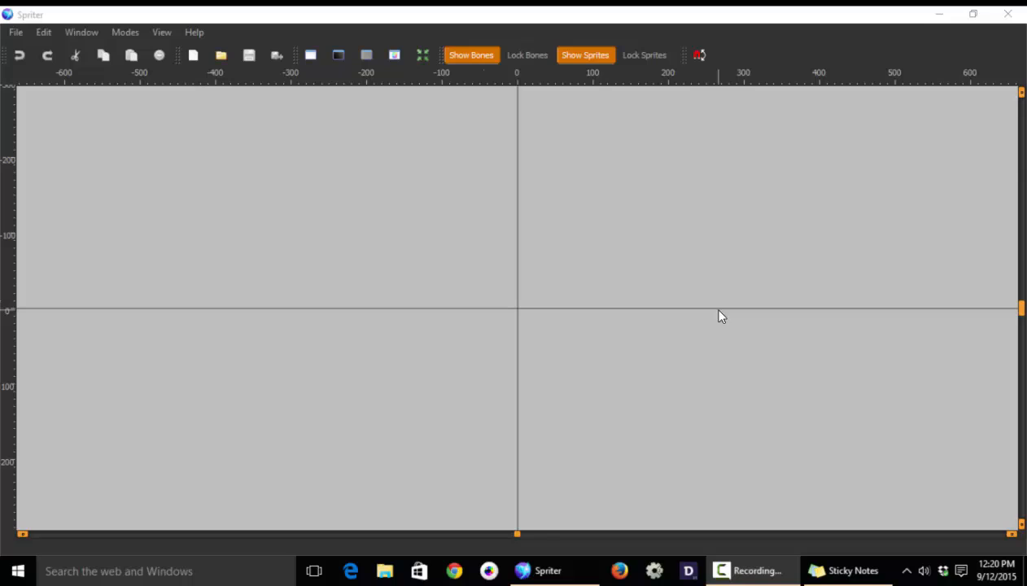
mouse_move(619, 315)
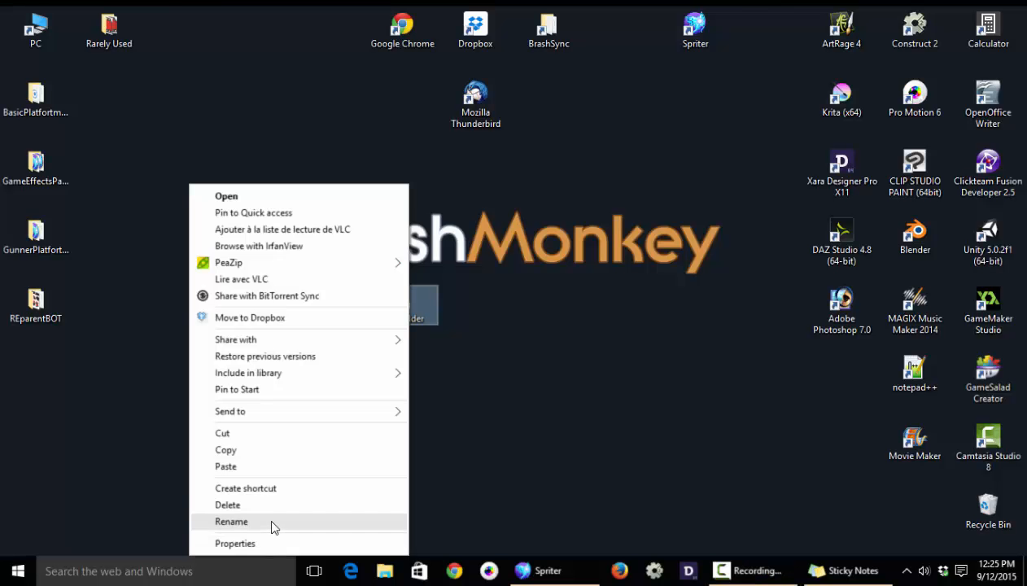
Name the desktop folder PlayerAnimations and check its six body-part subfolders inside.
click(231, 522)
text(PlayerAnimations)
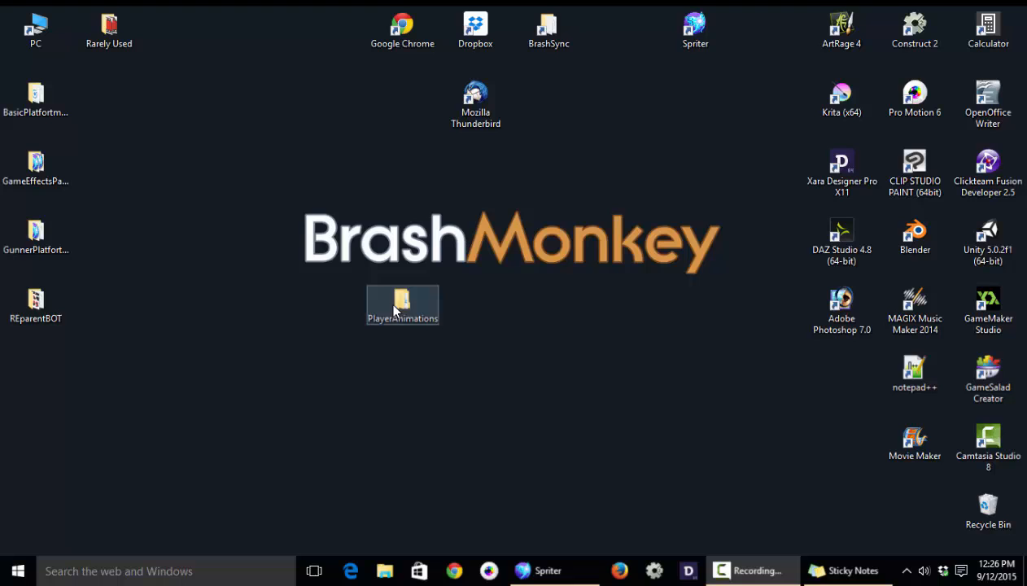
double_click(403, 305)
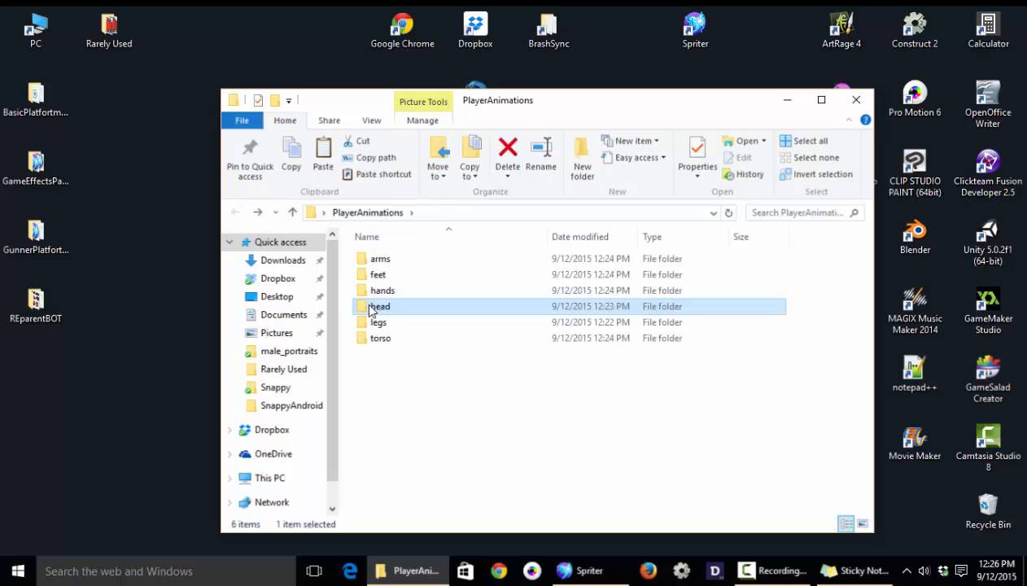
click(856, 99)
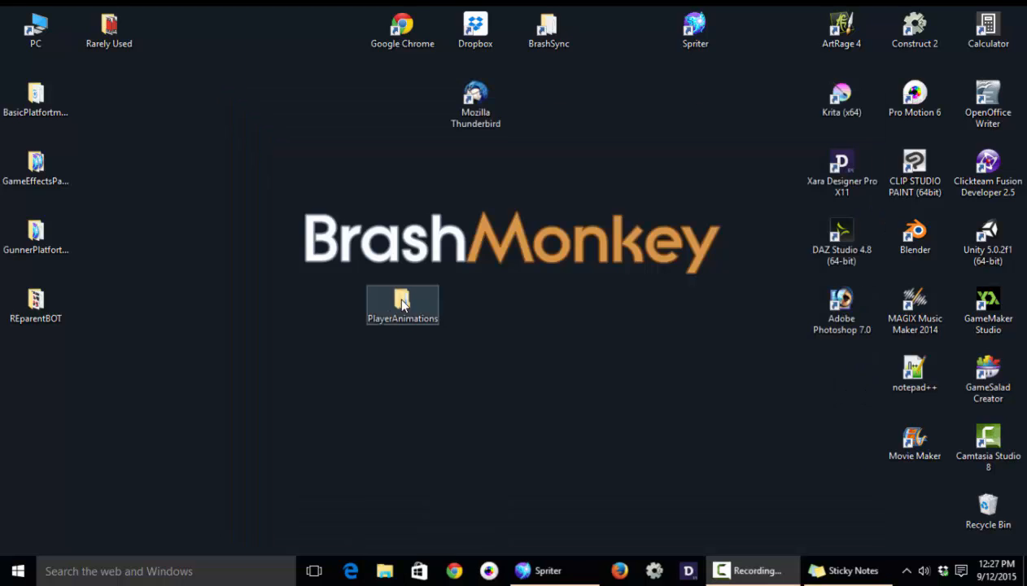
mouse_move(403, 305)
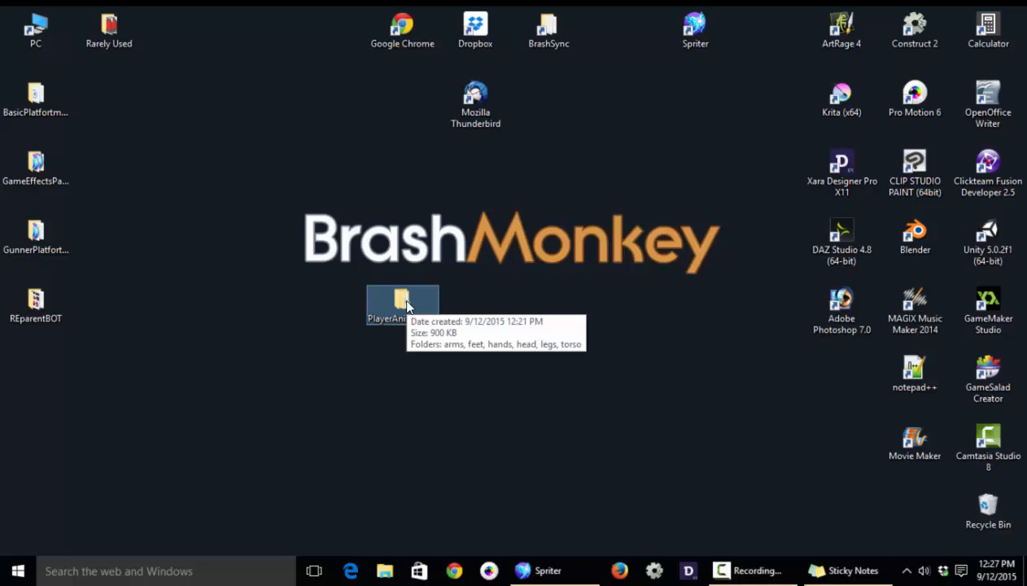
mouse_move(477, 350)
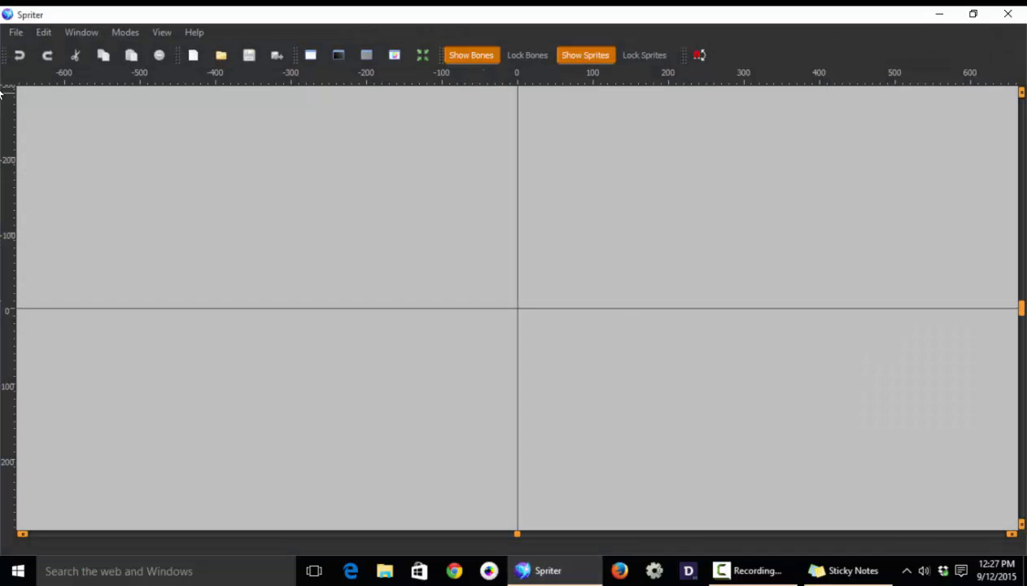
Start a new Spriter project rooted at the desktop PlayerAnimations folder.
click(15, 32)
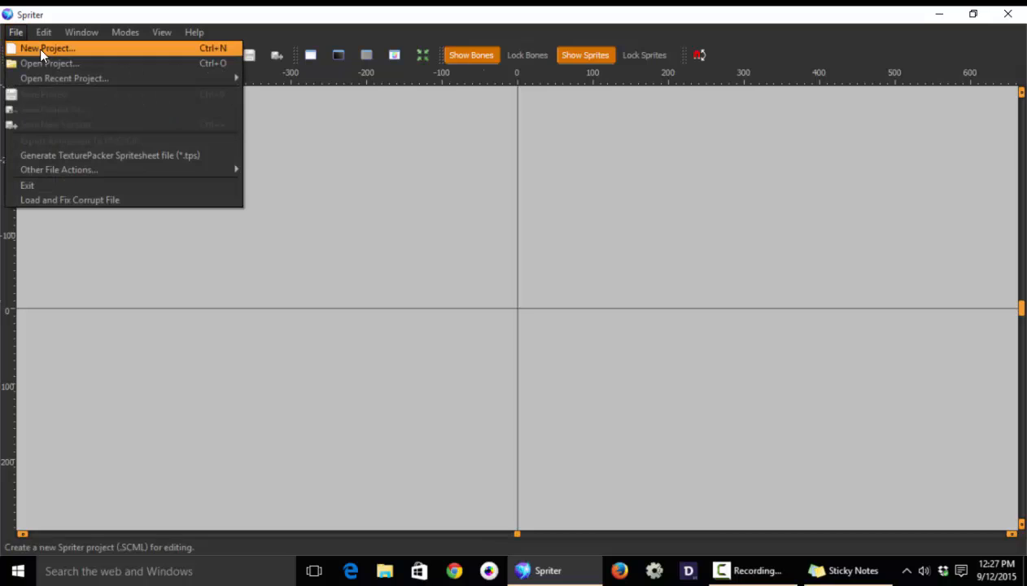
click(46, 48)
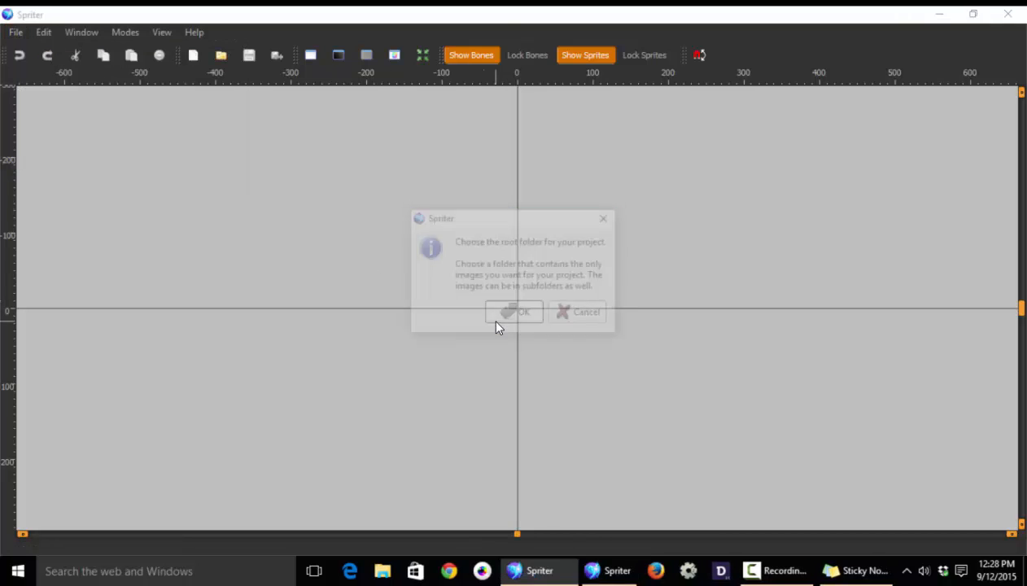
click(514, 312)
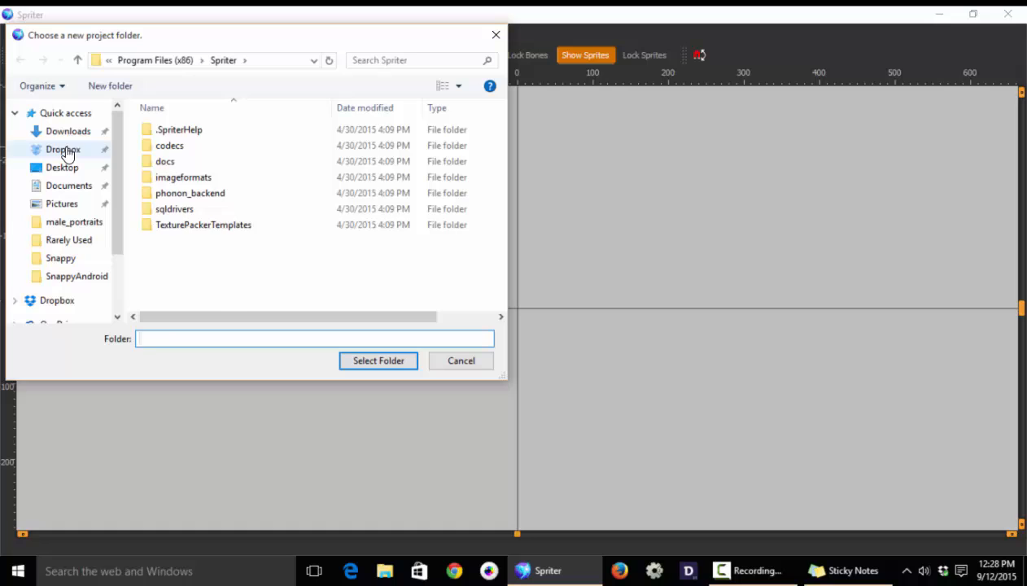
click(62, 167)
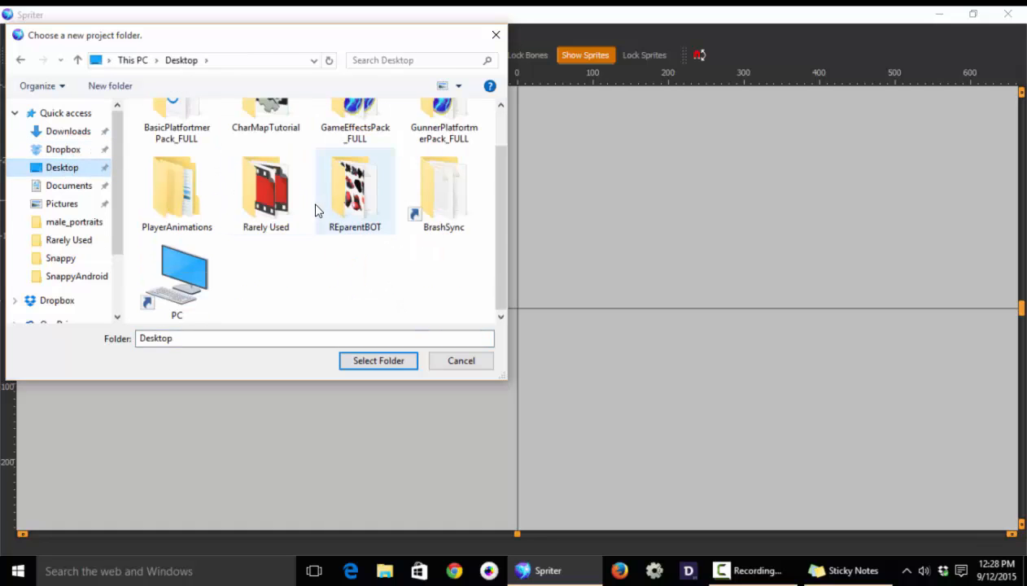
click(176, 191)
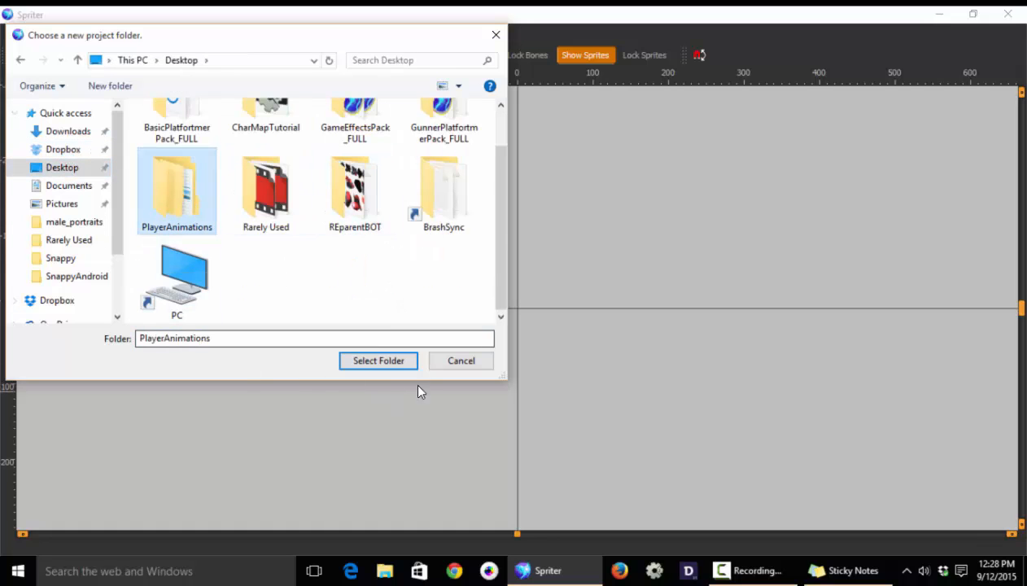
click(378, 361)
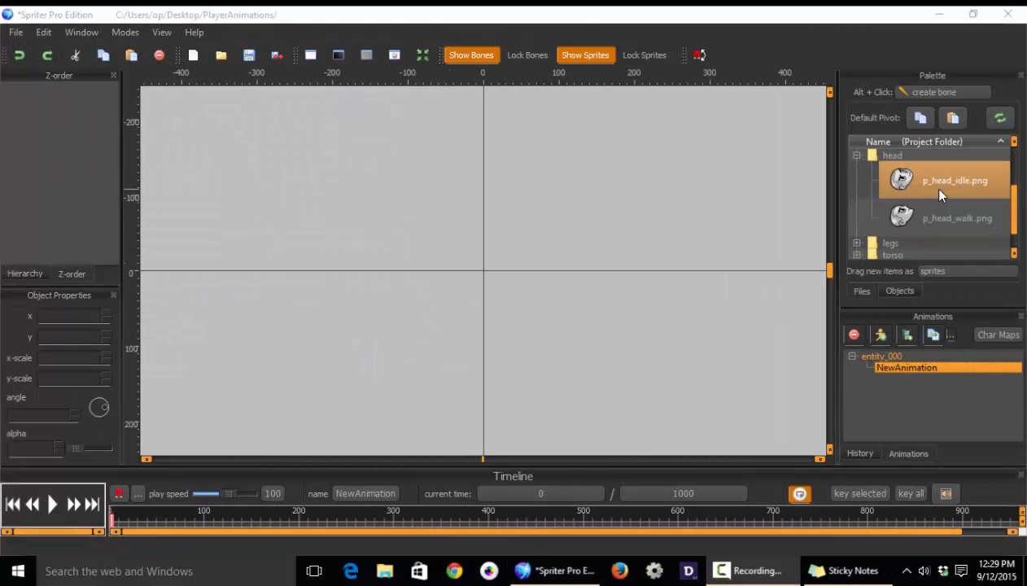
Set p_head_idle.png's default pivot to about 0.74 by 0.61 and confirm it.
double_click(955, 180)
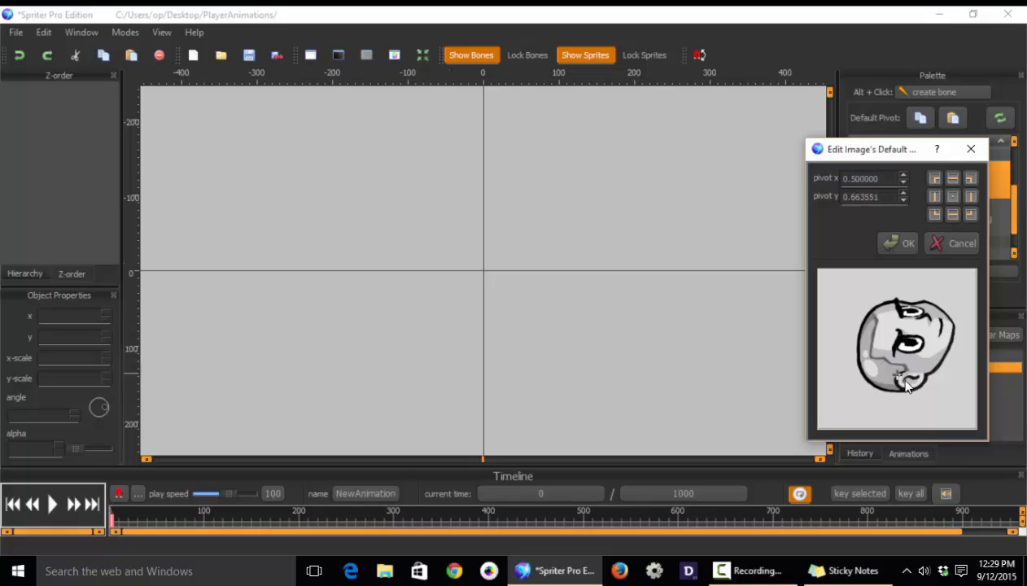
click(940, 373)
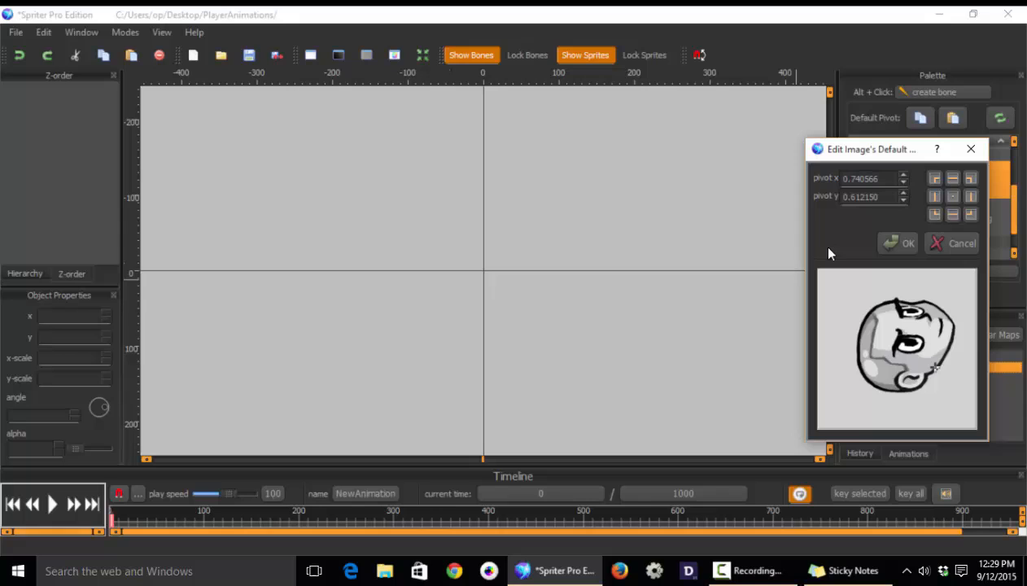
click(908, 243)
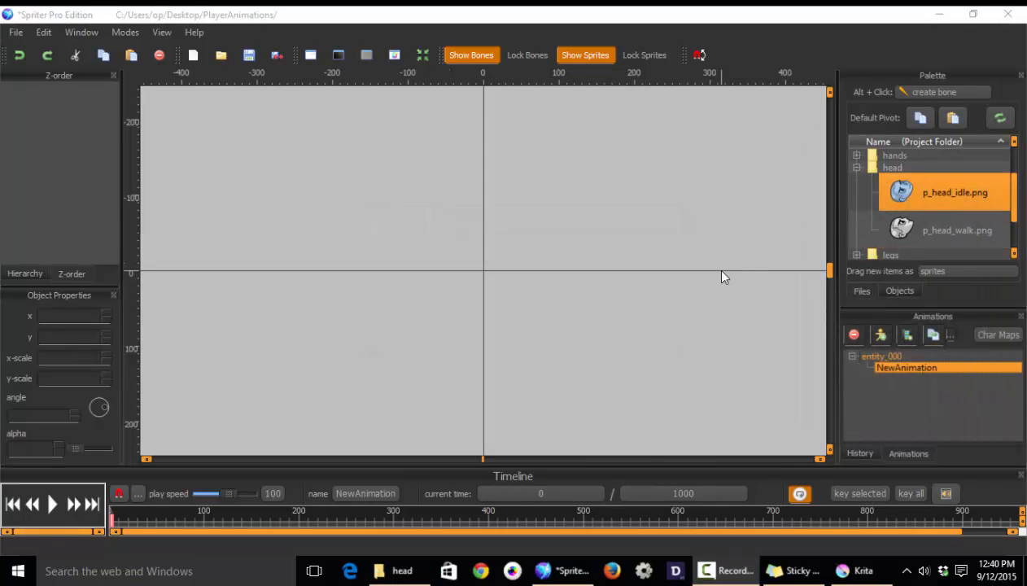
mouse_move(941, 59)
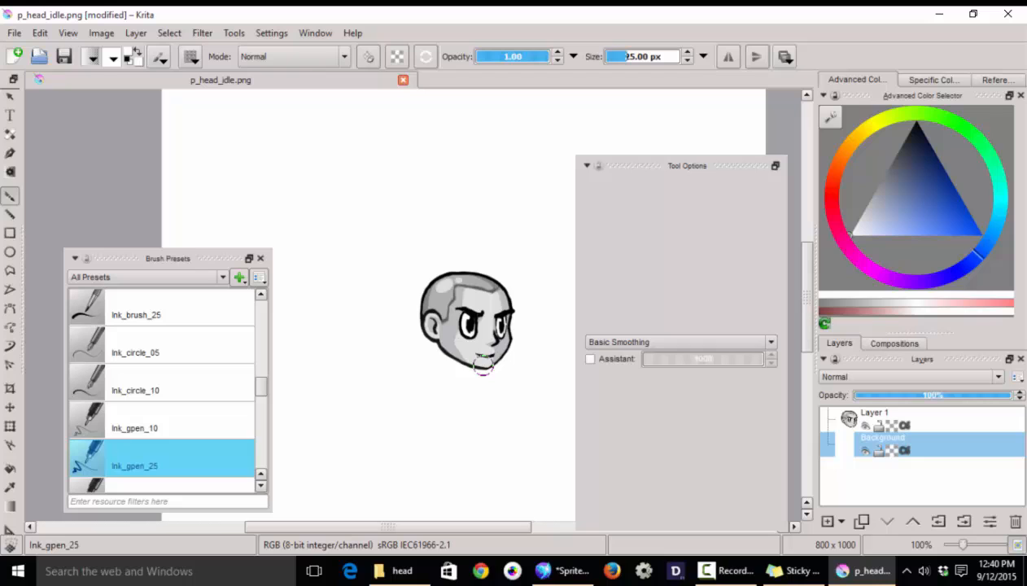
Hide the white Background layer so p_head_idle.png sits on transparency.
click(480, 366)
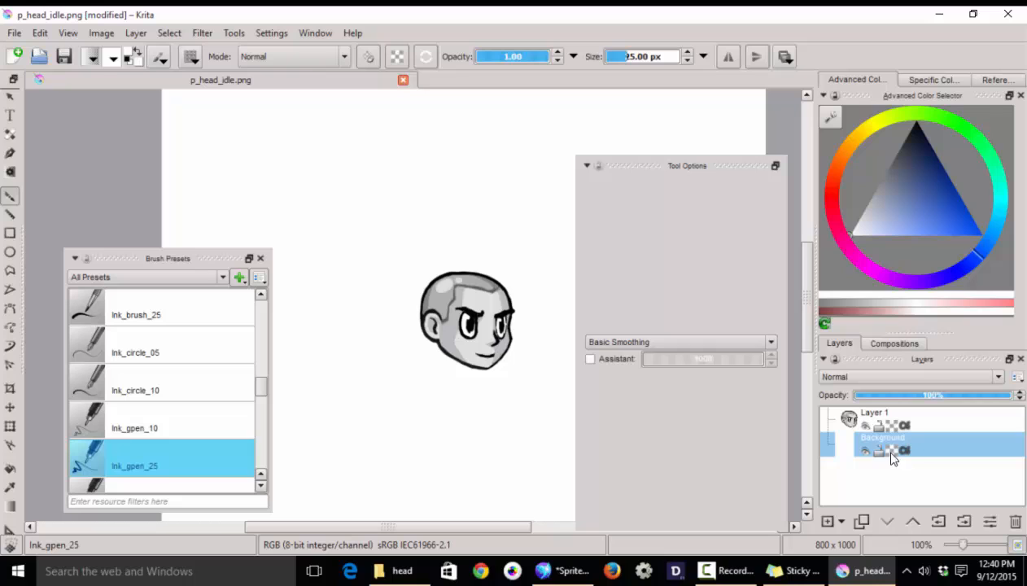
click(865, 450)
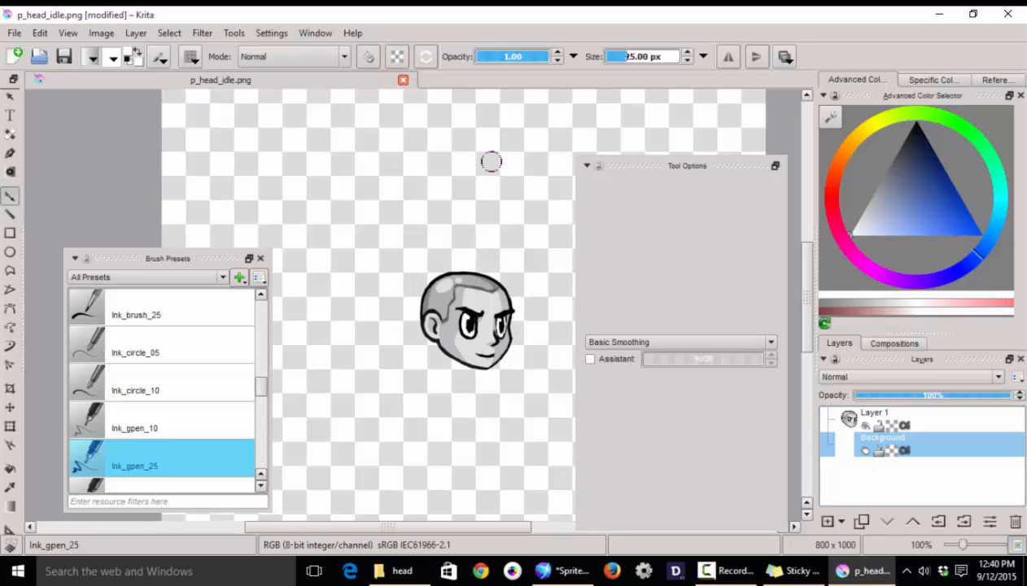
mouse_move(464, 154)
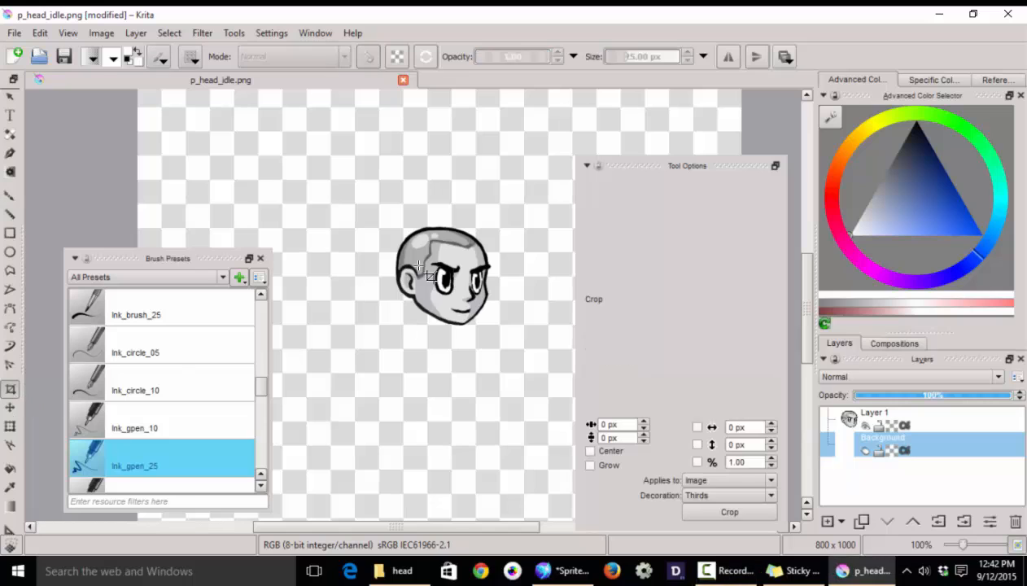
mouse_move(352, 266)
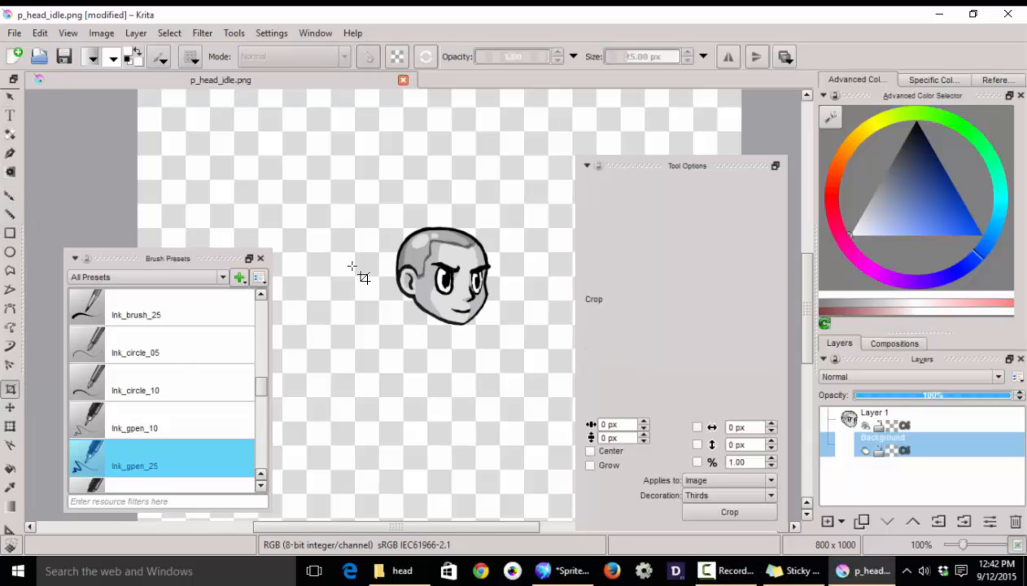
mouse_move(389, 218)
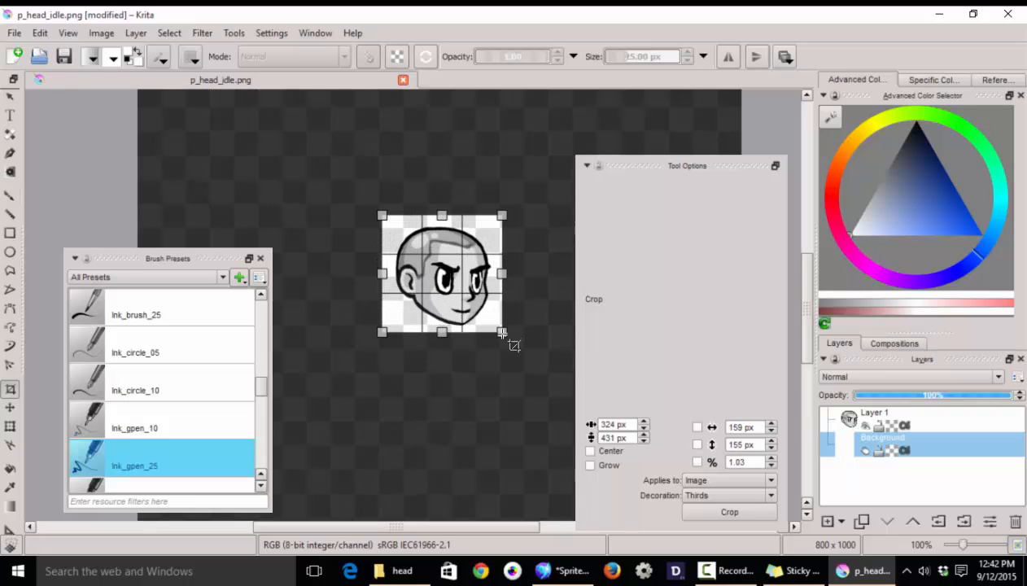
Crop the head image to a 163 by 163 pixel square and return to Spriter.
drag(502, 333, 507, 342)
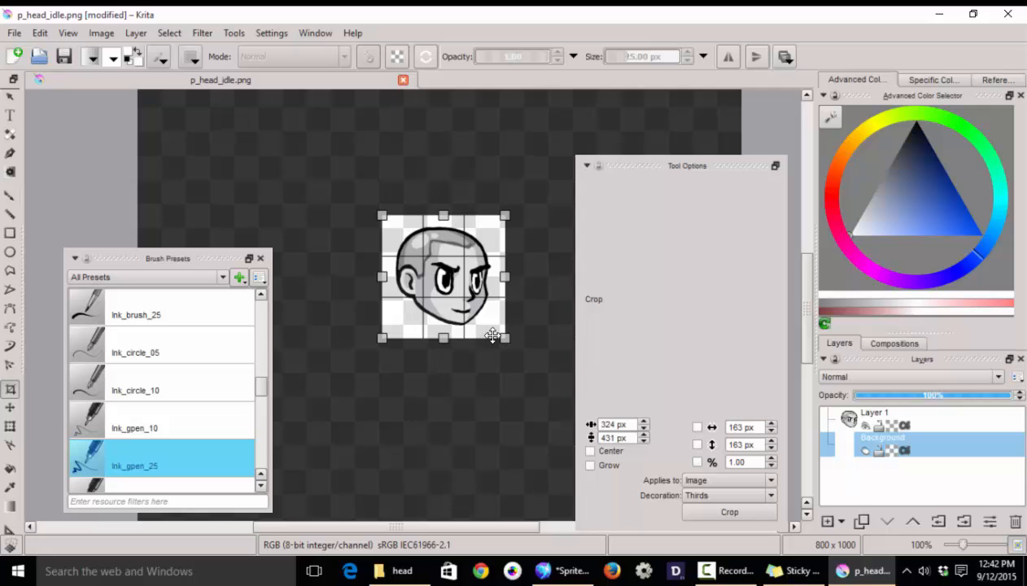
click(729, 512)
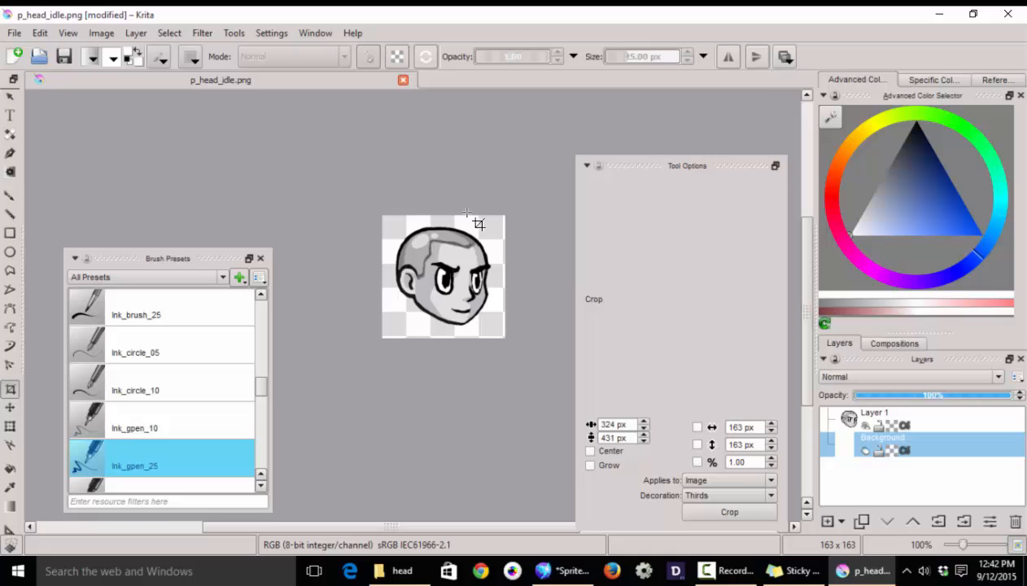
mouse_move(403, 309)
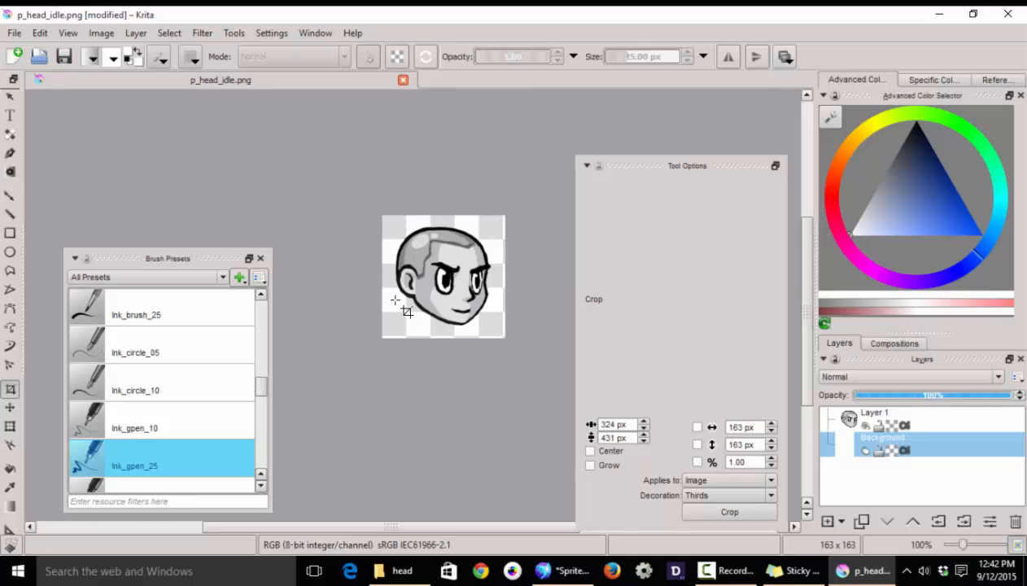
mouse_move(557, 326)
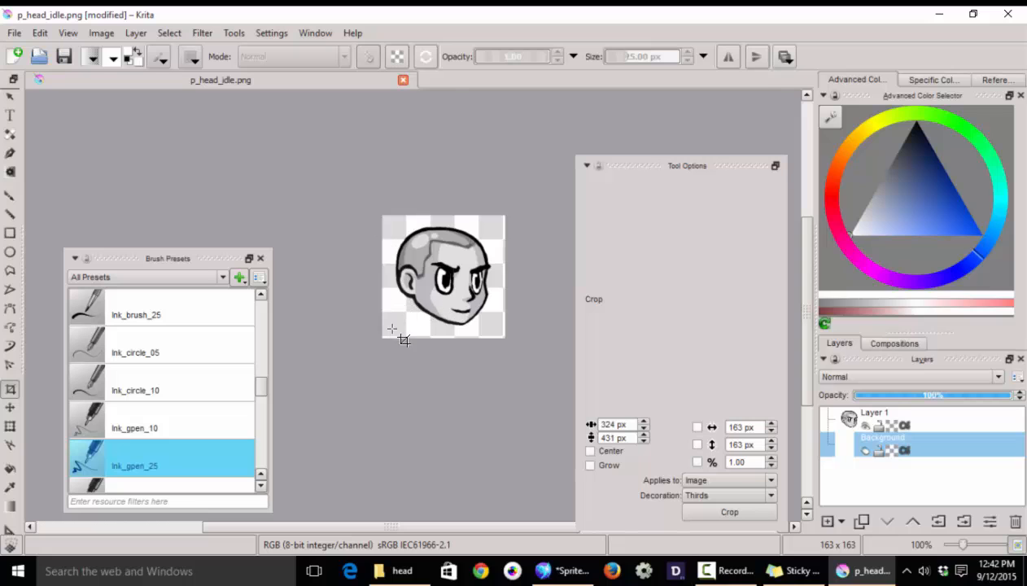
click(562, 571)
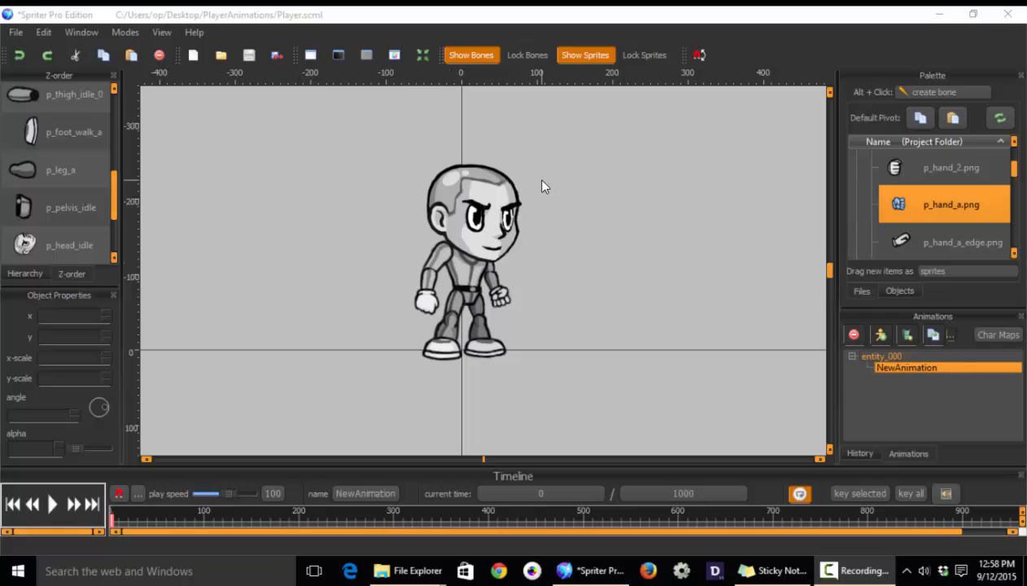
Load Player.scml from the PlayerAnimations folder onto the Spriter canvas.
click(69, 245)
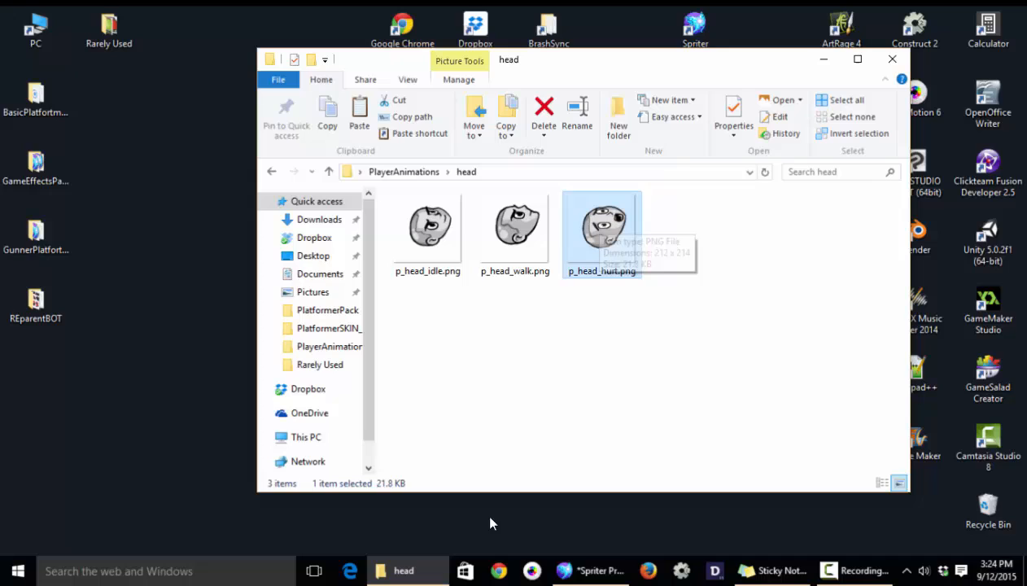
Return to the Spriter project after checking p_head_hurt.png in the head folder.
click(590, 571)
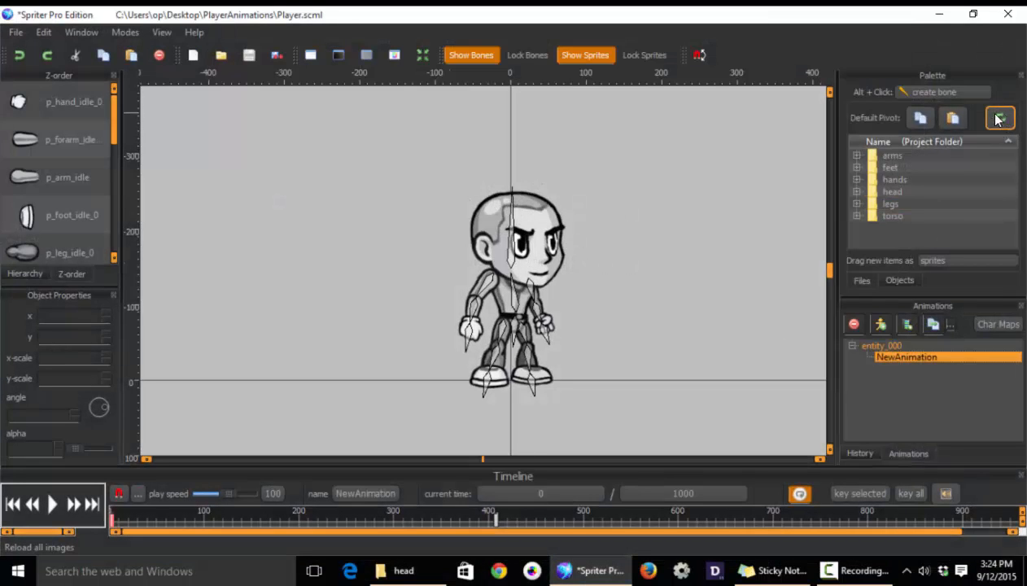
Expand the head folder, pick p_head_hurt.png and reload all project images from disk.
click(1001, 118)
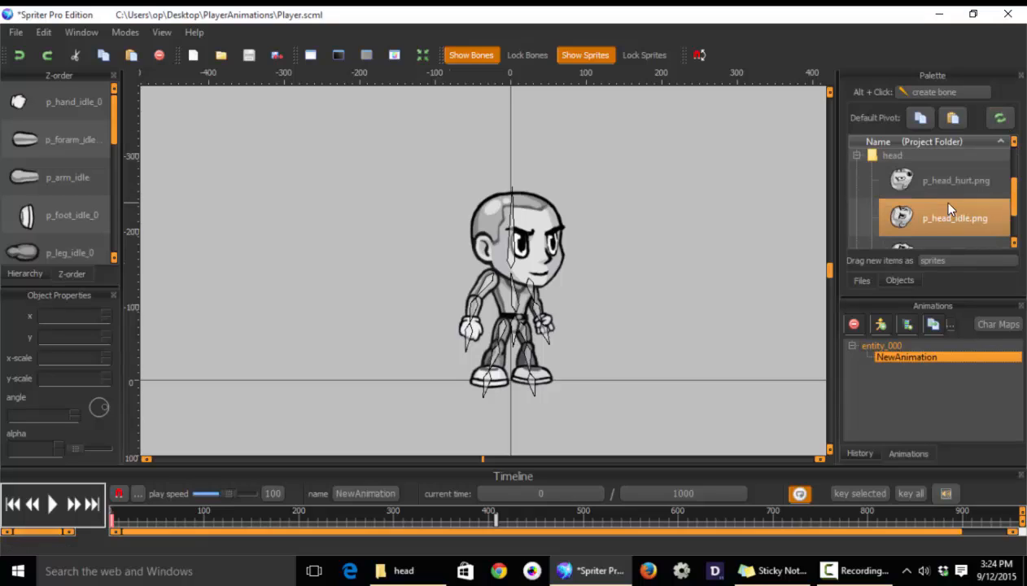
click(945, 180)
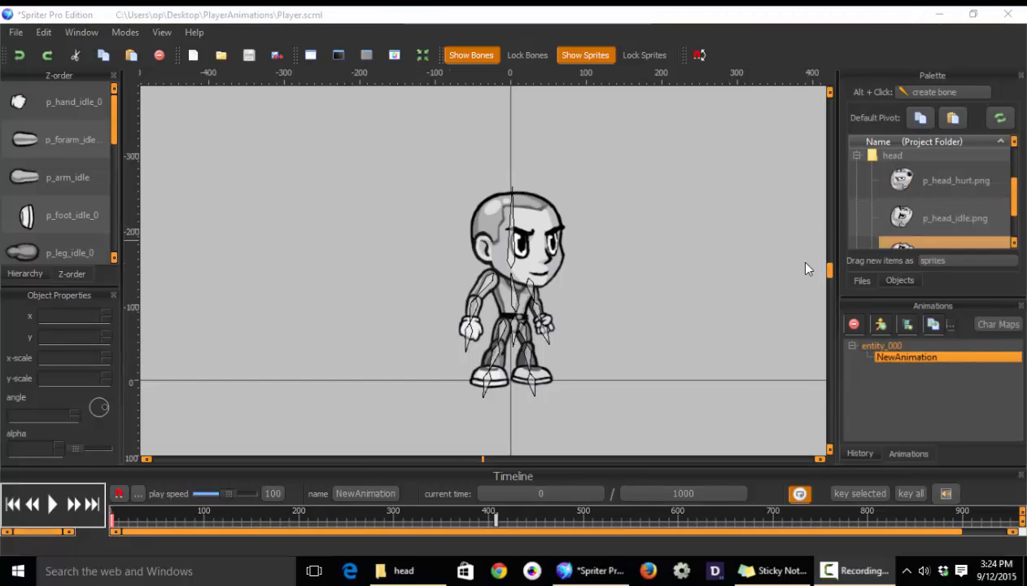
click(944, 180)
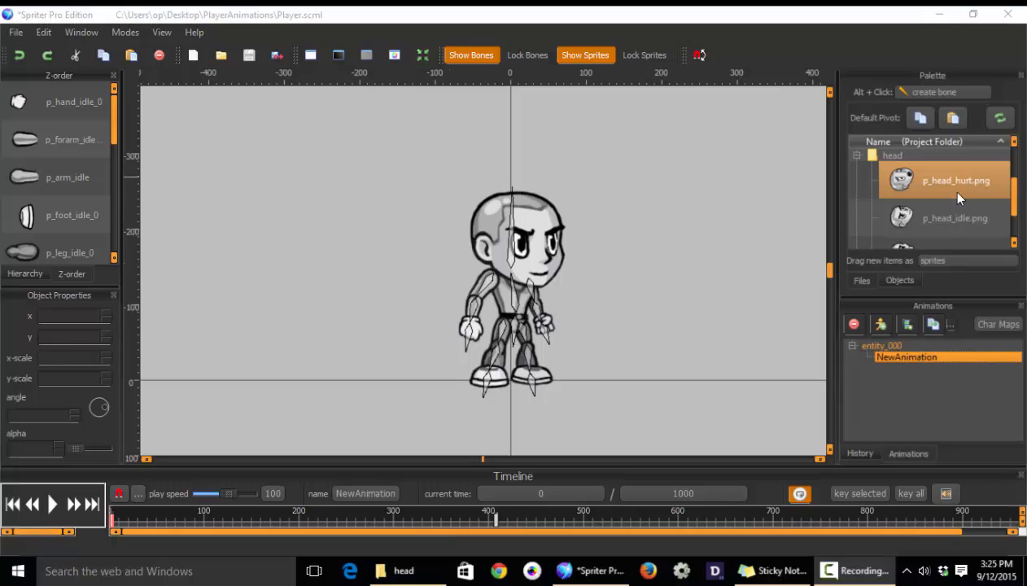
mouse_move(918, 176)
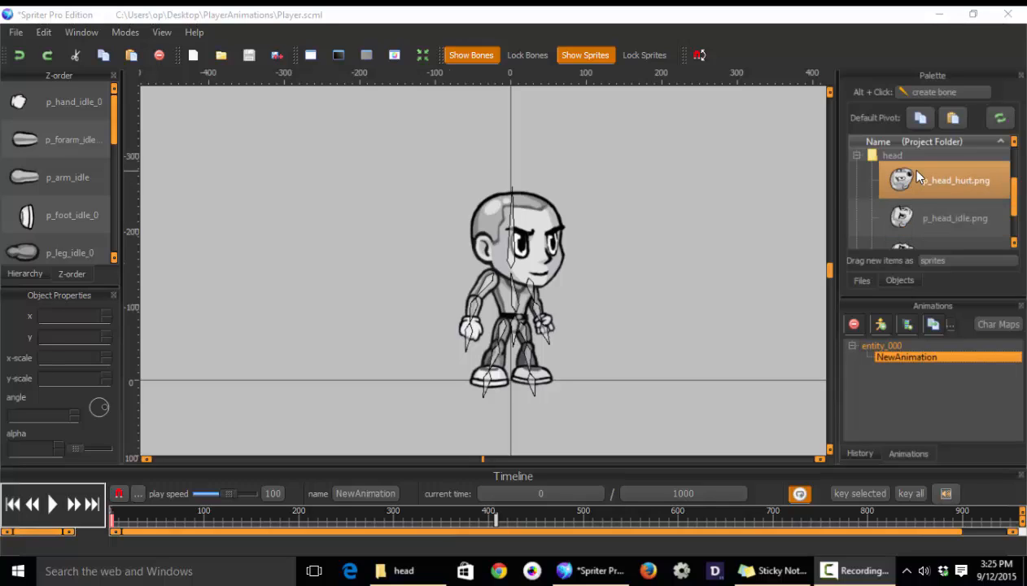
mouse_move(948, 183)
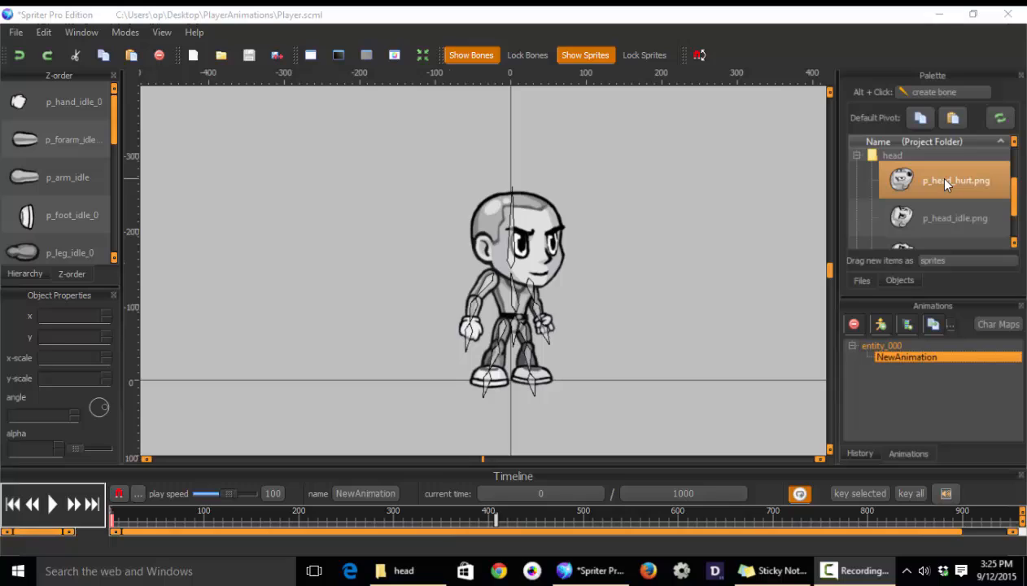
mouse_move(924, 188)
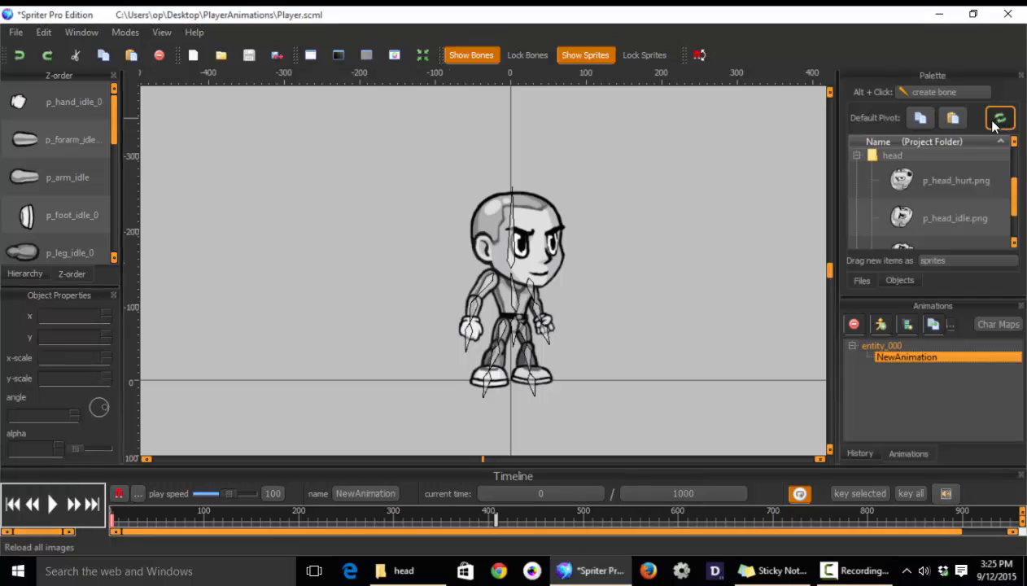
click(945, 180)
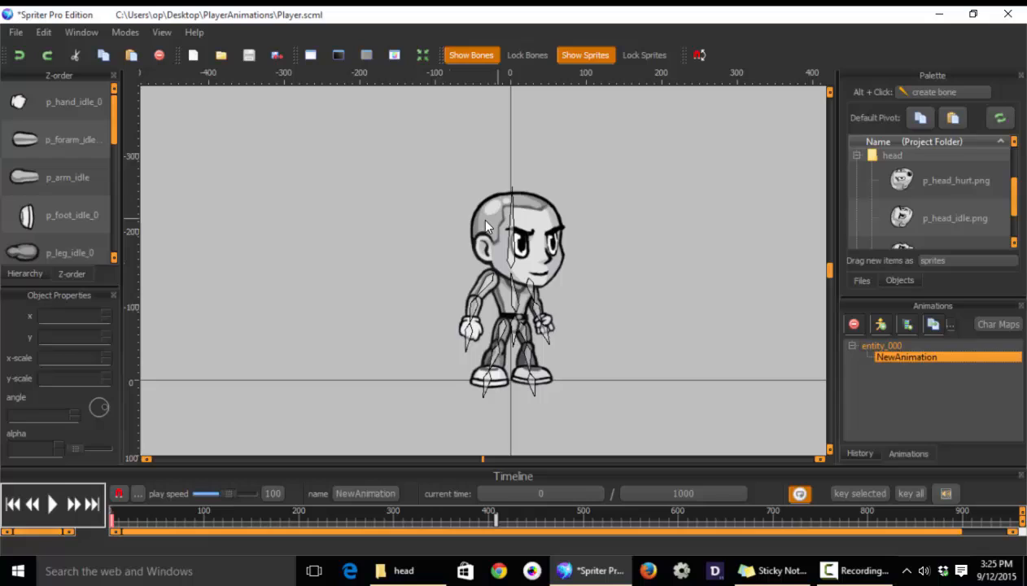
mouse_move(655, 279)
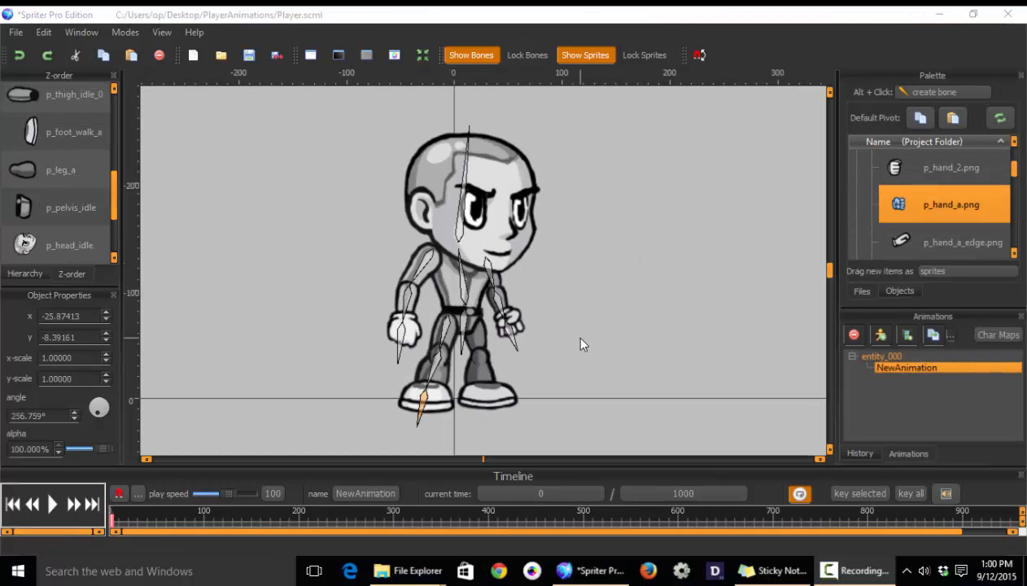
click(73, 94)
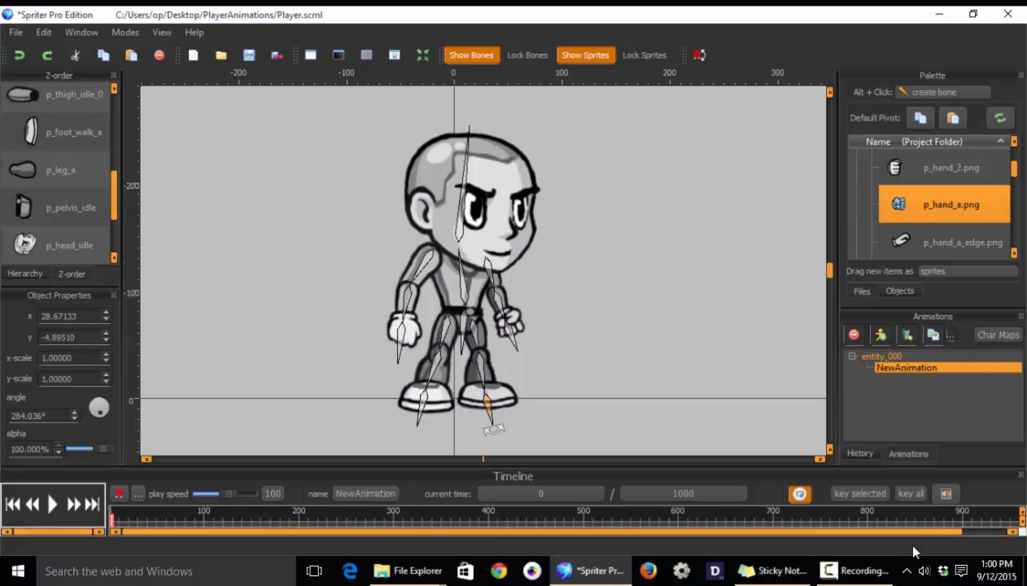
mouse_move(650, 535)
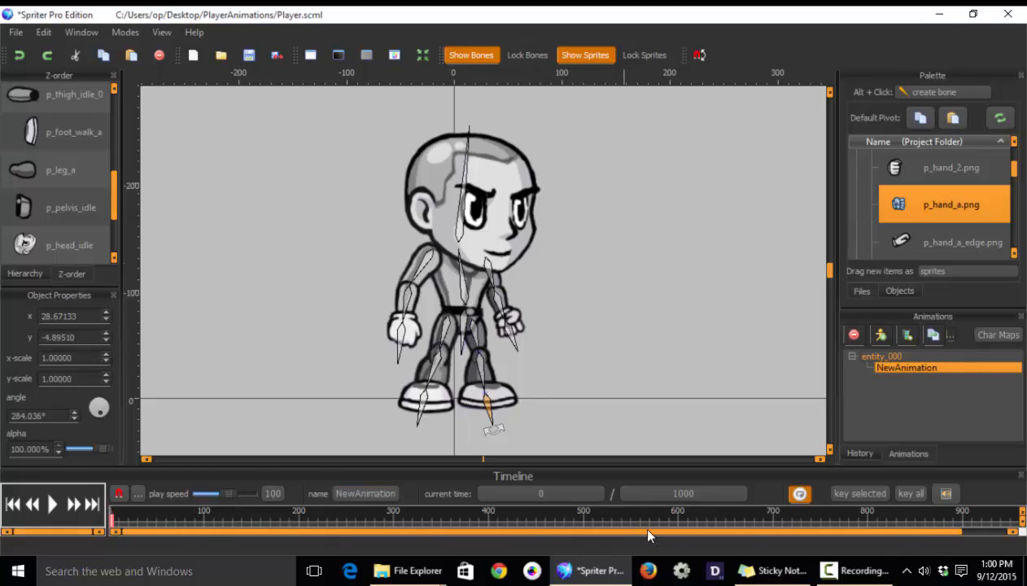
mouse_move(538, 519)
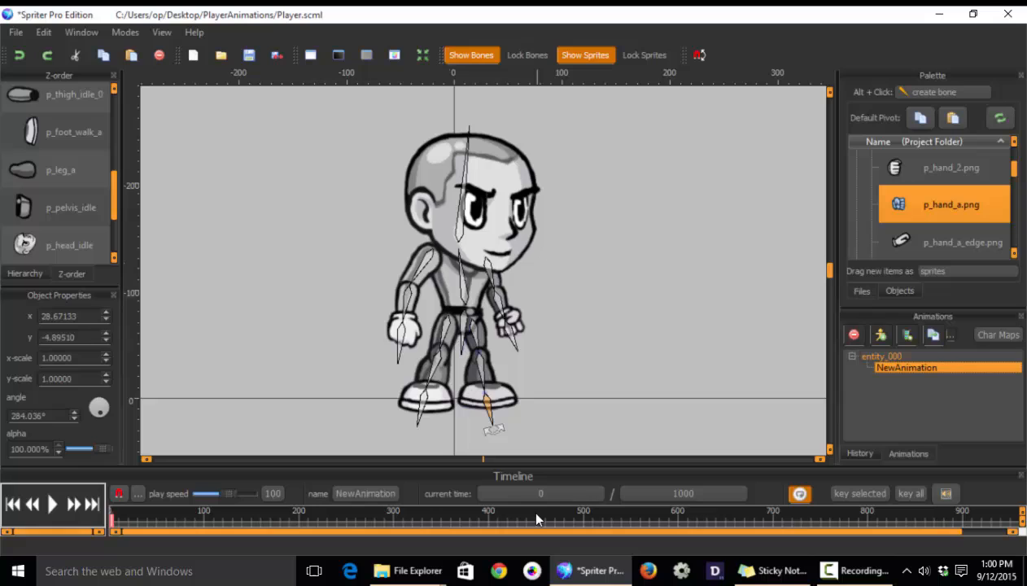
mouse_move(419, 517)
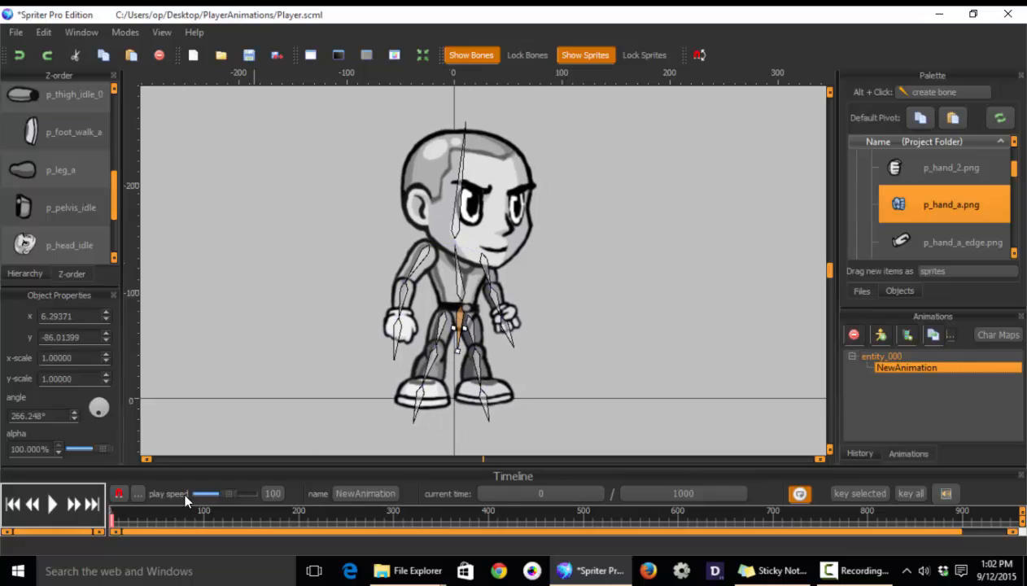
mouse_move(209, 468)
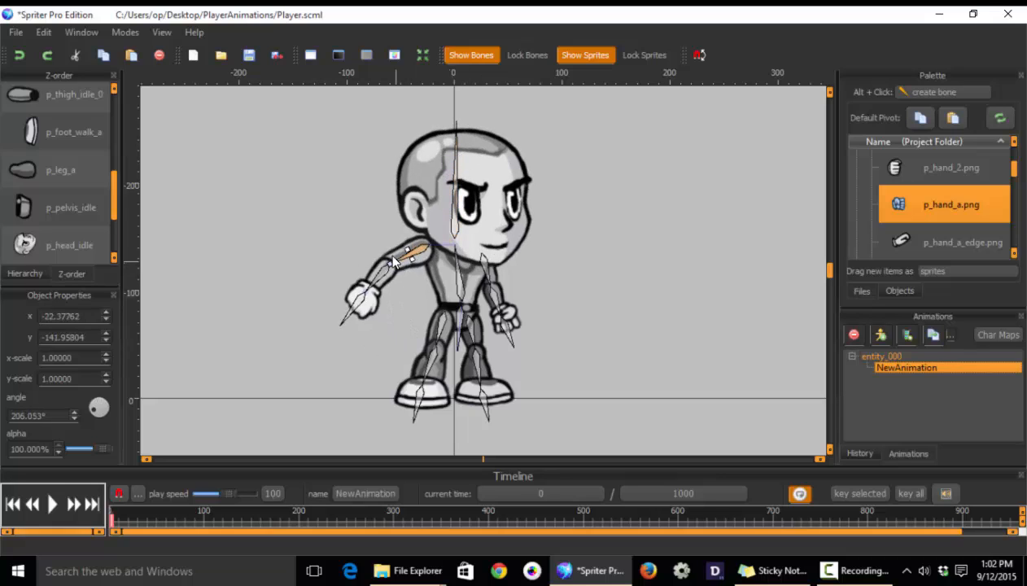
drag(407, 261, 480, 269)
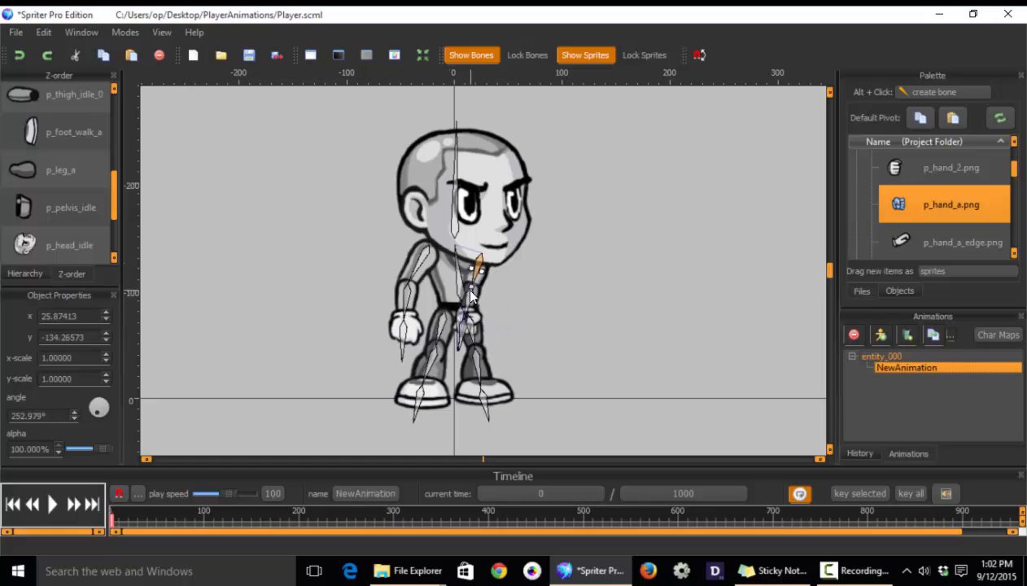
drag(472, 293, 480, 269)
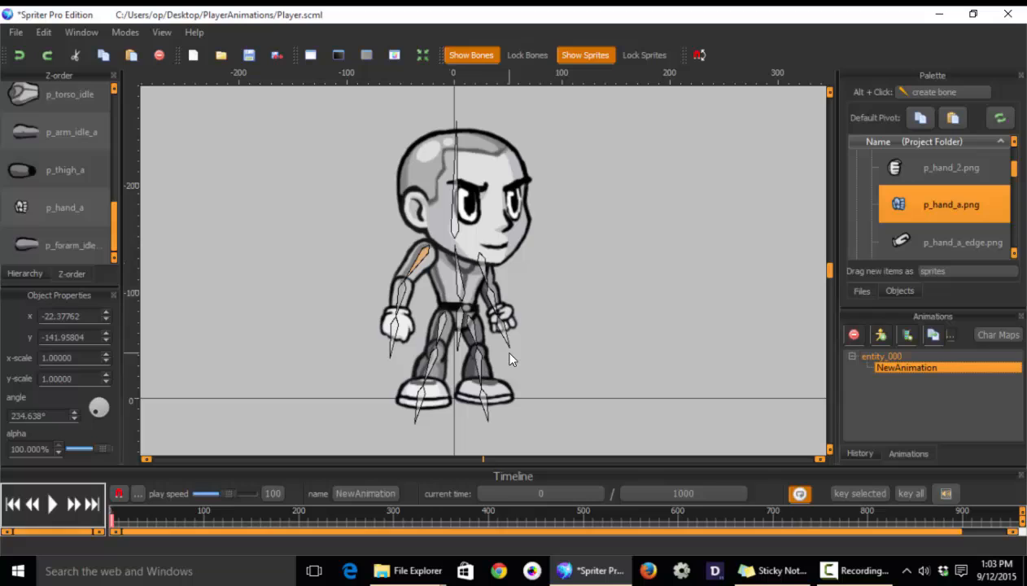
mouse_move(599, 547)
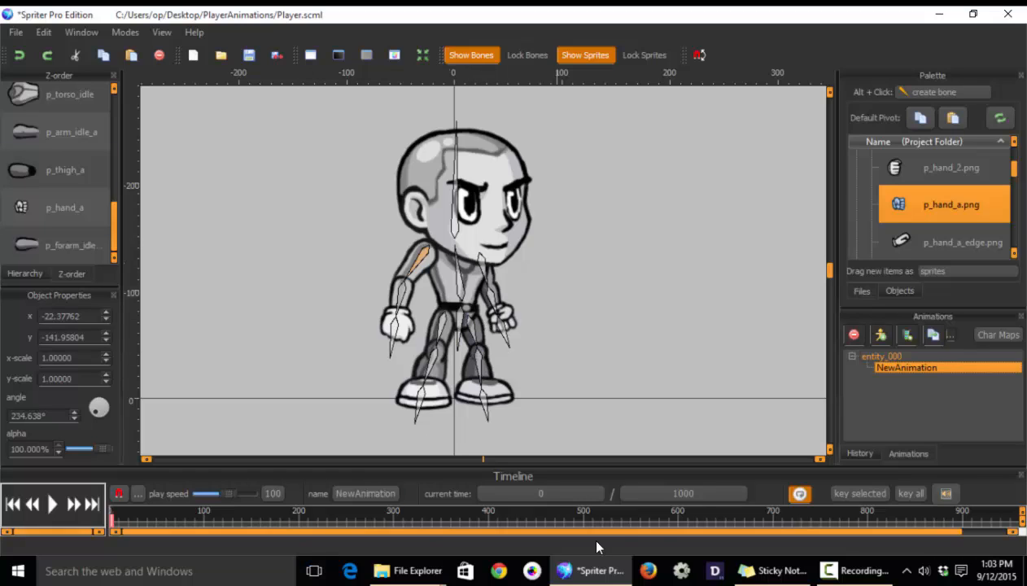
click(493, 531)
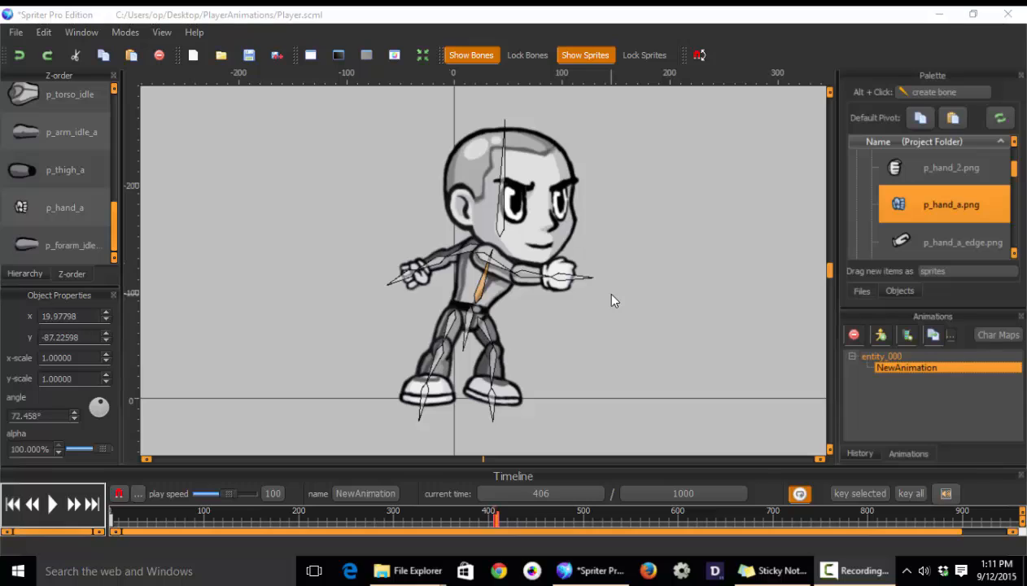
mouse_move(423, 442)
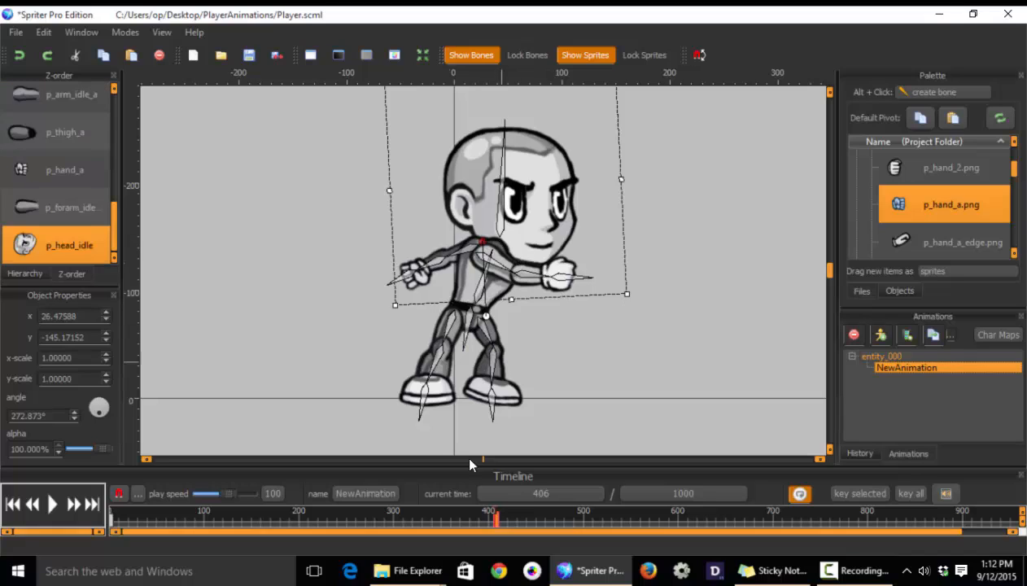
Scrub the human rig's pose, then load playerWithGun_SmallHead.scml with its Shoot animation.
click(321, 519)
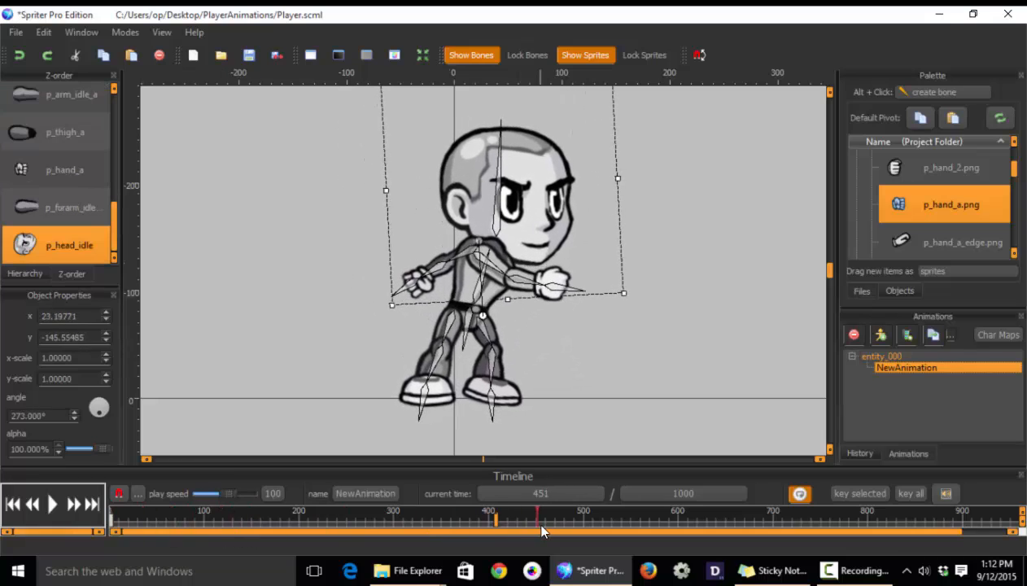
drag(537, 529, 493, 530)
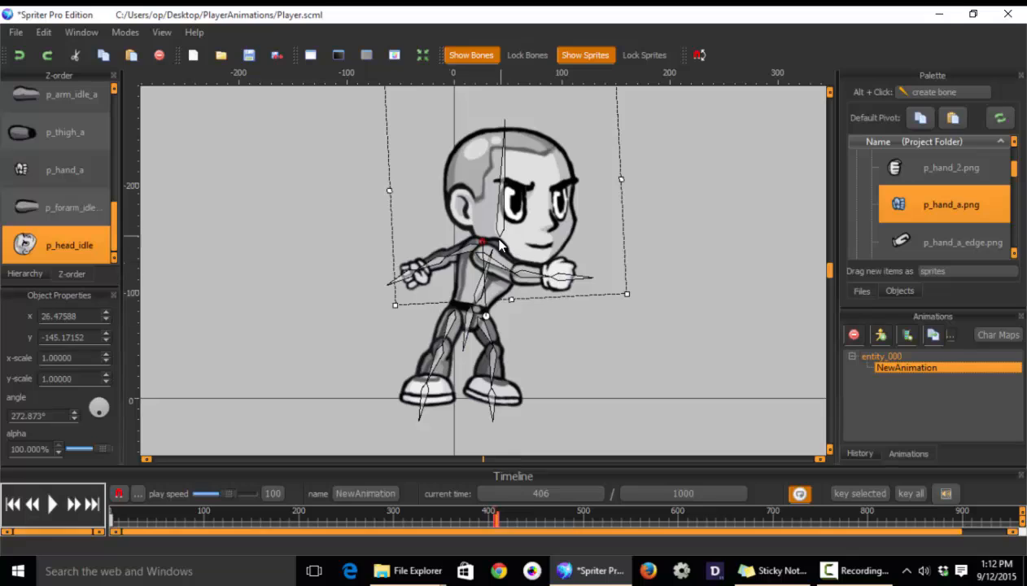
mouse_move(521, 137)
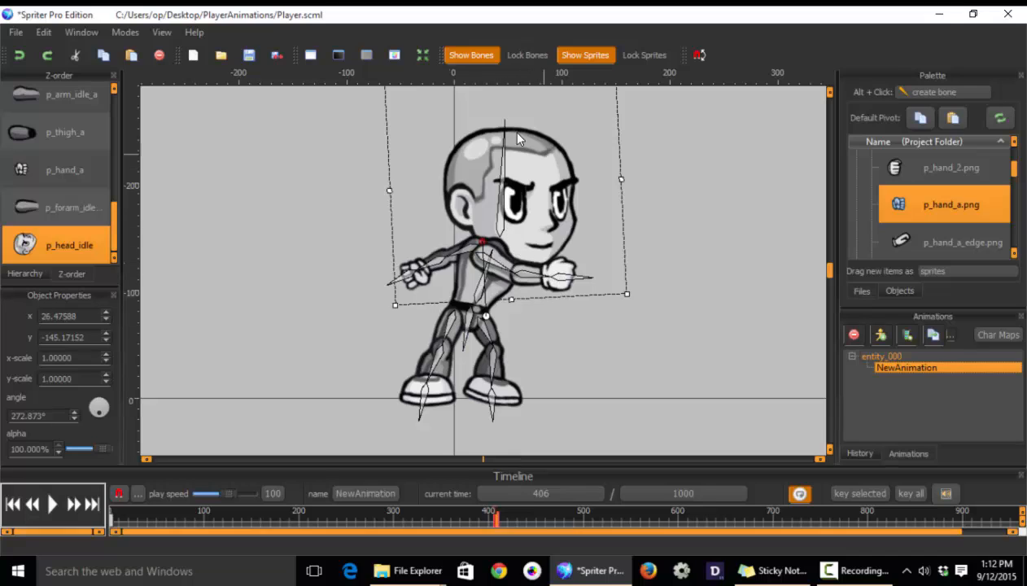
mouse_move(537, 242)
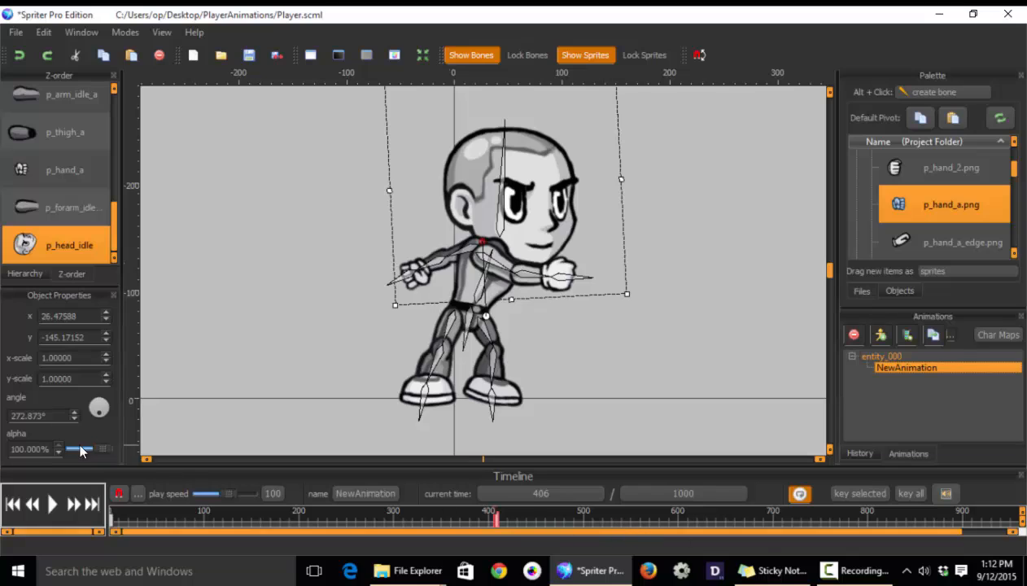
click(69, 132)
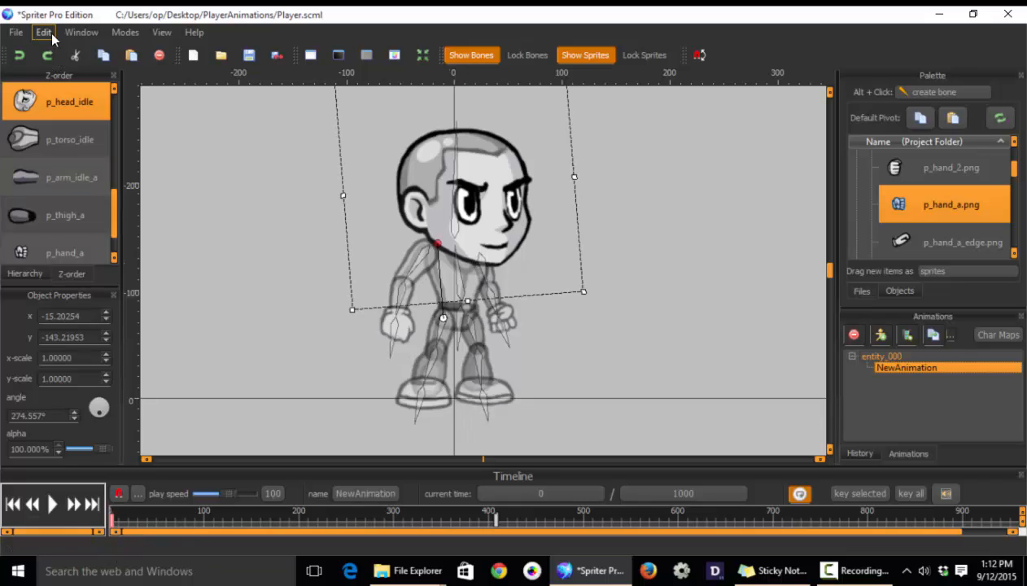
click(43, 31)
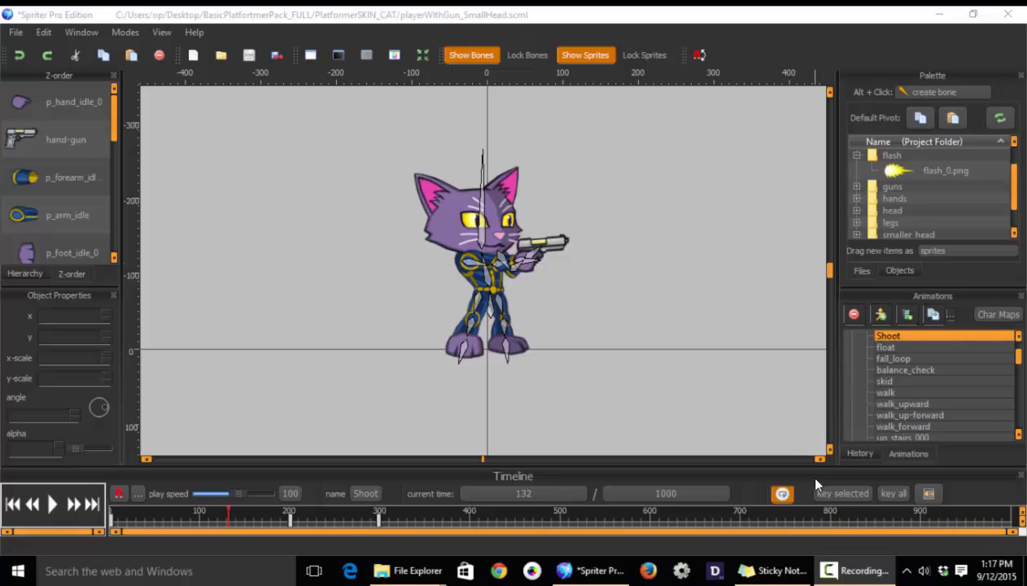
Confirm flash_0.png's default pivot and place the muzzle flash at the gun around 54 ms.
click(65, 140)
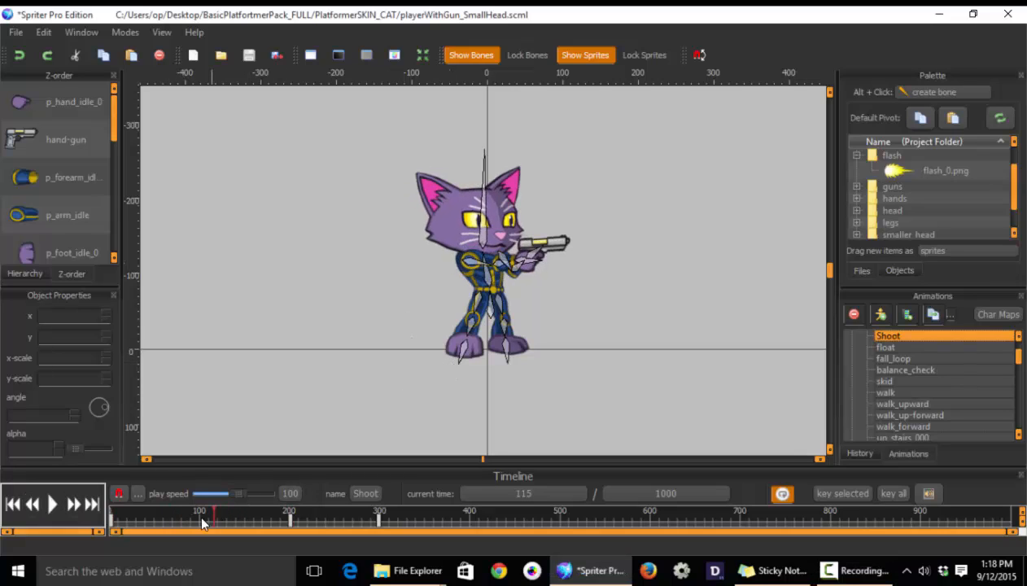
click(12, 504)
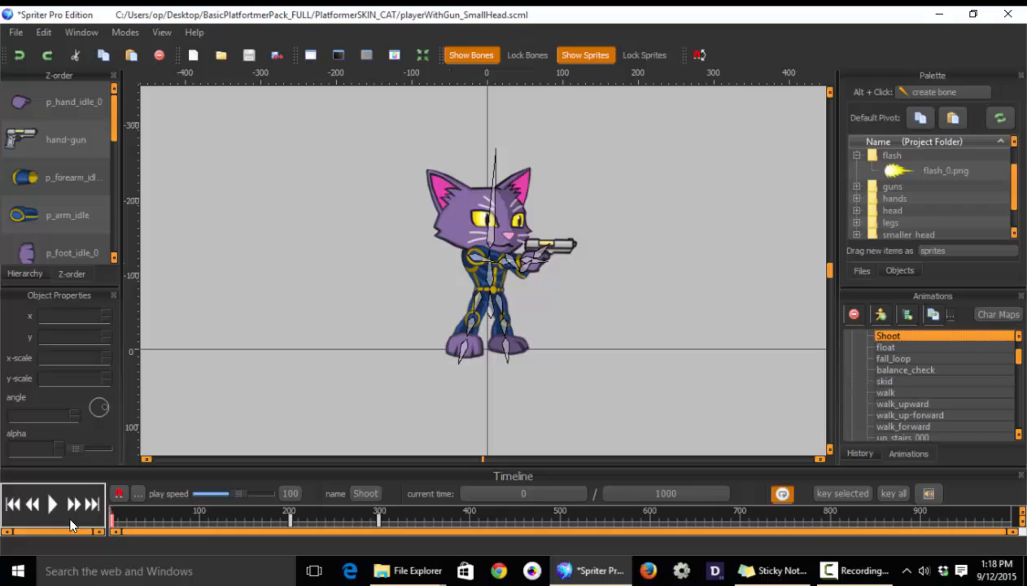
click(166, 521)
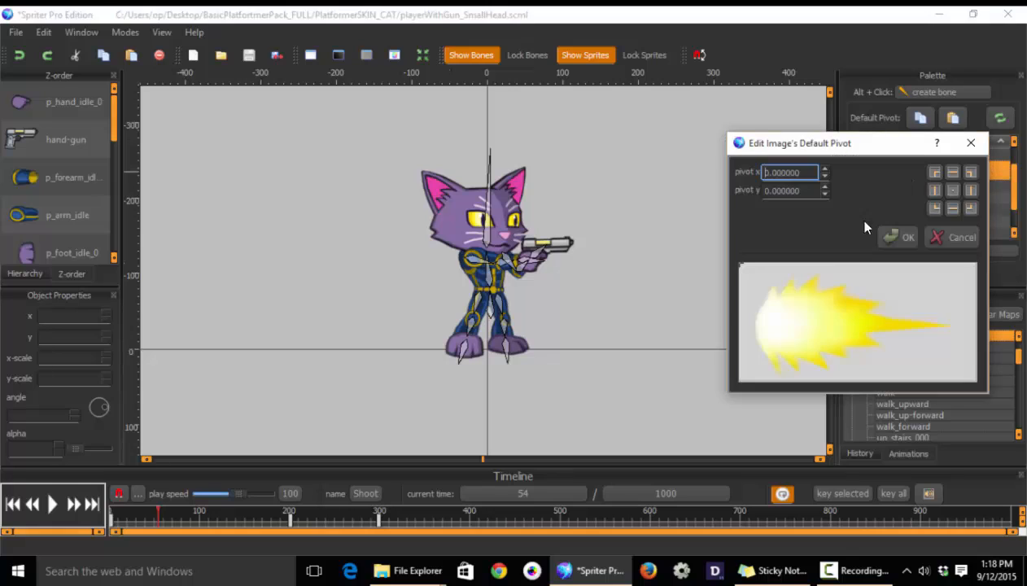
click(908, 237)
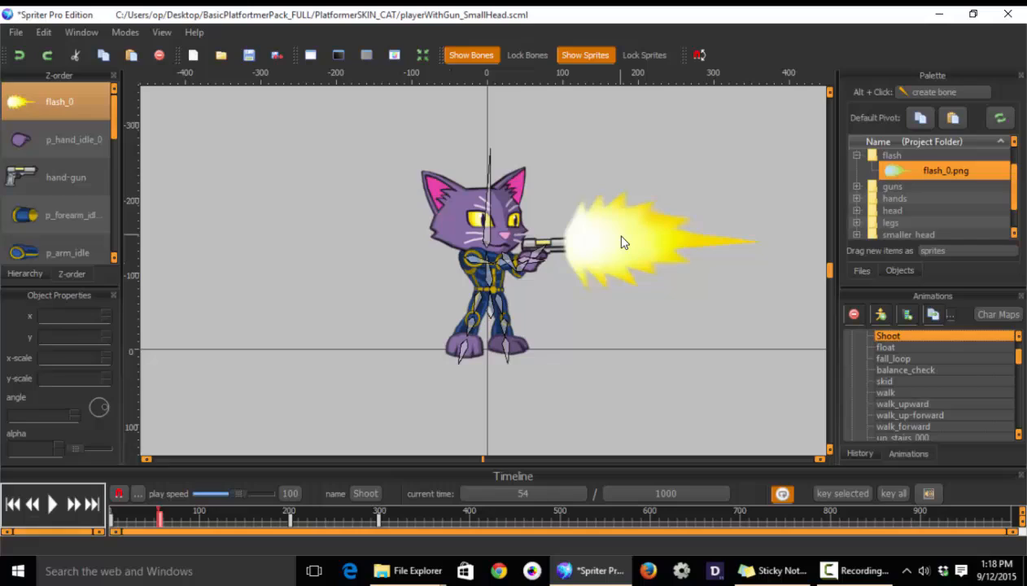
click(623, 244)
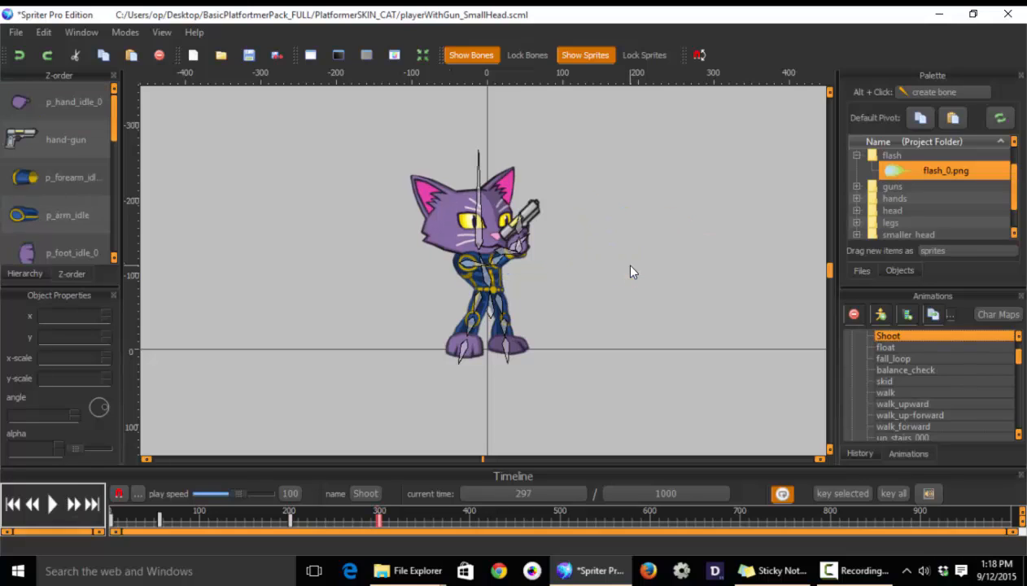
Enlarge the timeline, scrub to the flash moment and select flash_0 for keyframe timing.
drag(380, 521, 289, 521)
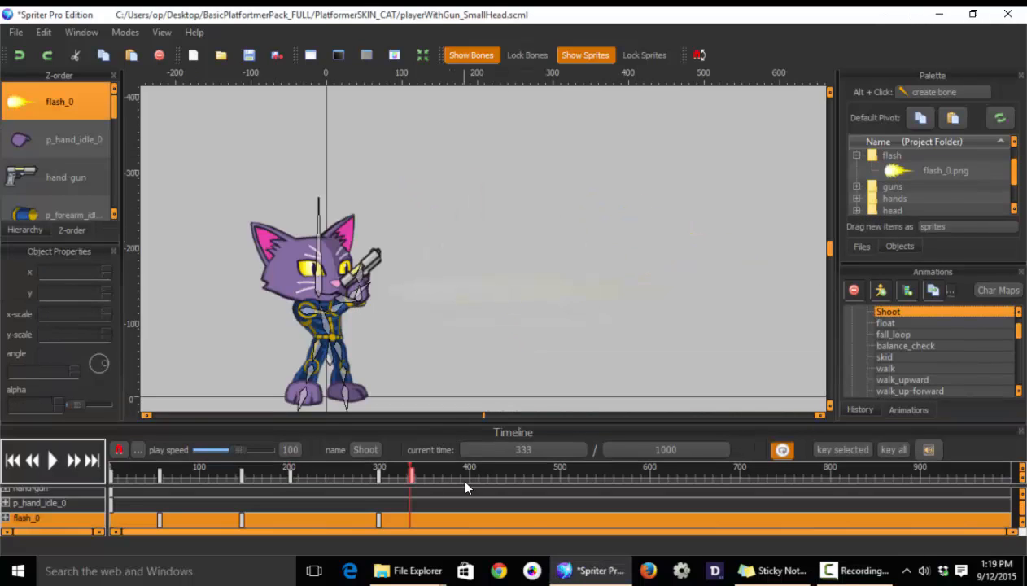
click(126, 476)
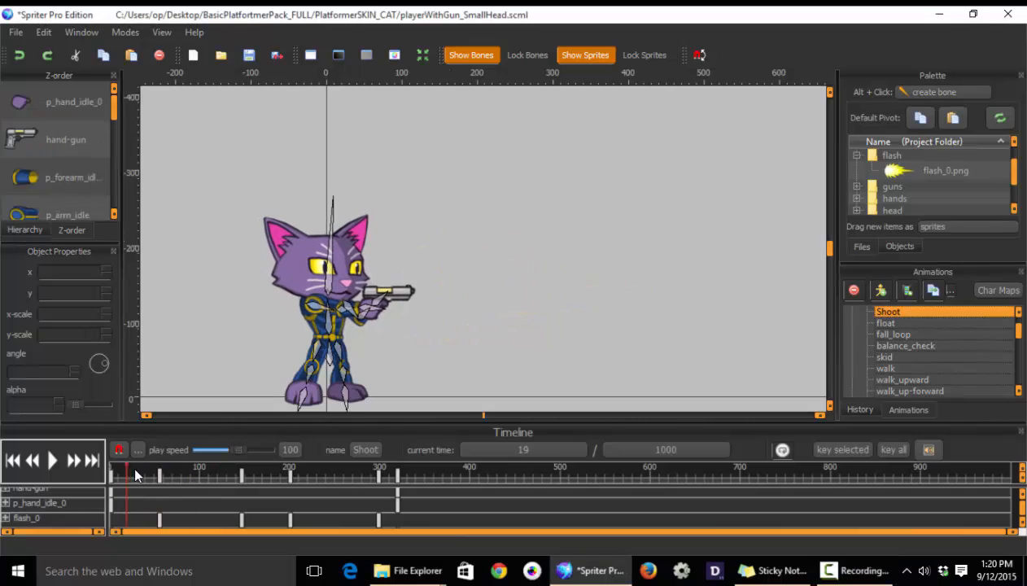
drag(126, 474, 173, 473)
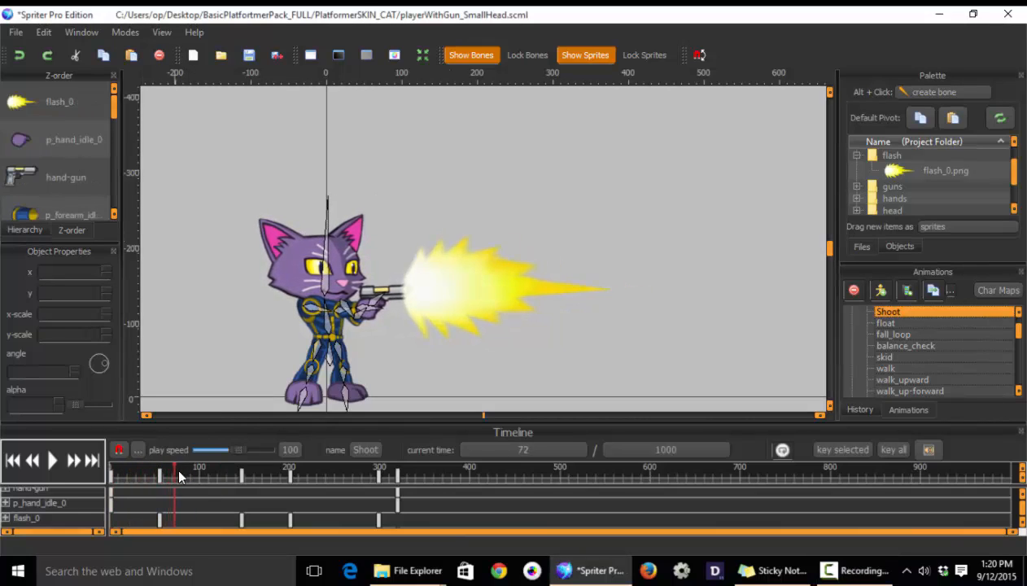
click(59, 101)
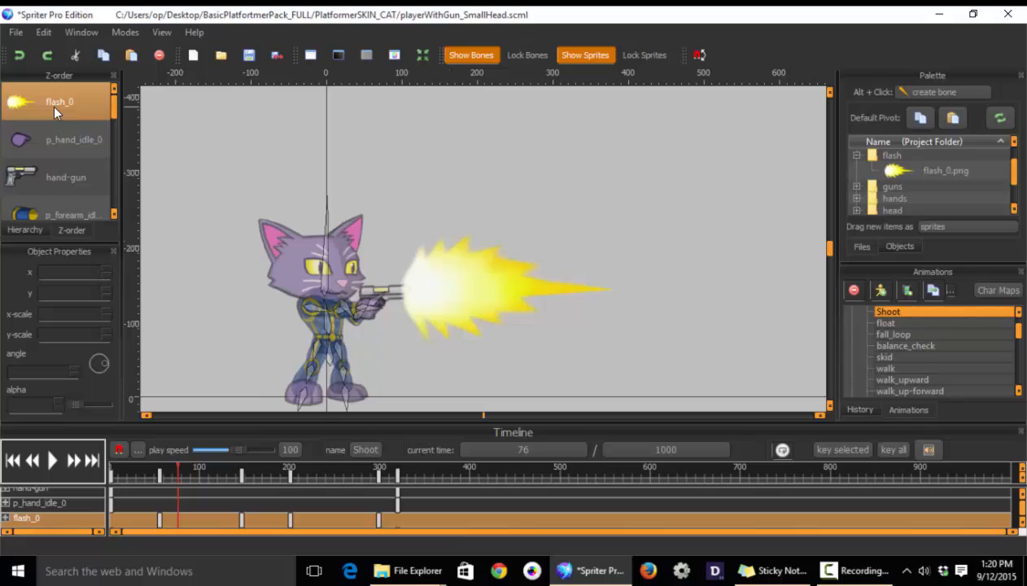
click(174, 476)
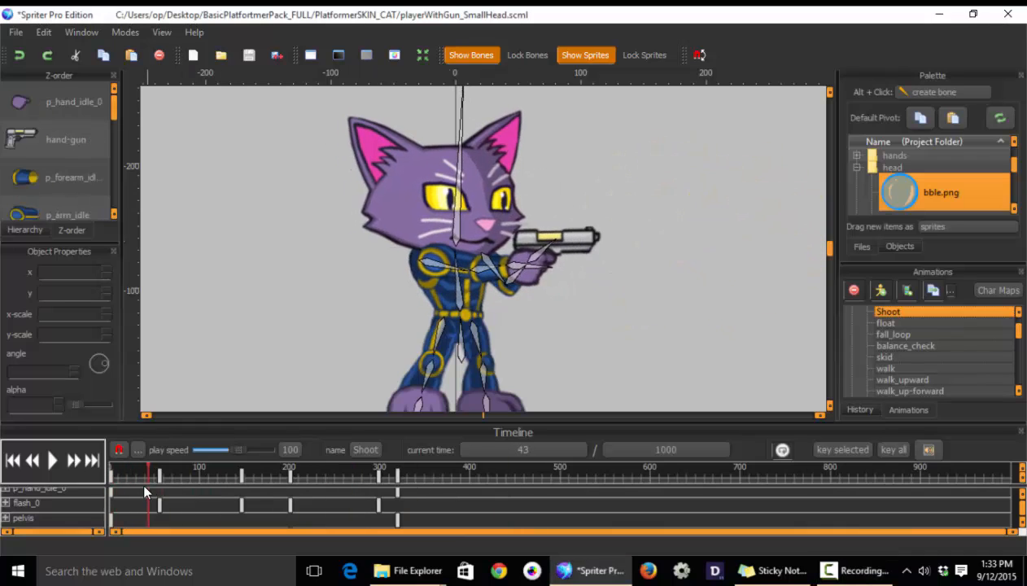
Place the bble bubble sprite over the cat's eye at 0 ms and select the head bone.
click(139, 488)
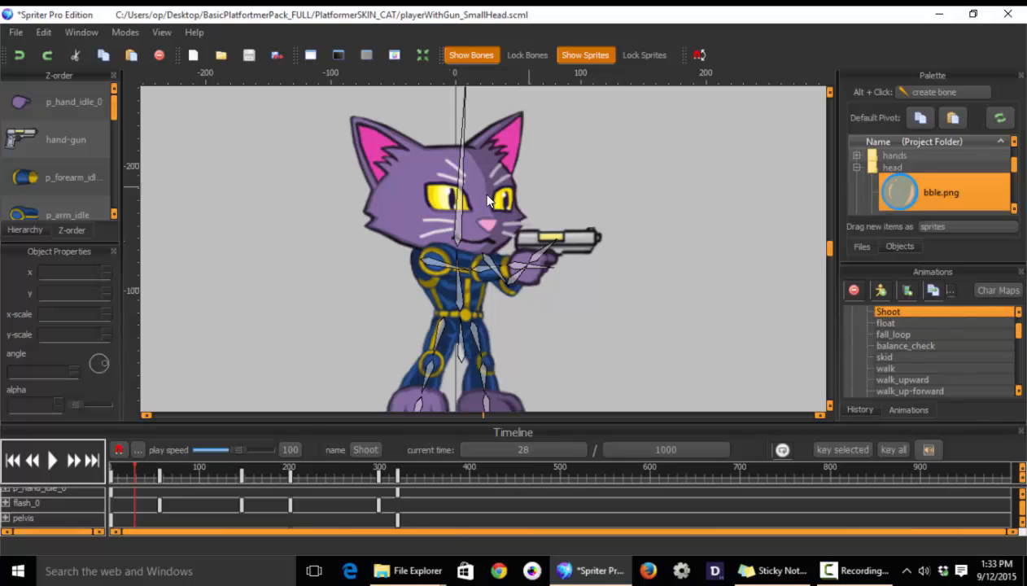
mouse_move(437, 251)
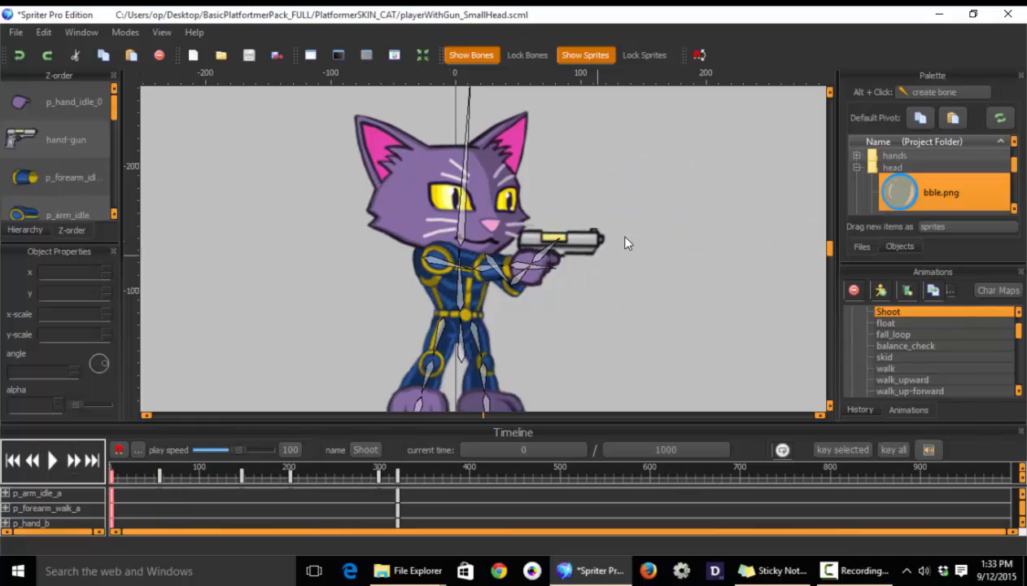
mouse_move(149, 483)
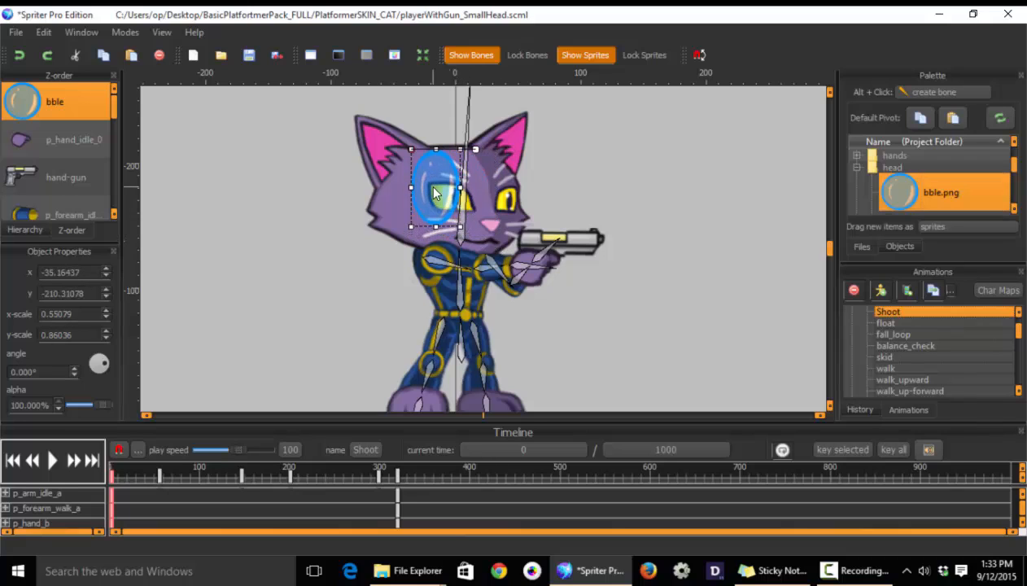
drag(435, 194, 452, 200)
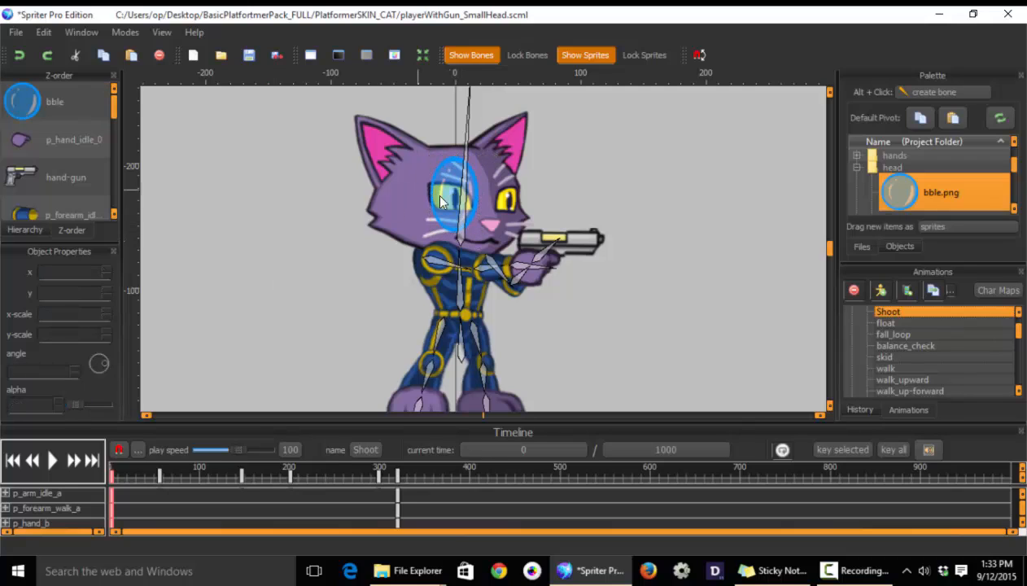
click(452, 196)
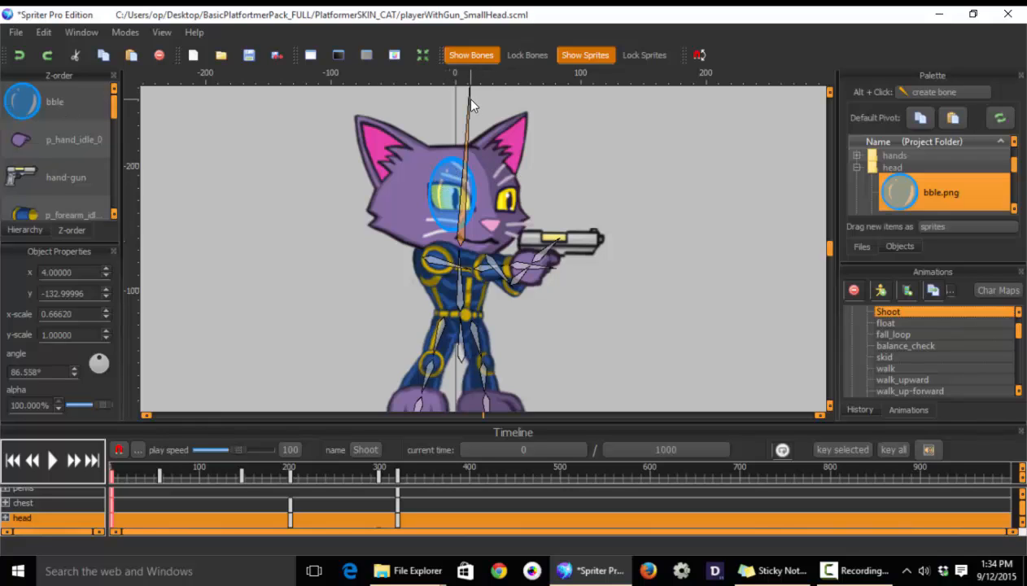
Switch to the 4000 ms idle animation and play it back, pausing around 2791 ms.
drag(473, 106, 488, 143)
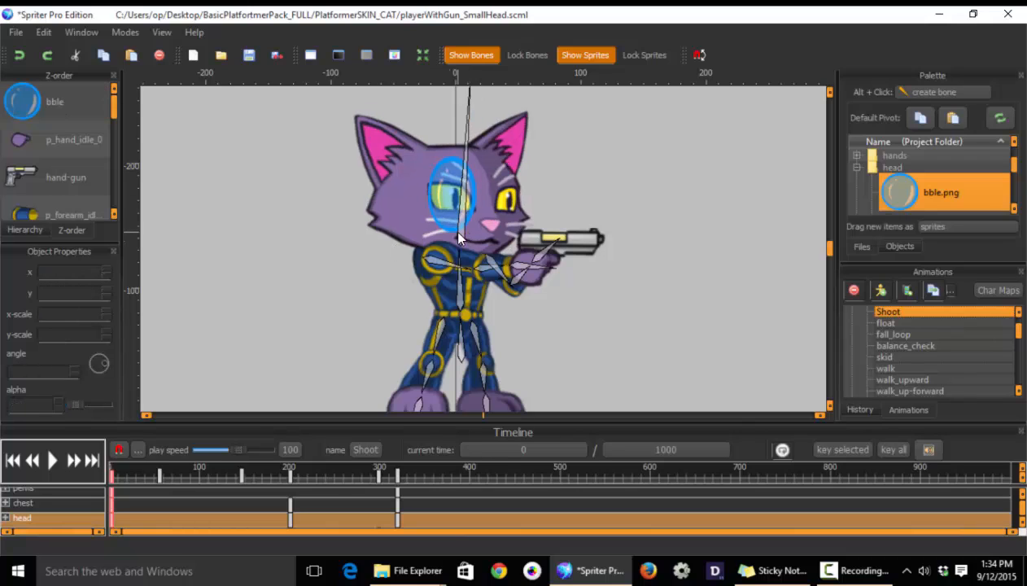
click(456, 195)
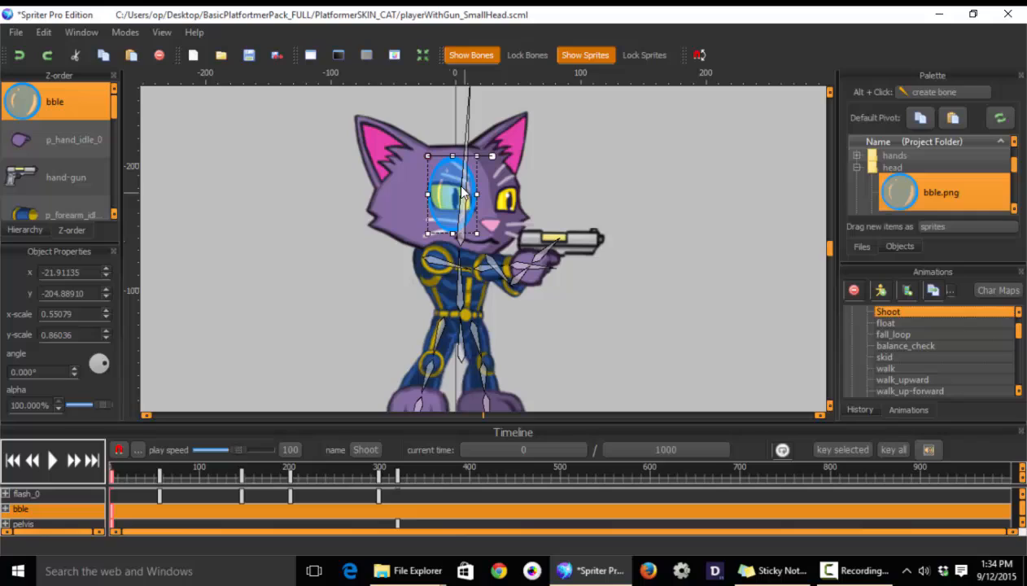
mouse_move(337, 294)
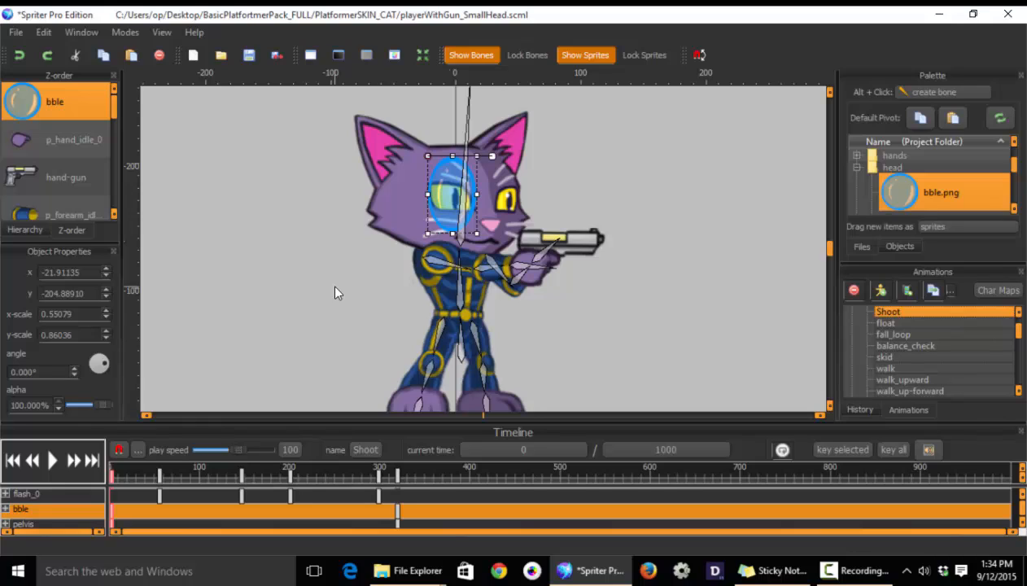
mouse_move(448, 236)
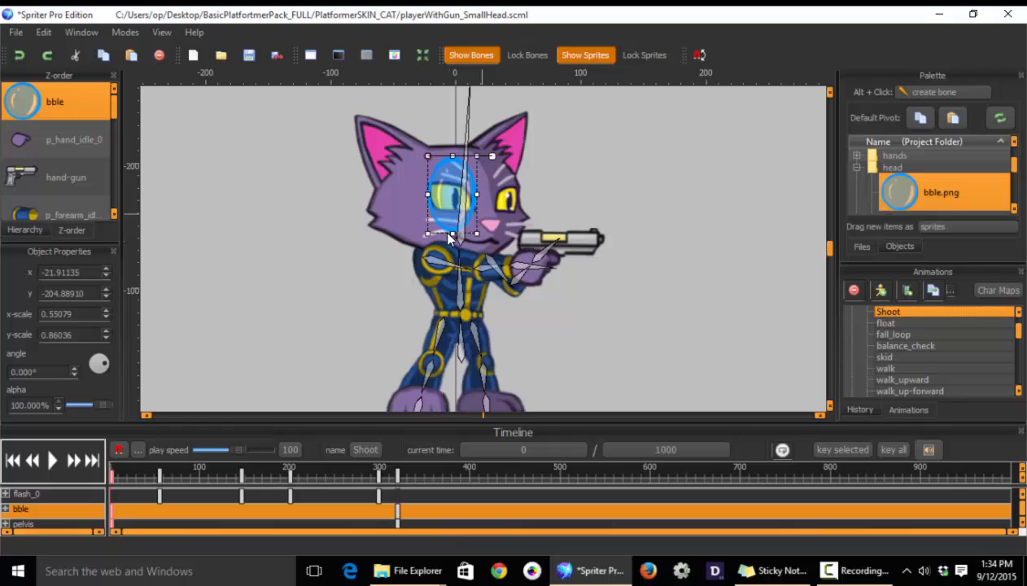
mouse_move(440, 232)
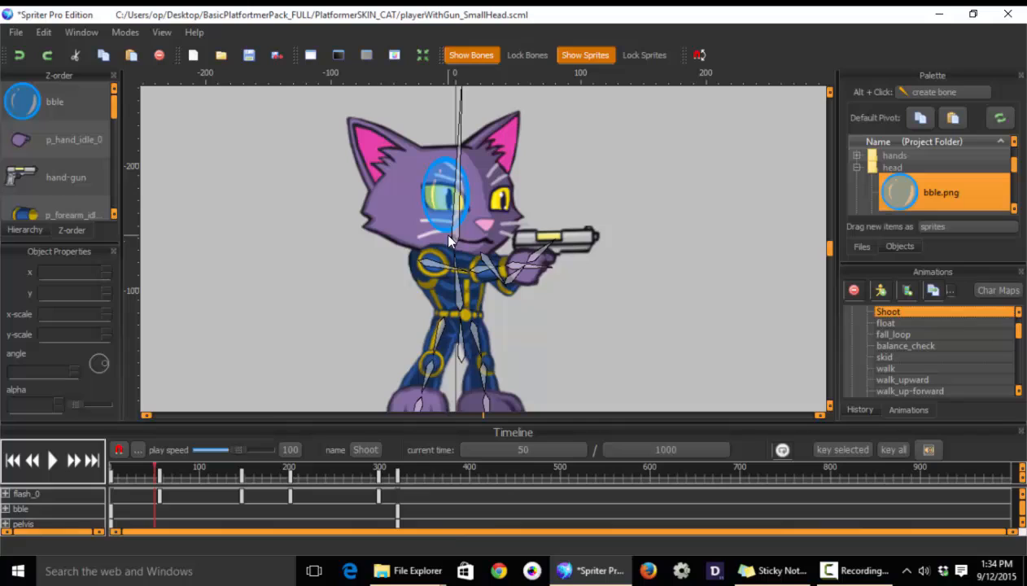
mouse_move(460, 145)
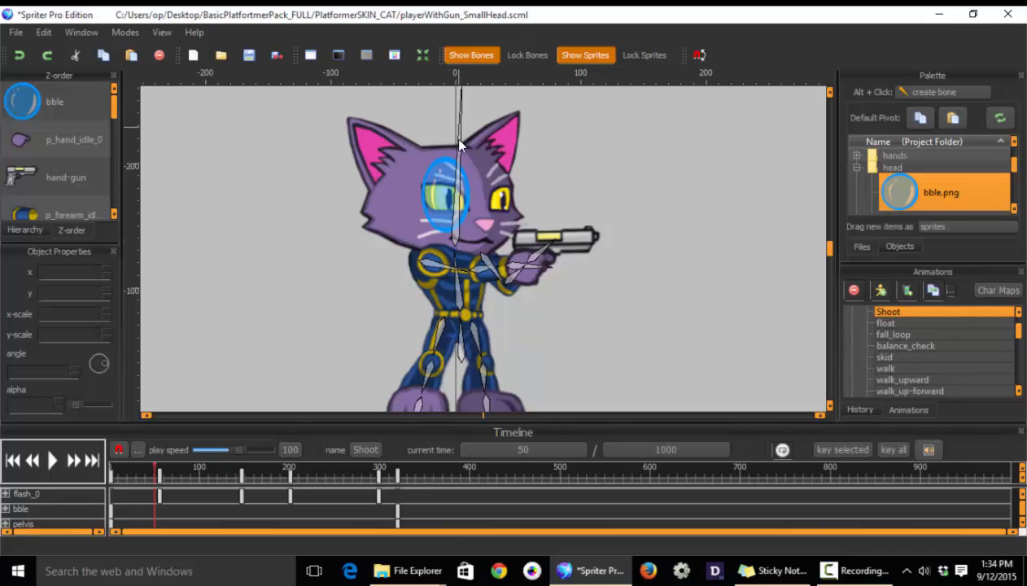
click(13, 460)
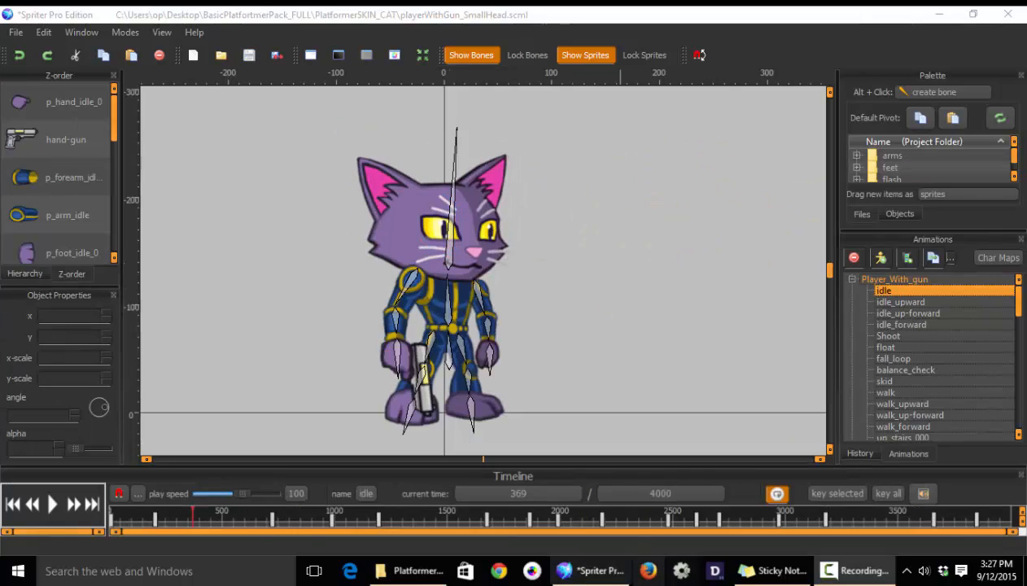
click(52, 504)
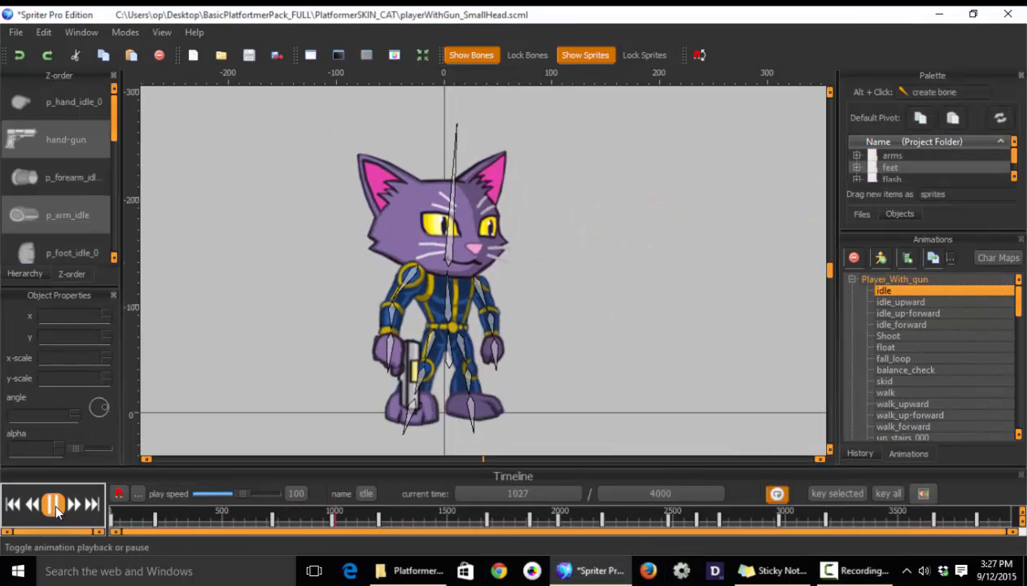
click(53, 504)
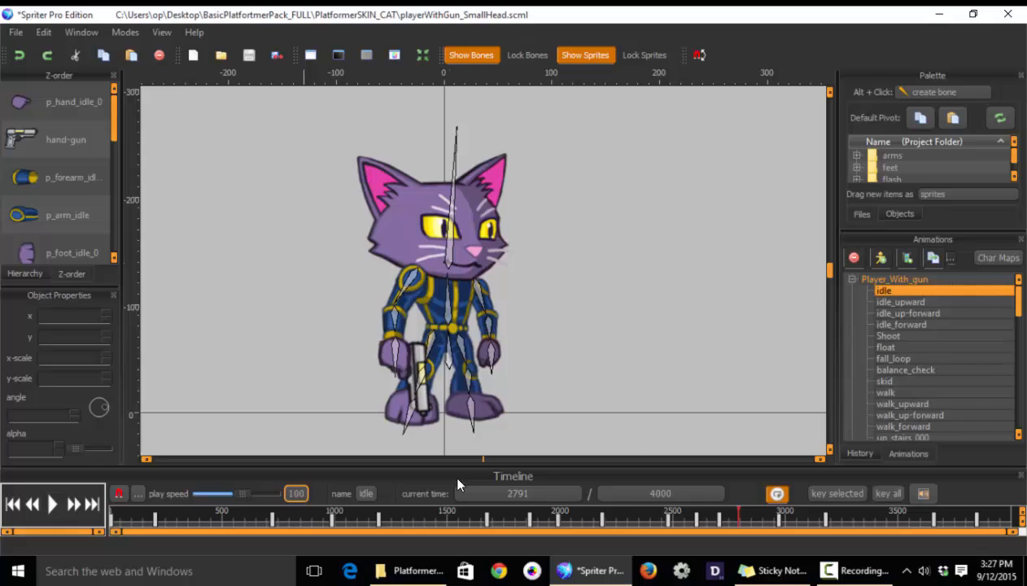
Create a new empty 1000 ms NewAnimation under Player_With_gun.
click(907, 313)
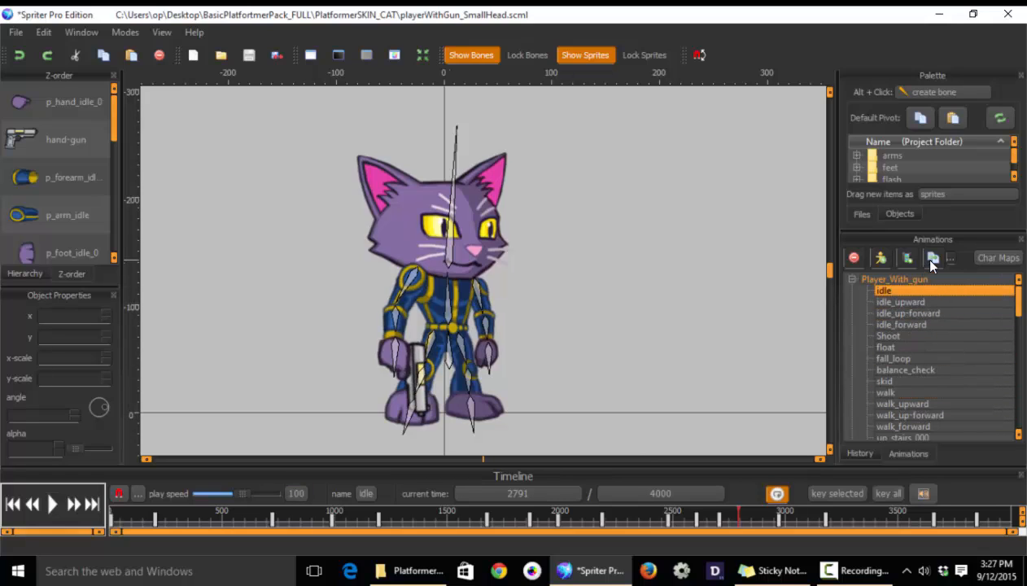
mouse_move(934, 258)
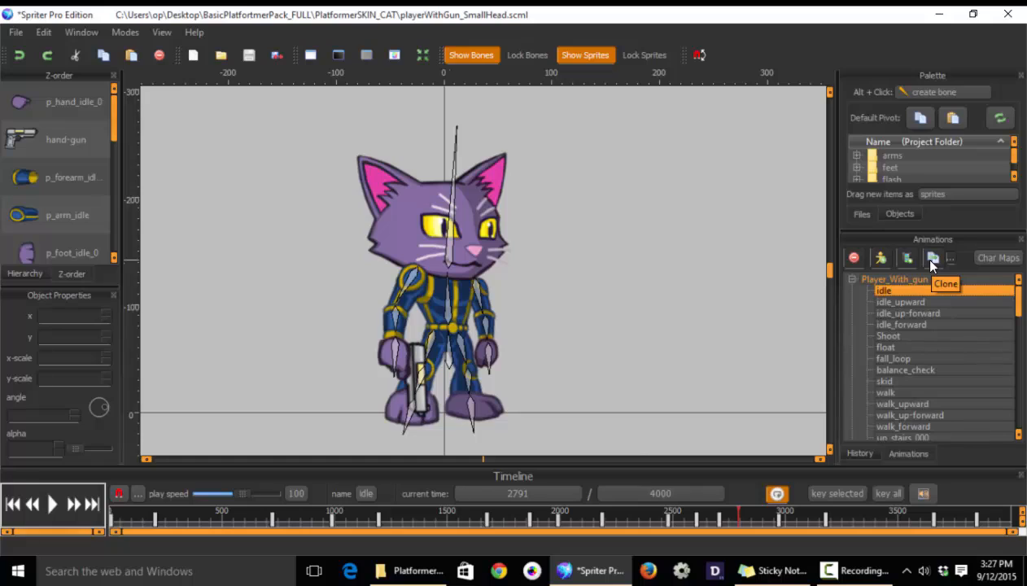
mouse_move(914, 264)
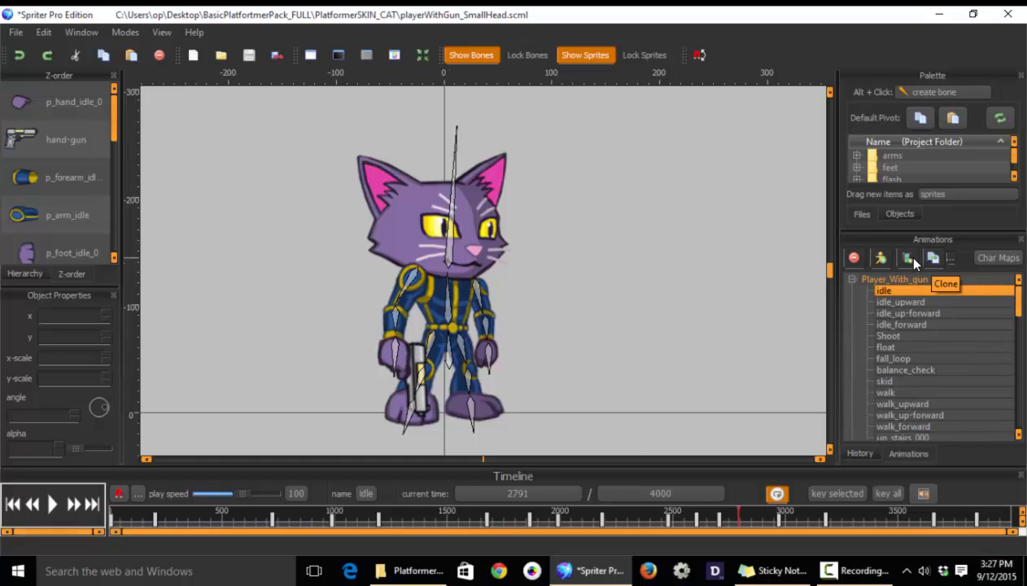
mouse_move(907, 258)
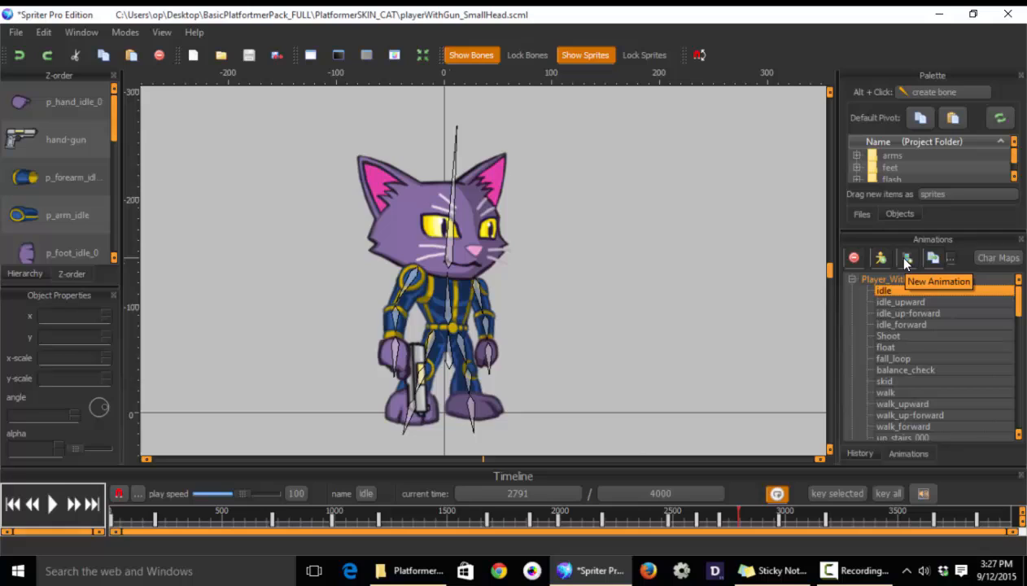
click(907, 258)
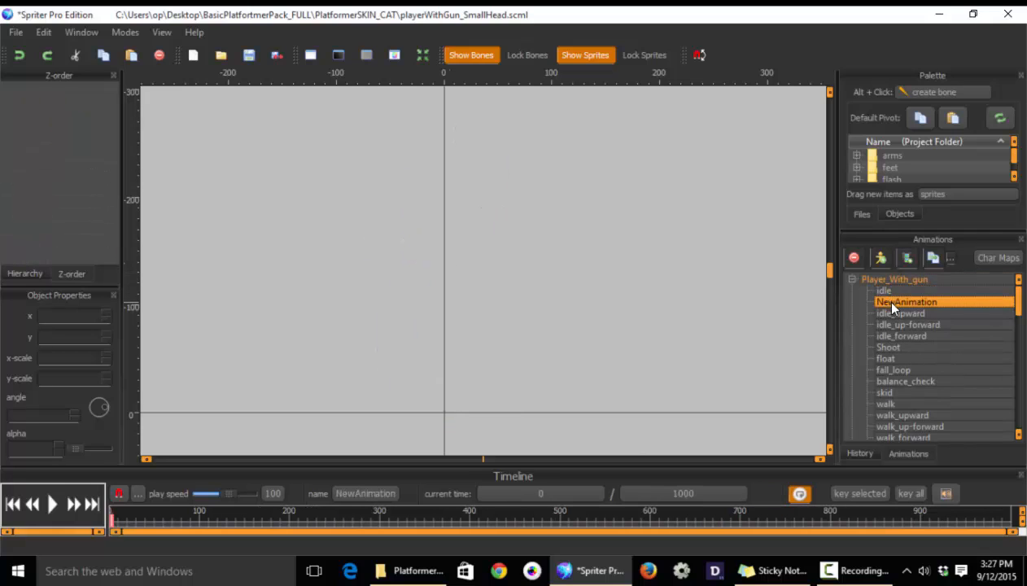
Step through idle_forward, Shoot and idle, then open float and jump to about 1345 ms.
click(900, 336)
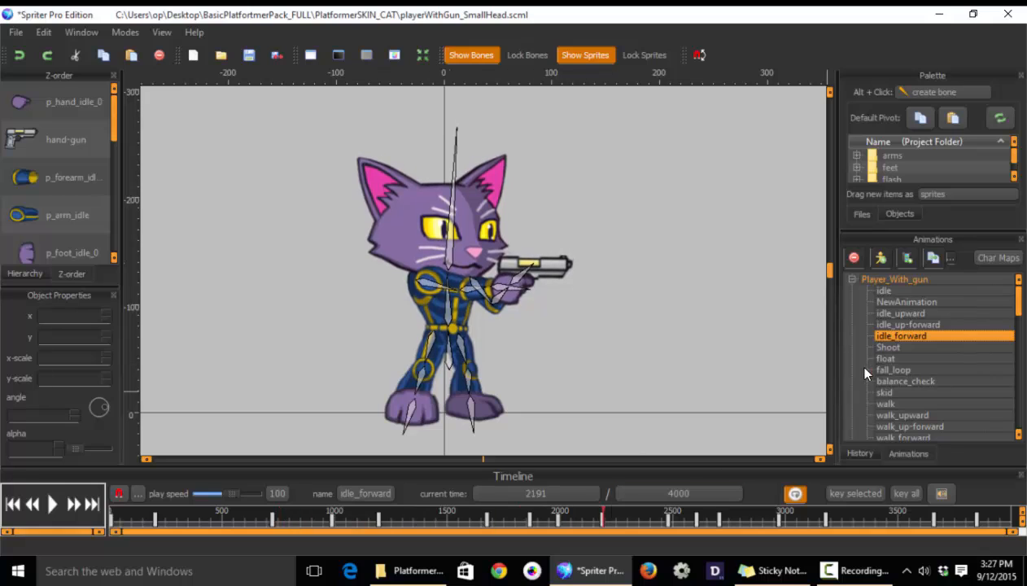
click(889, 347)
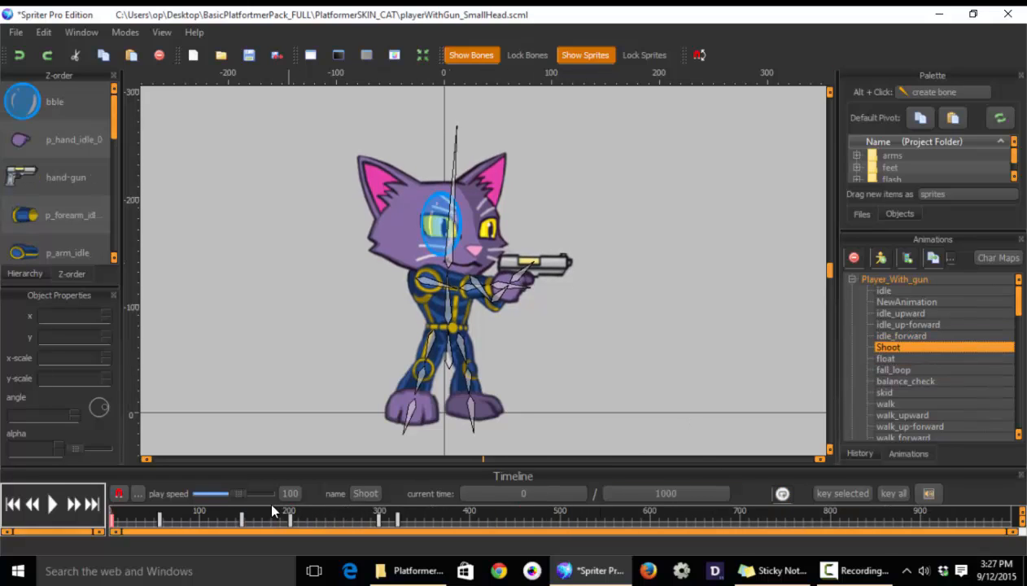
click(883, 291)
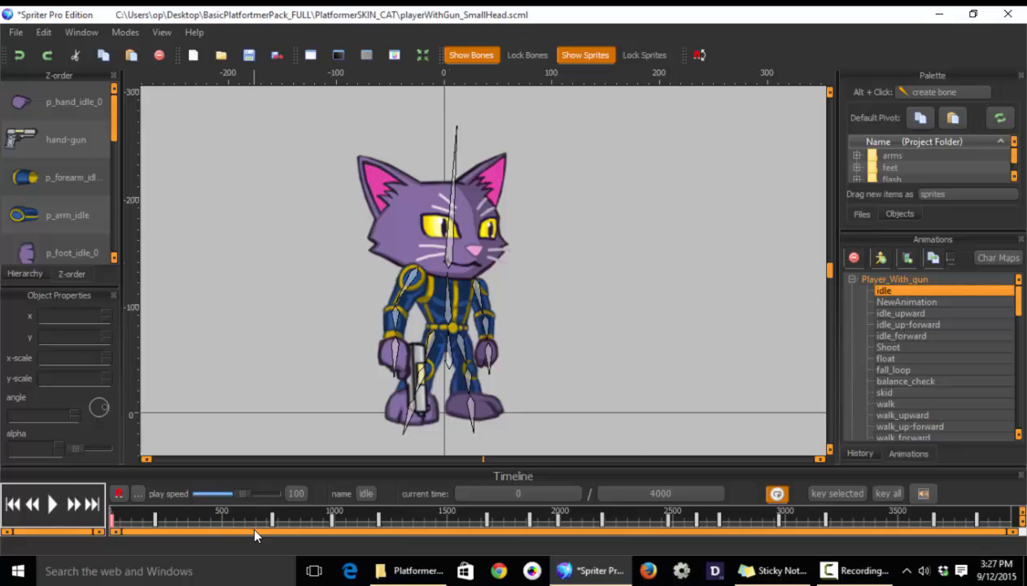
click(885, 358)
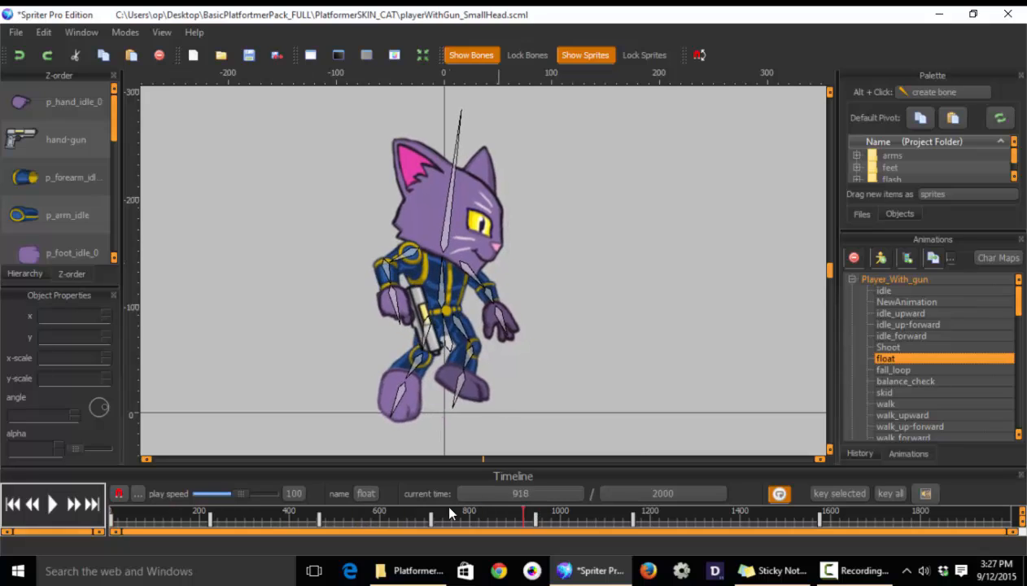
click(444, 517)
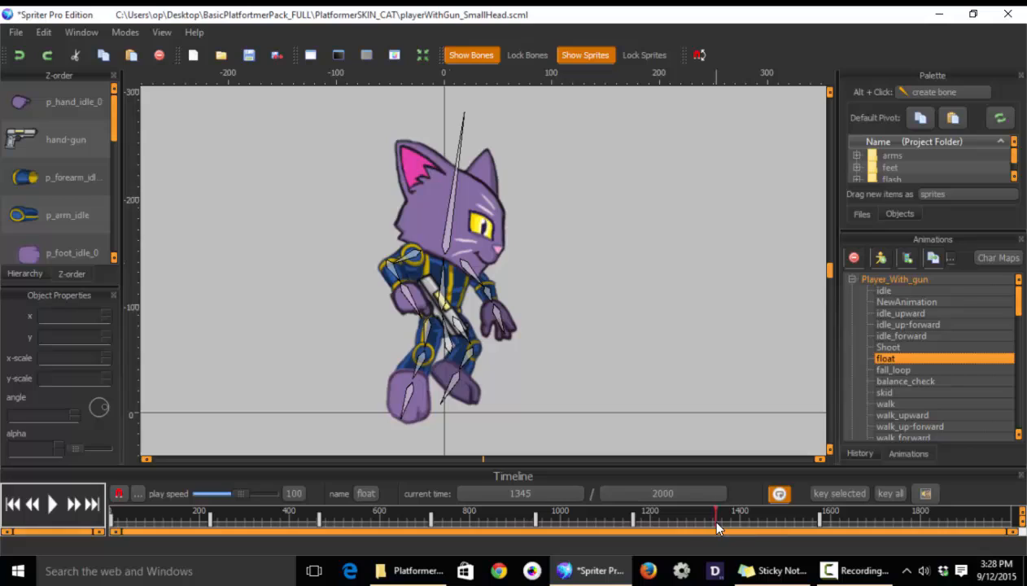
Open the empty NewAnimation, then return to the Shoot animation at 135 ms.
drag(716, 528, 709, 528)
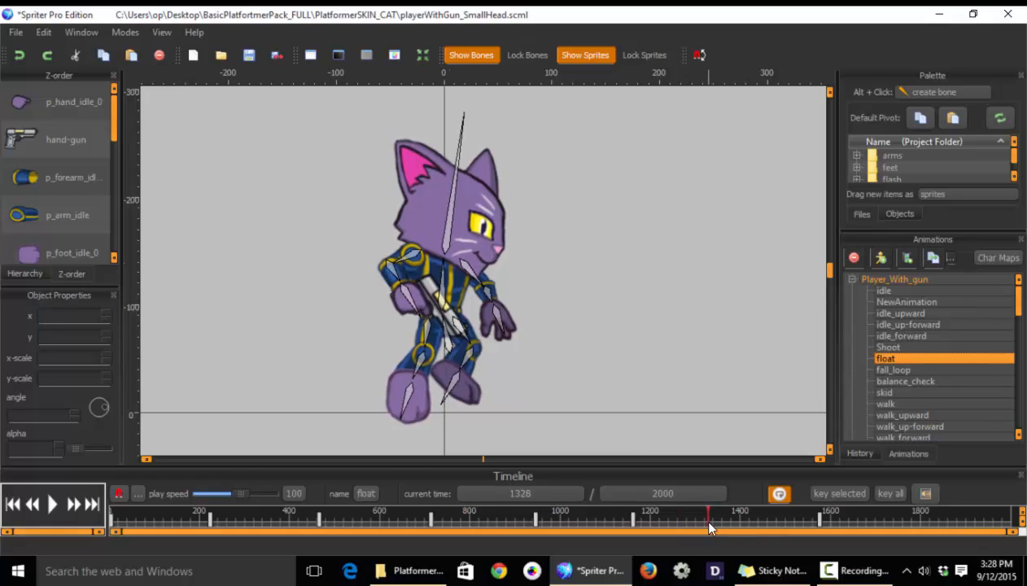
mouse_move(464, 281)
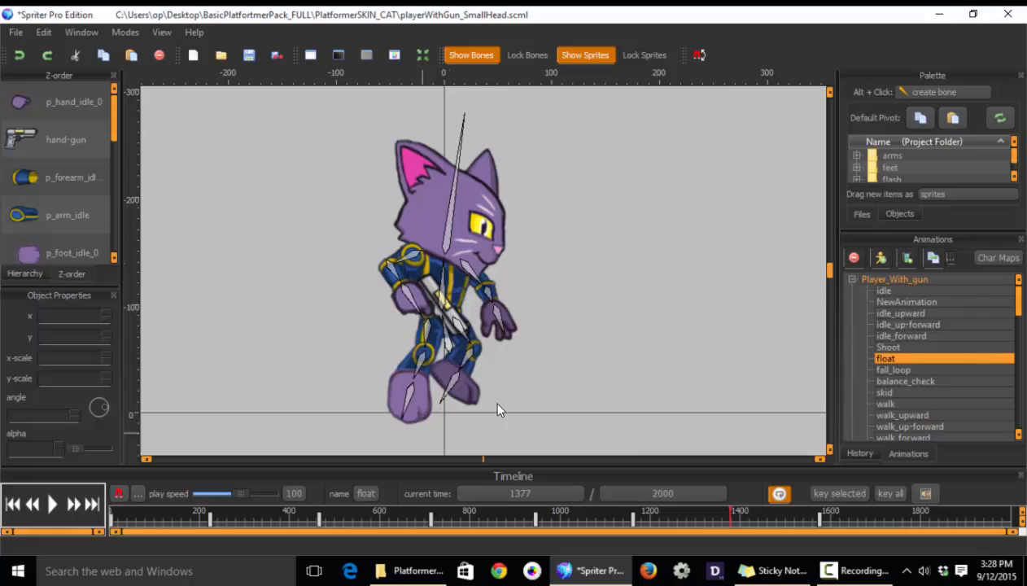
click(906, 302)
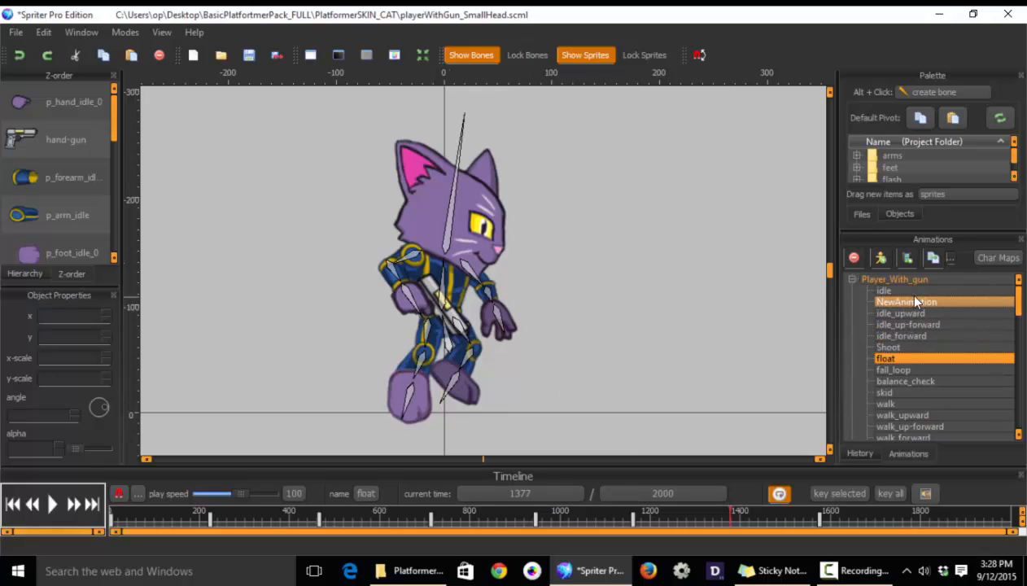
click(906, 302)
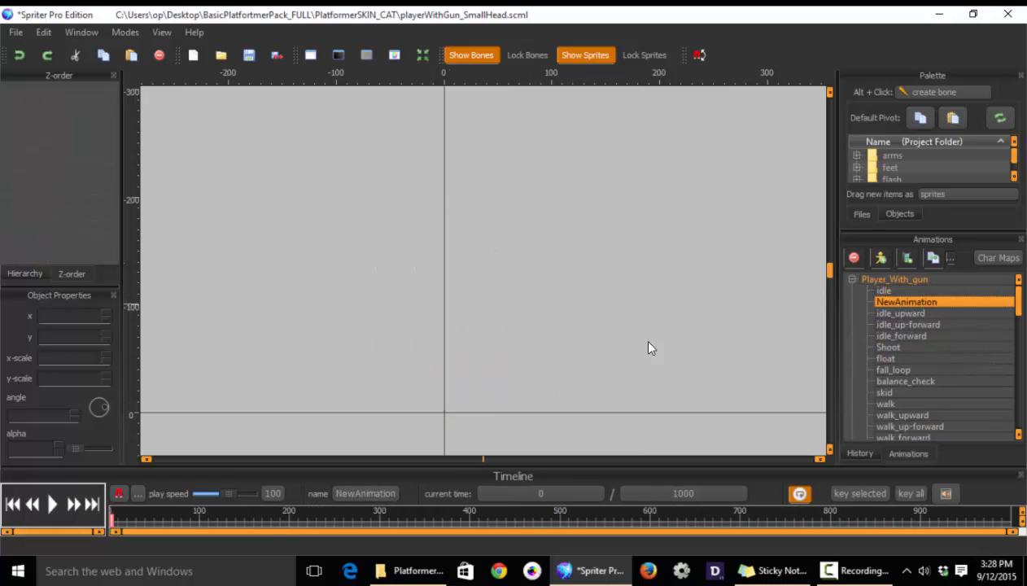
mouse_move(521, 360)
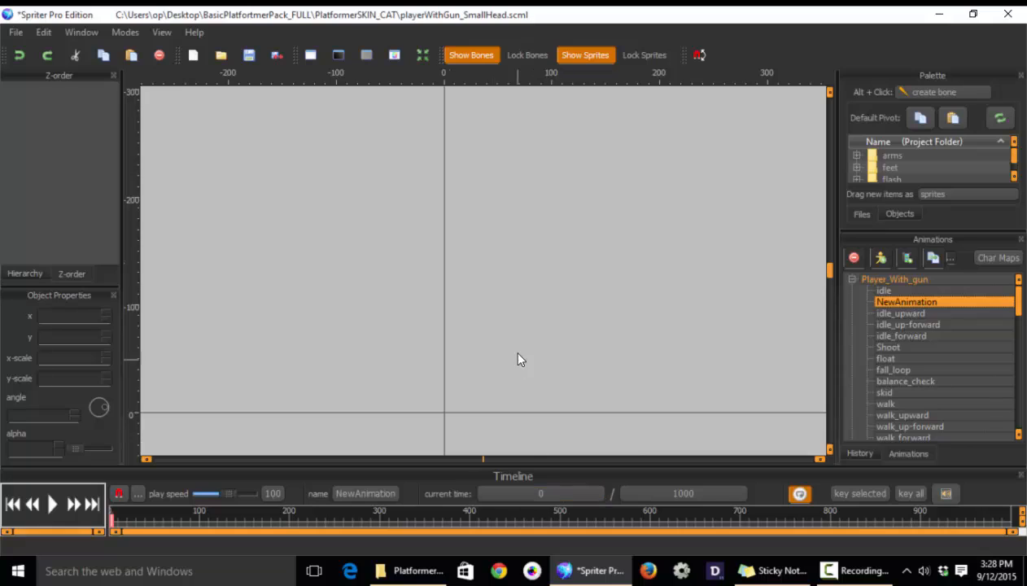
mouse_move(537, 338)
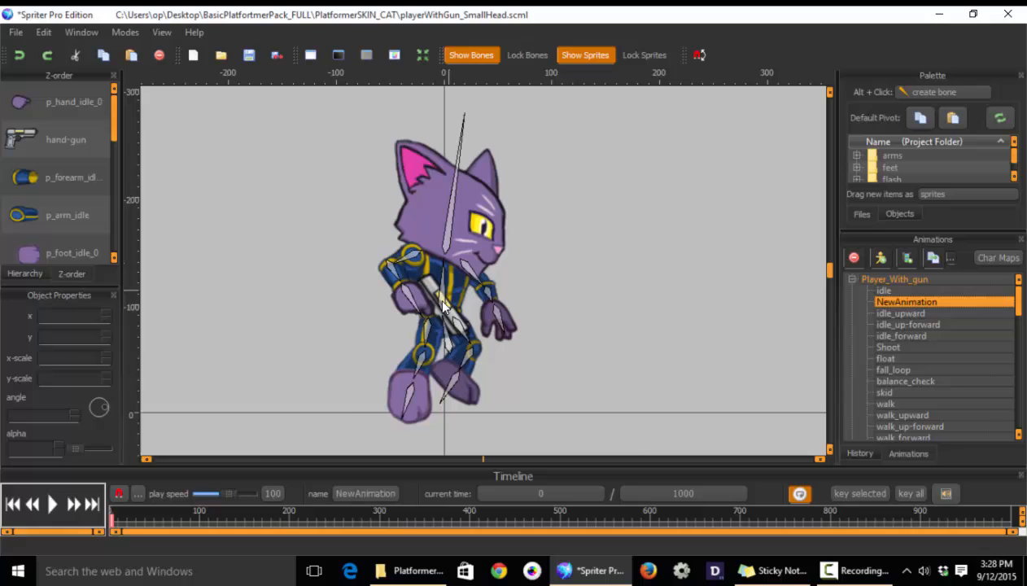
mouse_move(407, 192)
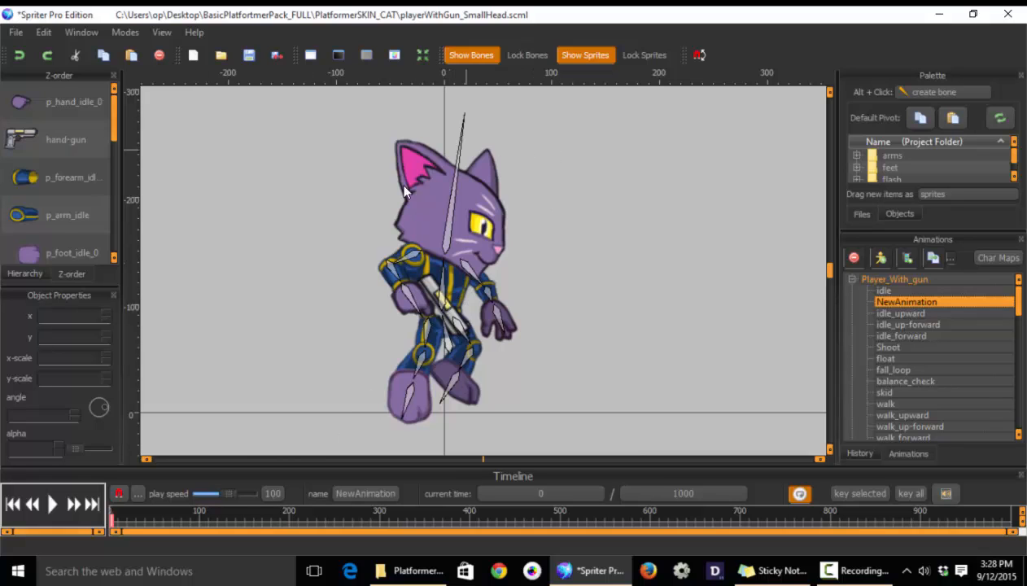
click(888, 368)
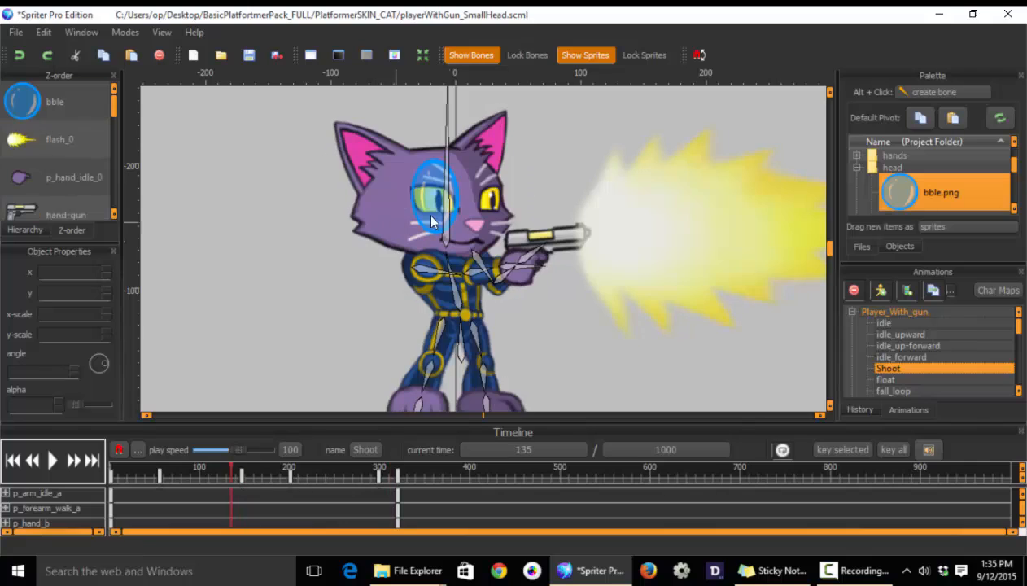
mouse_move(270, 136)
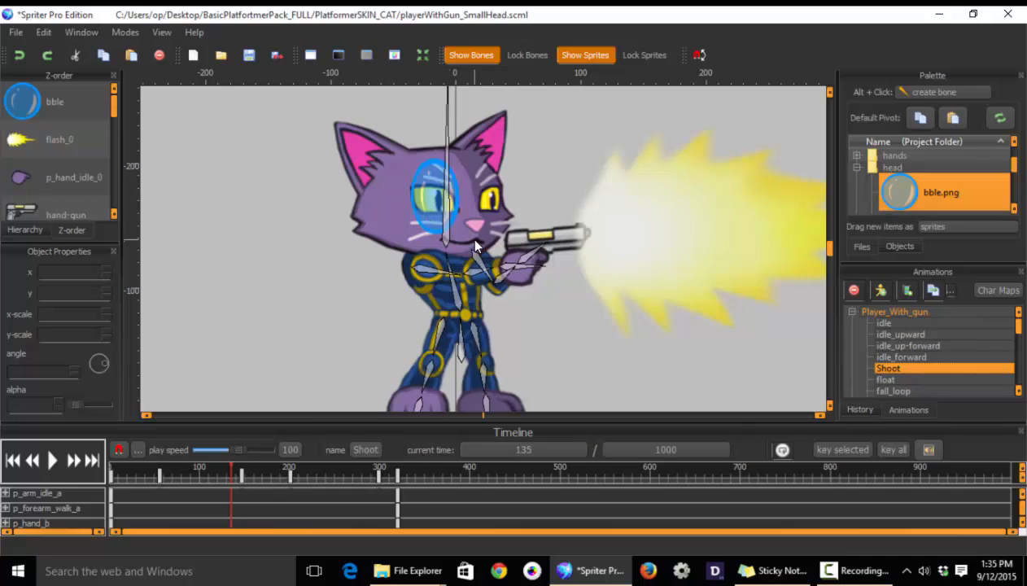
mouse_move(317, 275)
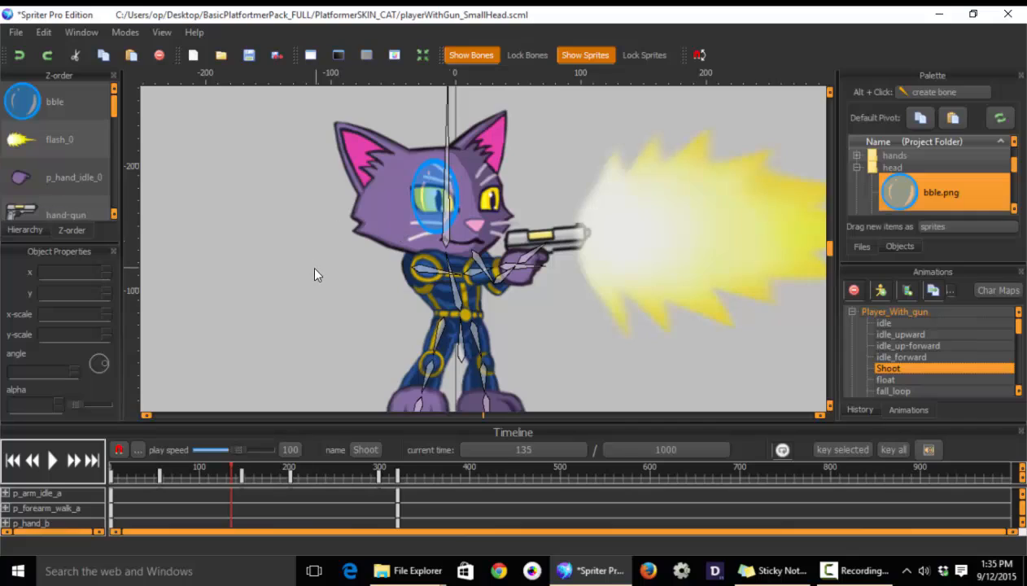
mouse_move(387, 278)
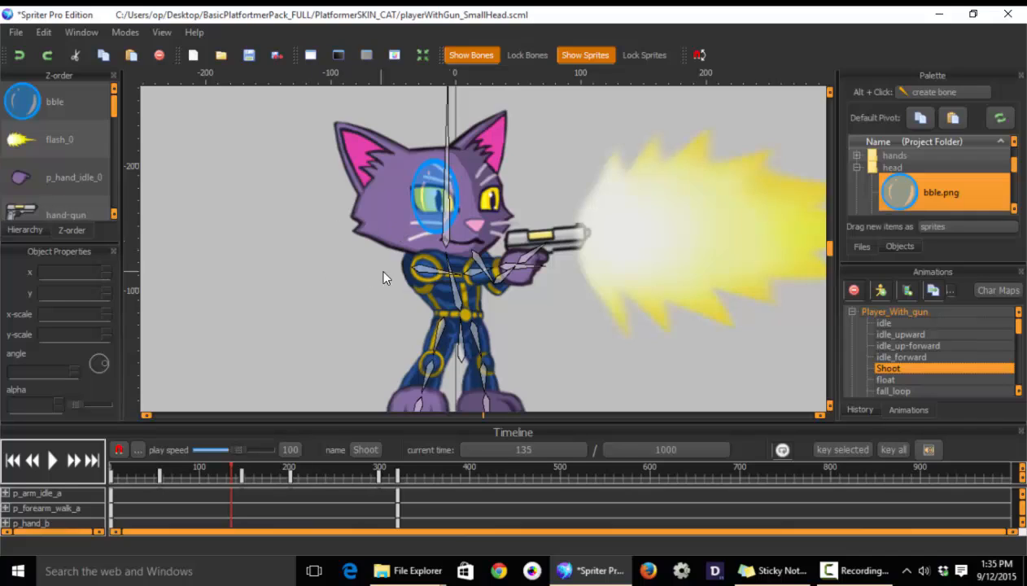
mouse_move(415, 297)
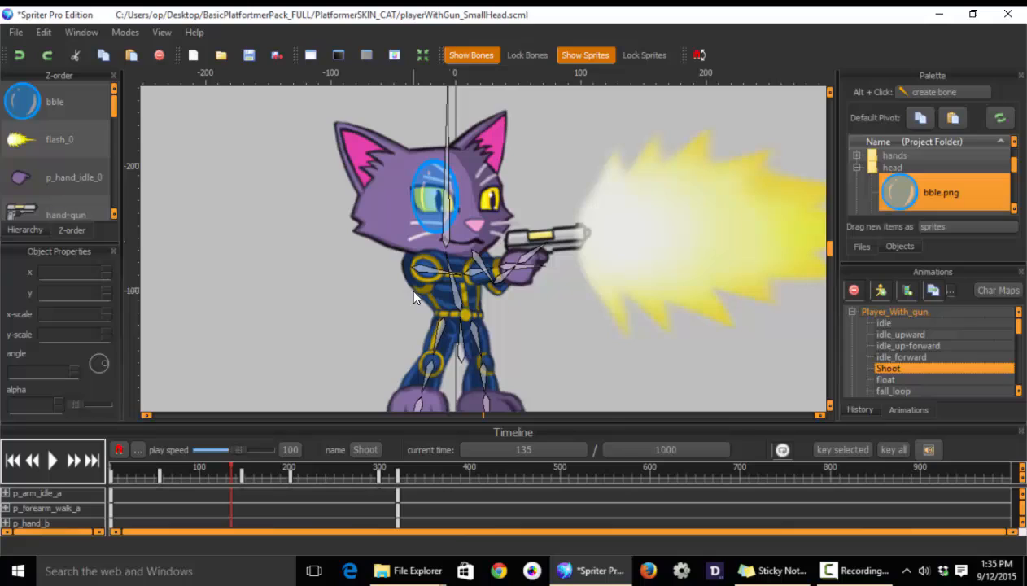
mouse_move(521, 293)
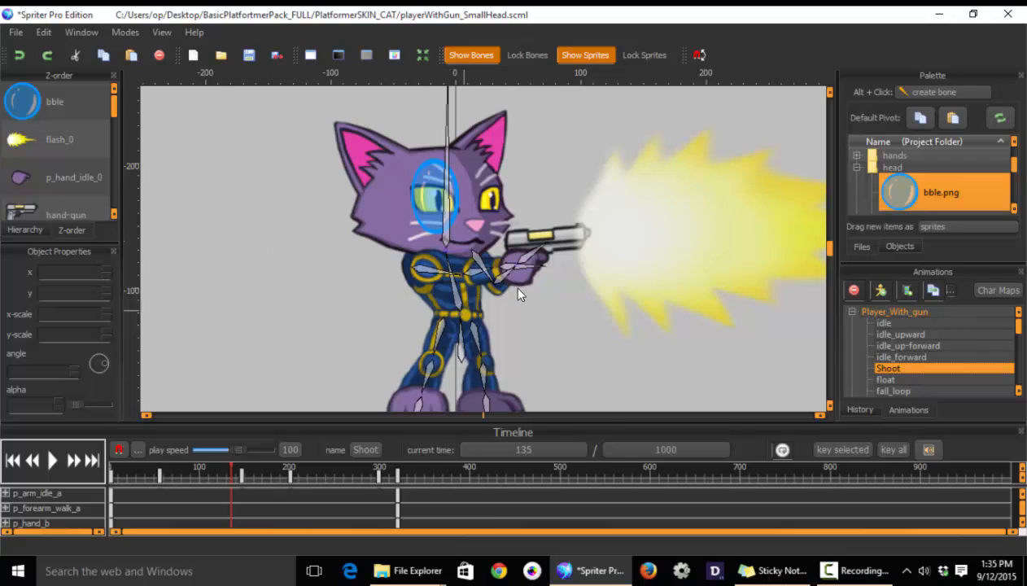
mouse_move(279, 176)
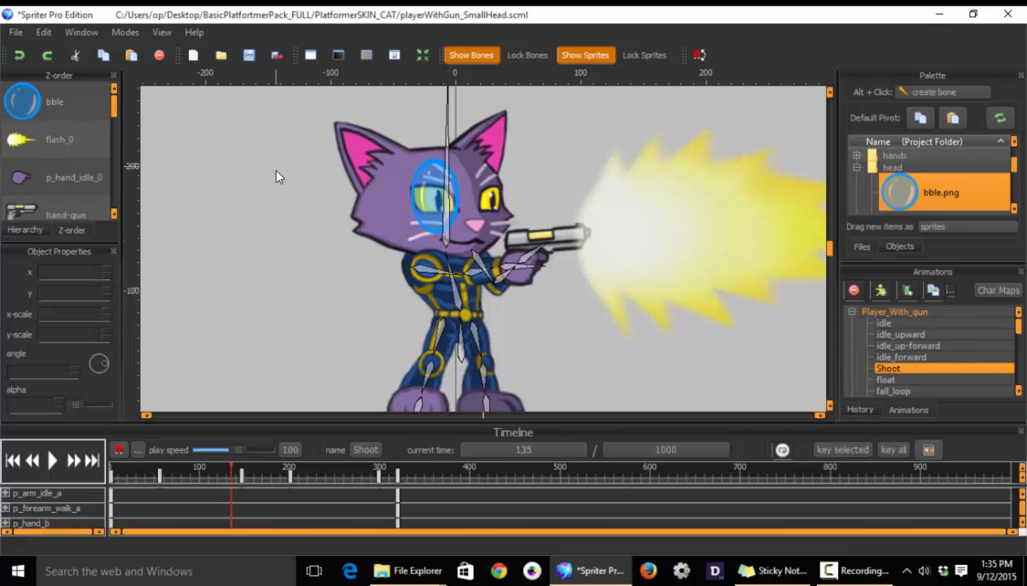
mouse_move(274, 231)
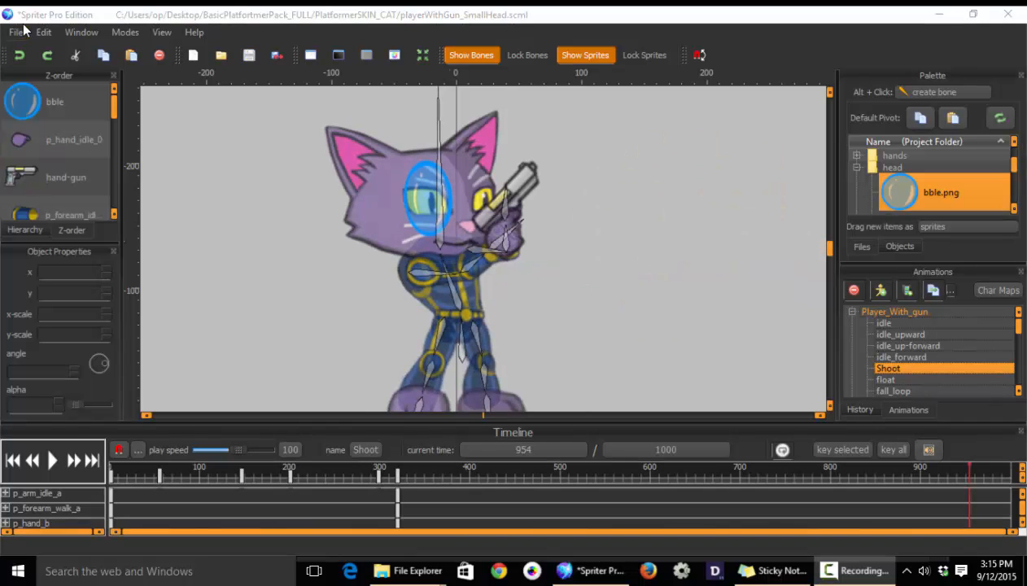
Start Save Project As and browse the PlatformerSKIN_CAT folder's project files.
click(16, 31)
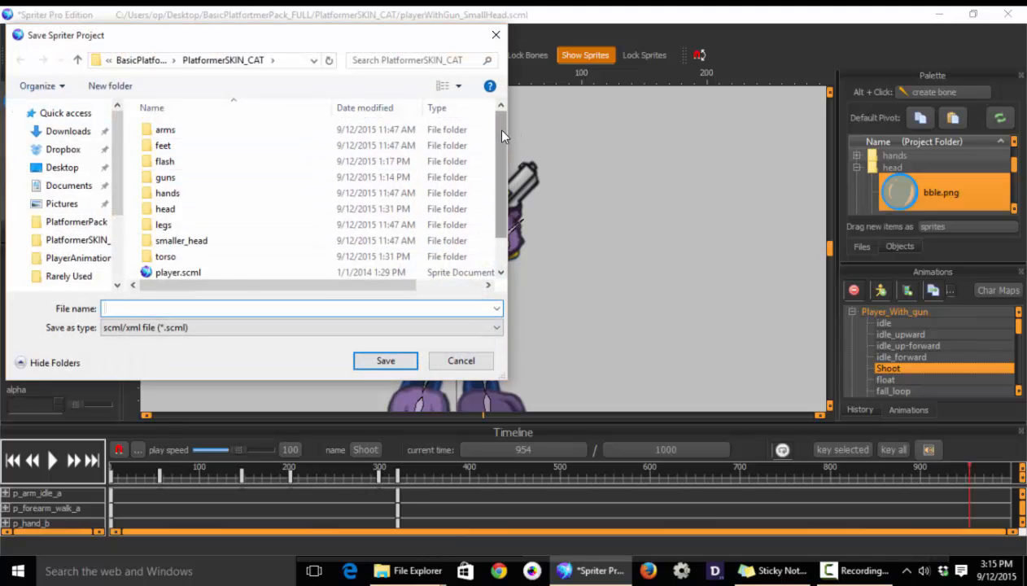
scroll(down, 3)
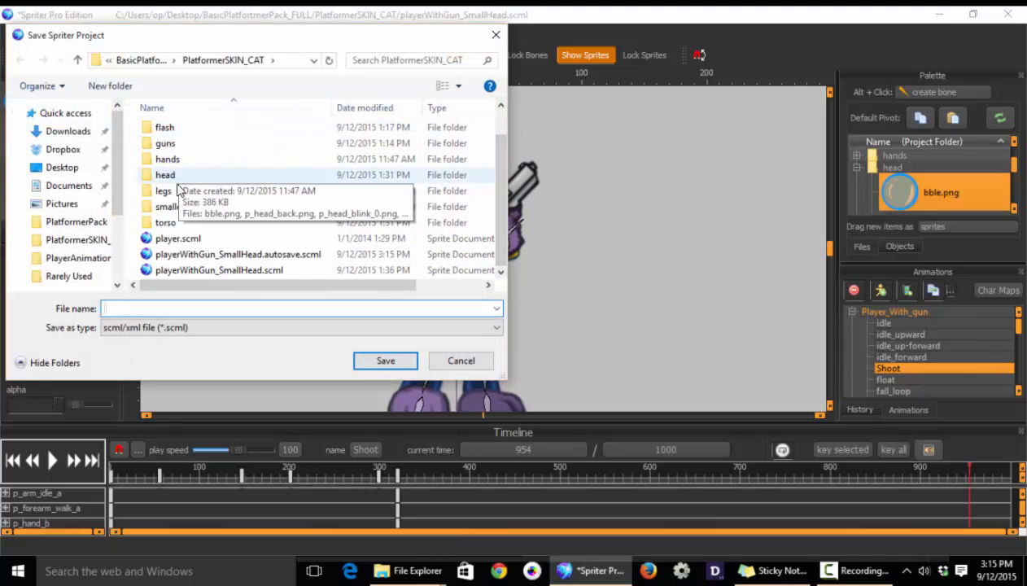
click(238, 254)
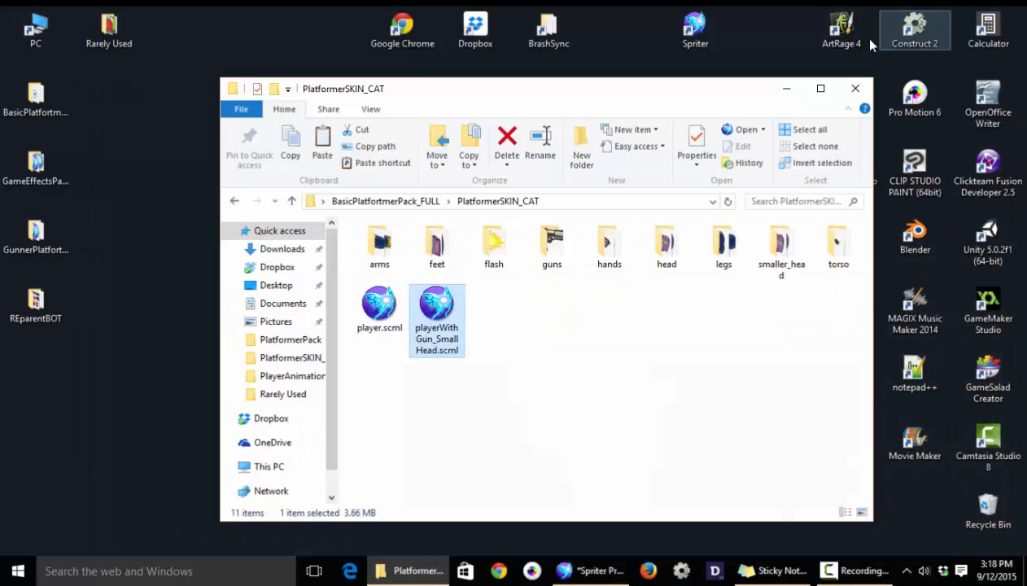
mouse_move(437, 305)
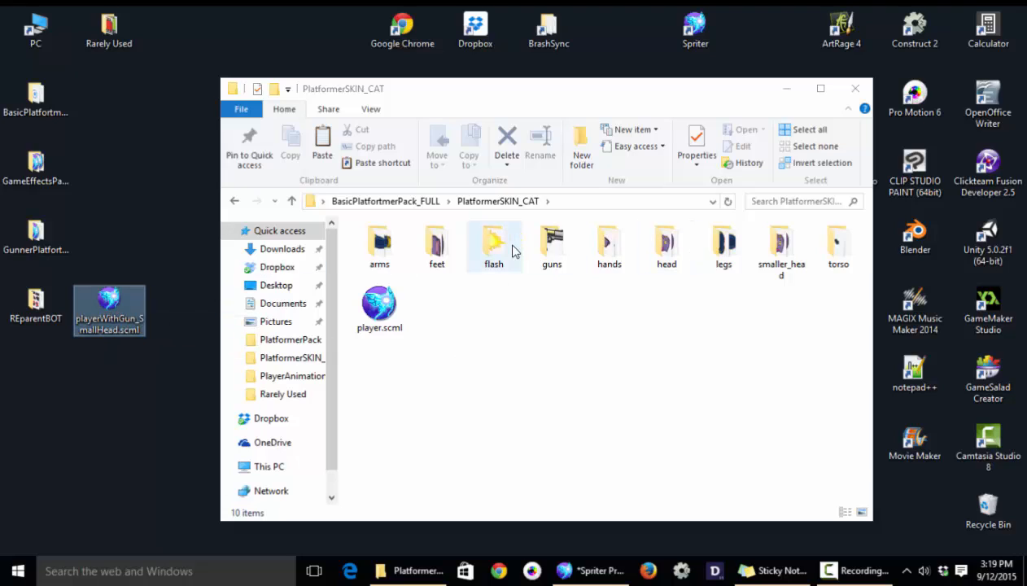
mouse_move(109, 309)
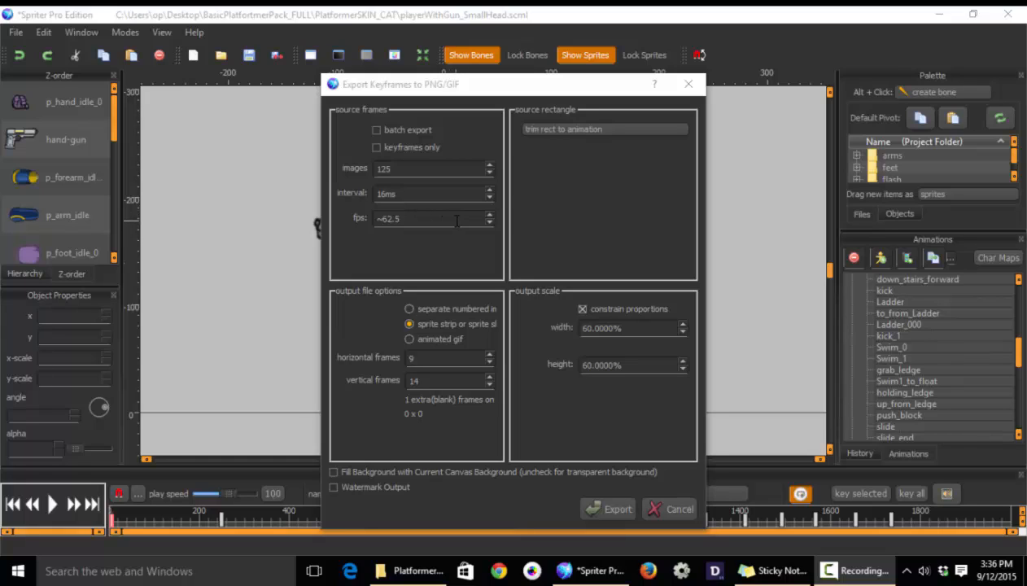
Review the fps value in the Export Keyframes dialog without changing the 60% scale settings.
triple_click(427, 218)
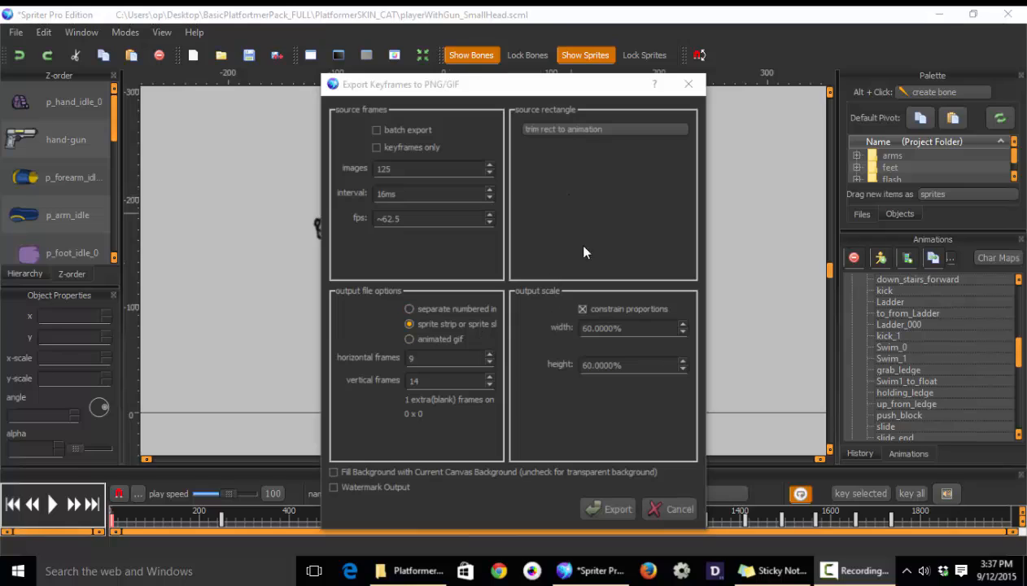
mouse_move(491, 259)
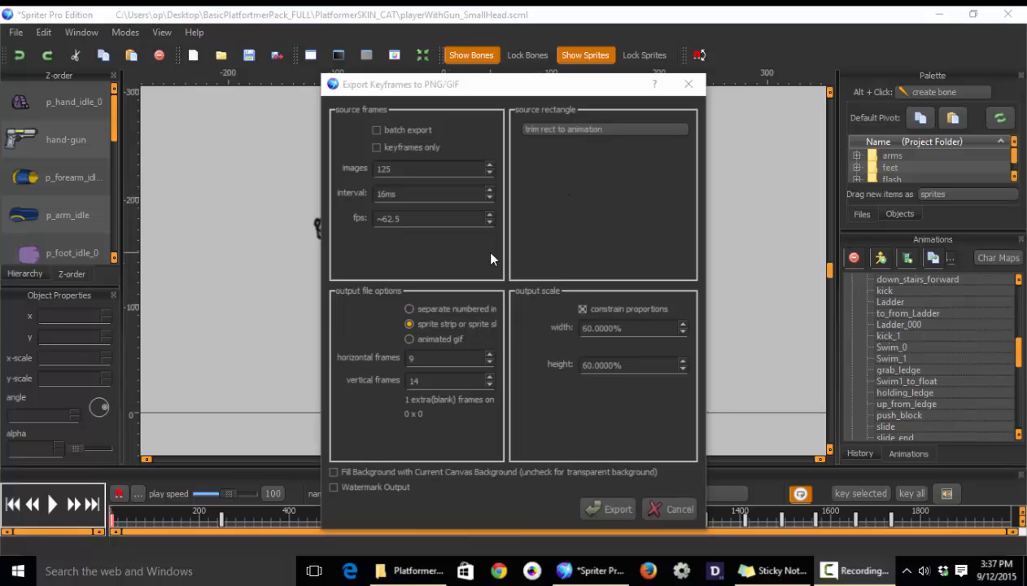
mouse_move(364, 138)
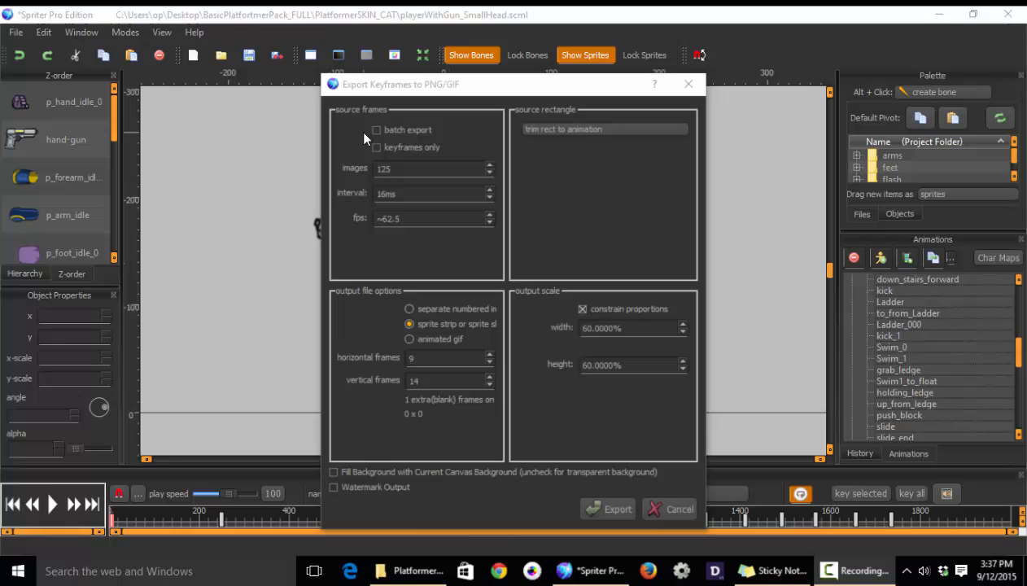
mouse_move(342, 166)
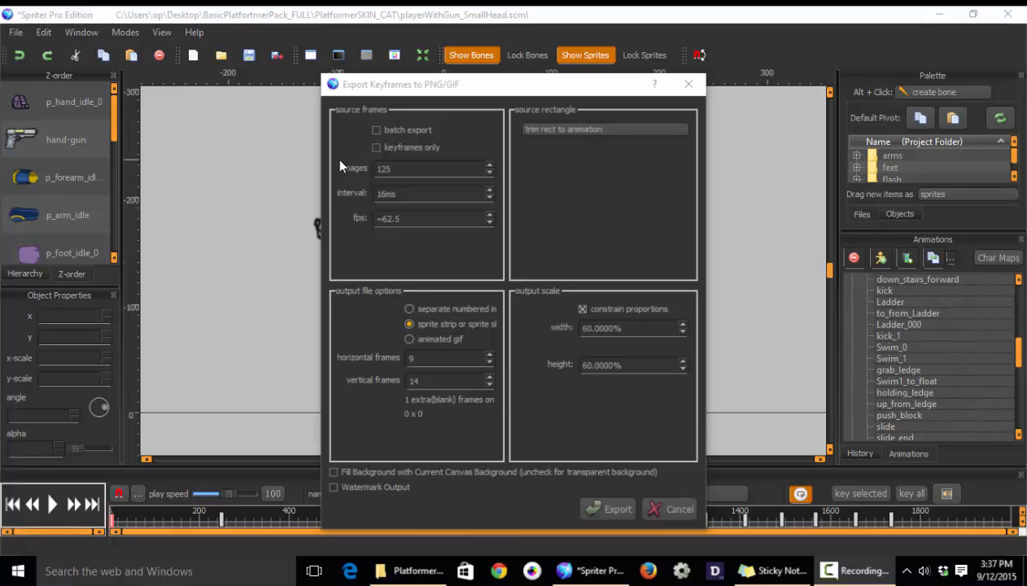
mouse_move(350, 195)
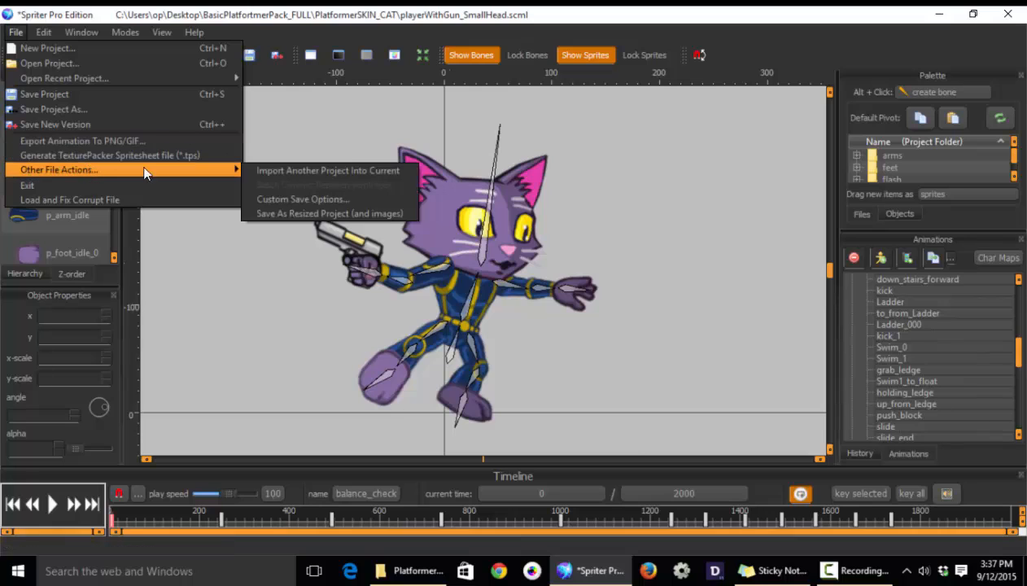
mouse_move(330, 214)
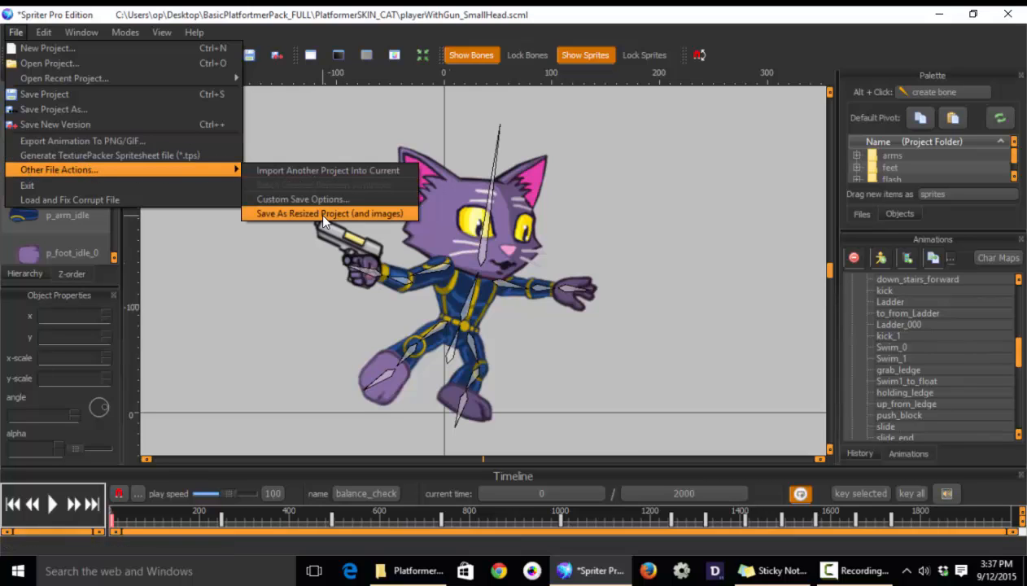
Start Save As Resized Project to make a 0.5-scale copy of Player_With_gun.
click(329, 214)
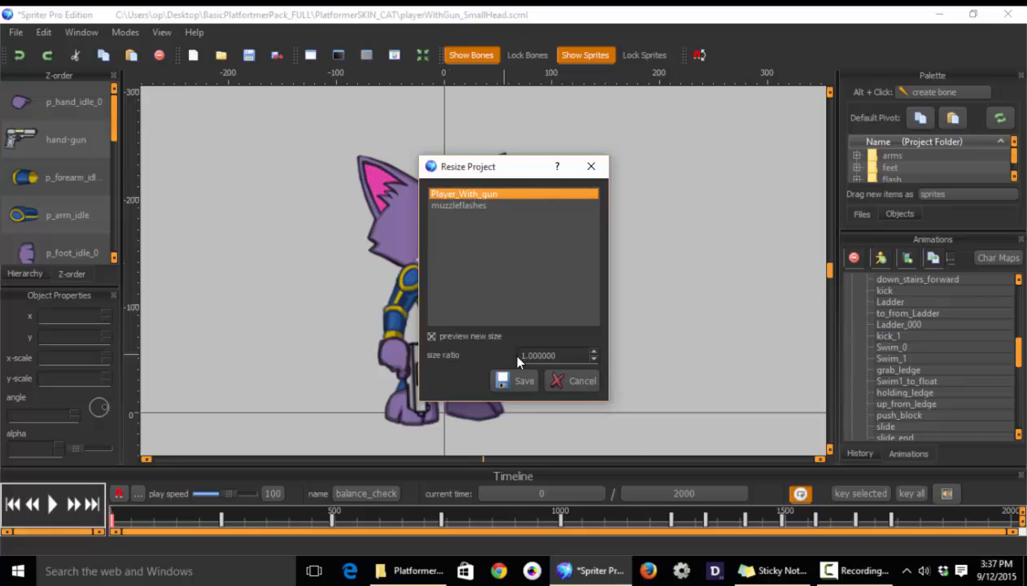
mouse_move(537, 362)
text(0.500000)
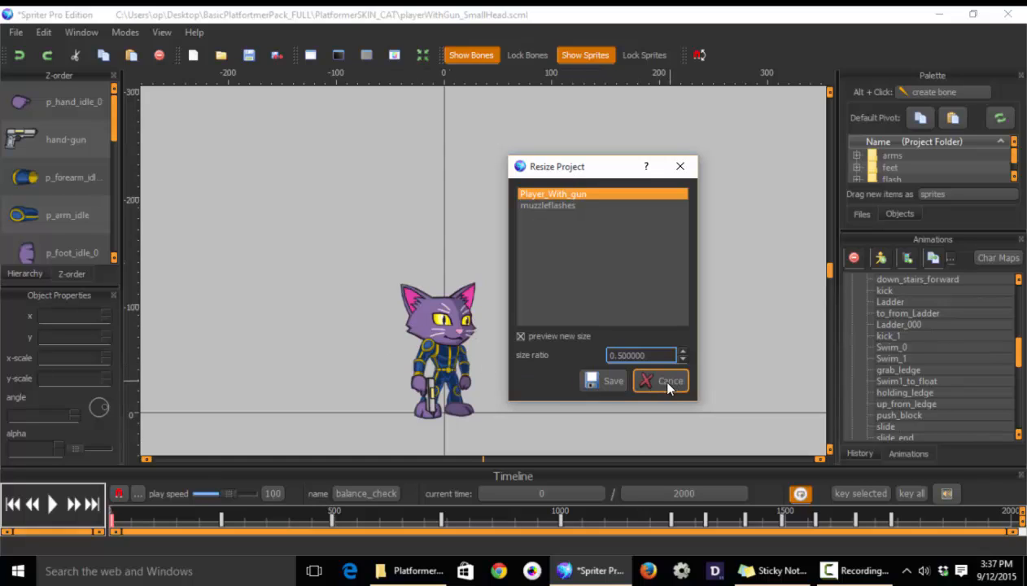
mouse_move(438, 163)
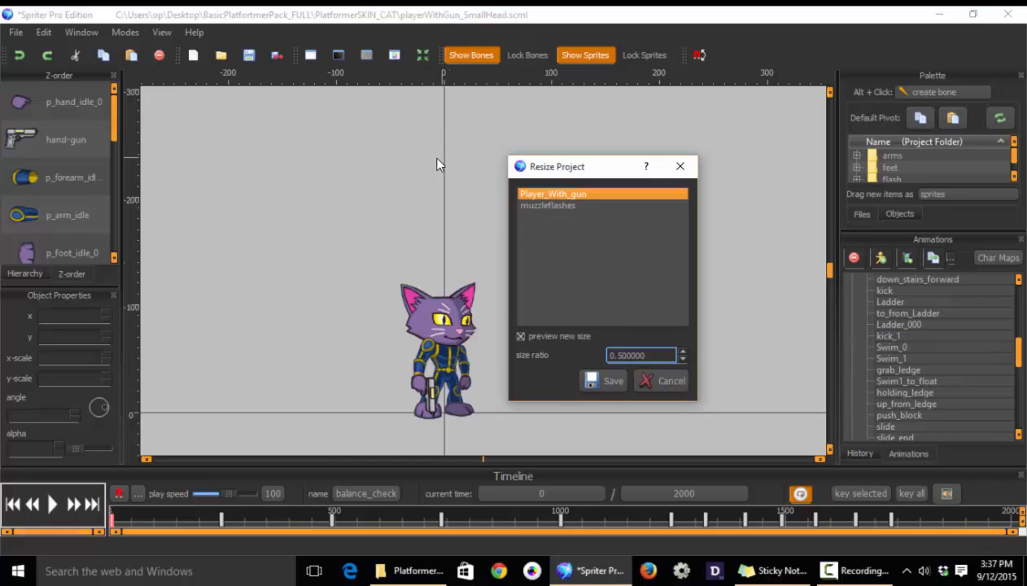
mouse_move(503, 211)
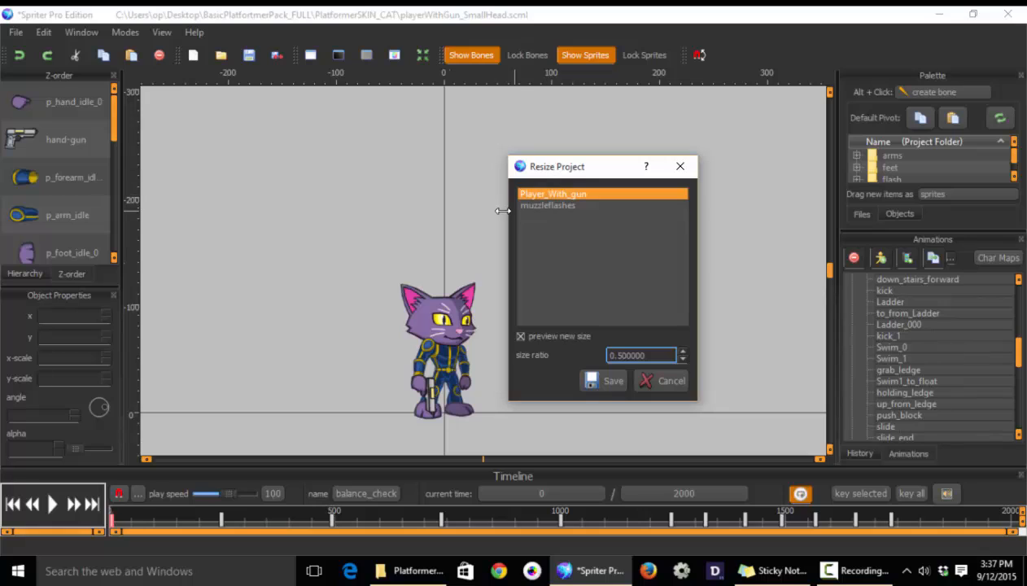
mouse_move(439, 399)
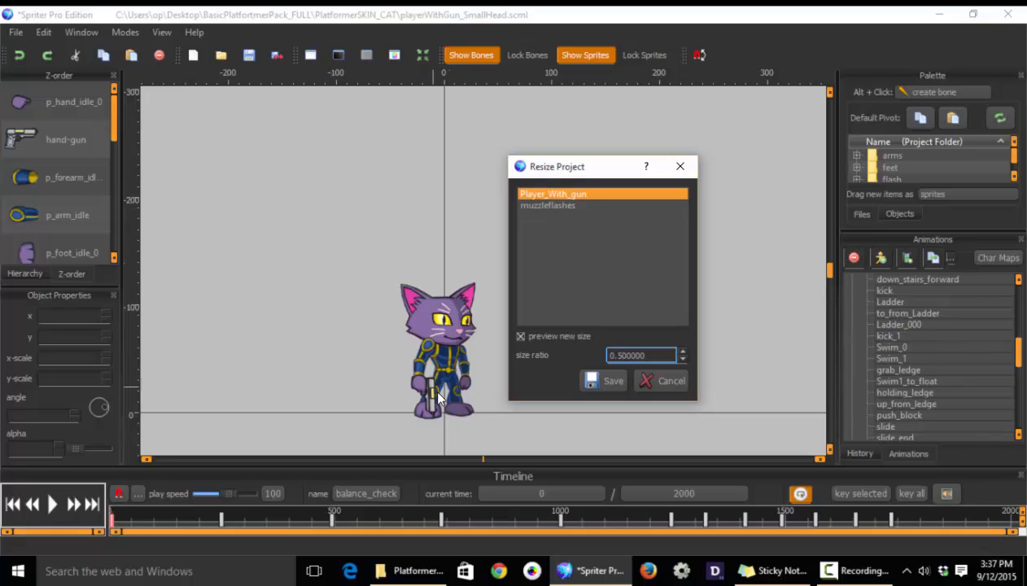